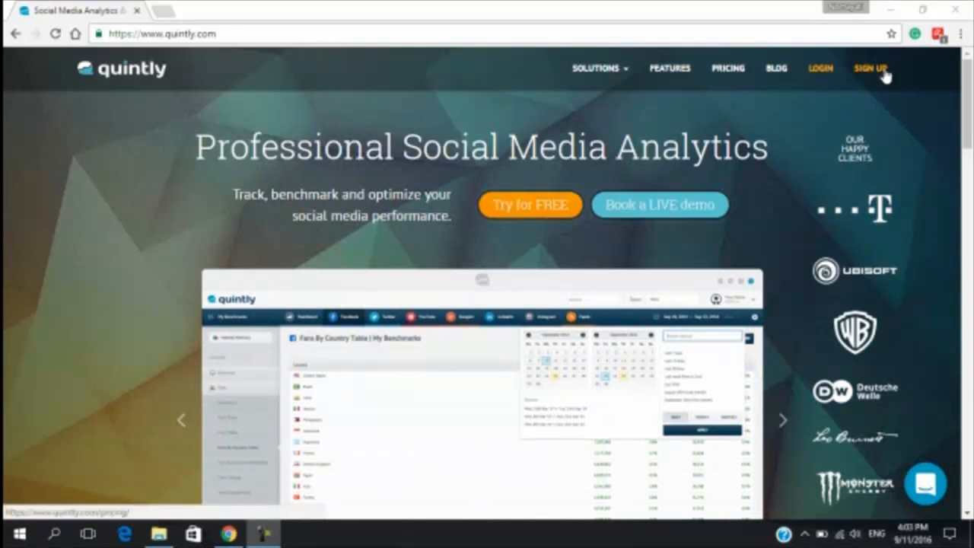
- Browse the Small, Medium, Large and Custom package prices, then go to the login page
left_click(727, 68)
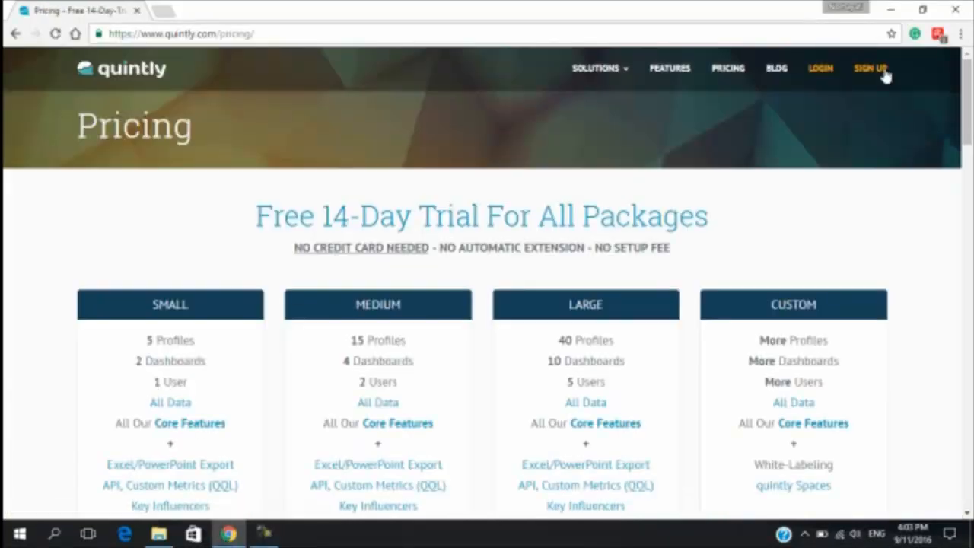
scroll("down", 3)
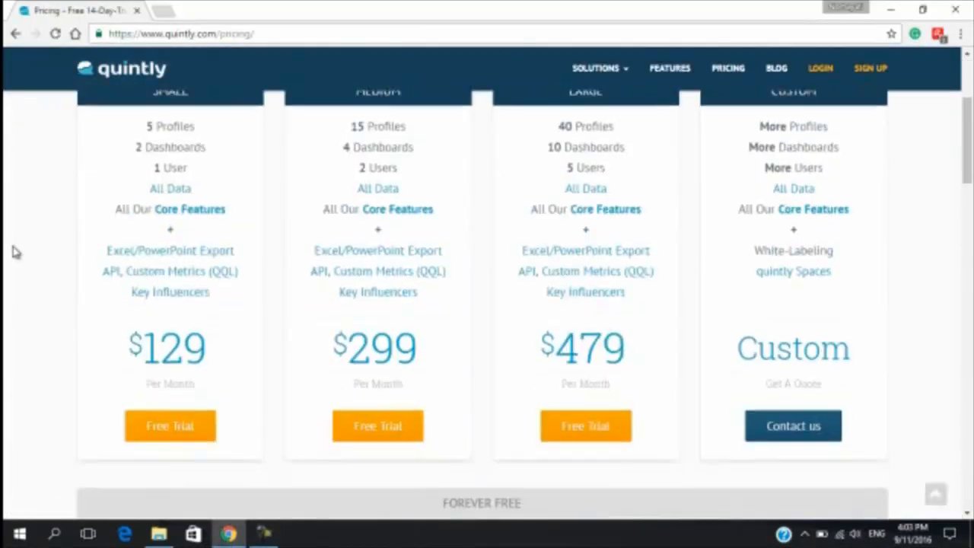
scroll("up", 3)
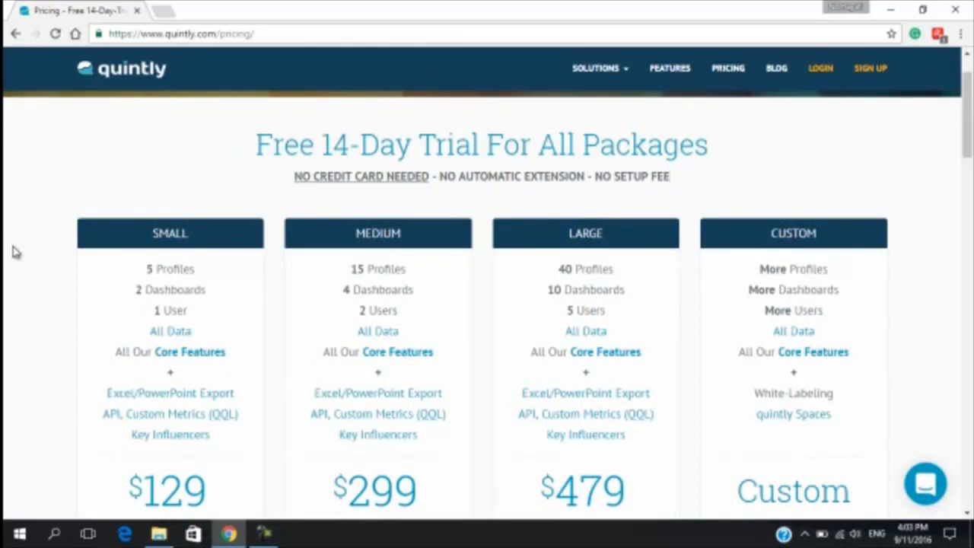
mouse_move(780, 82)
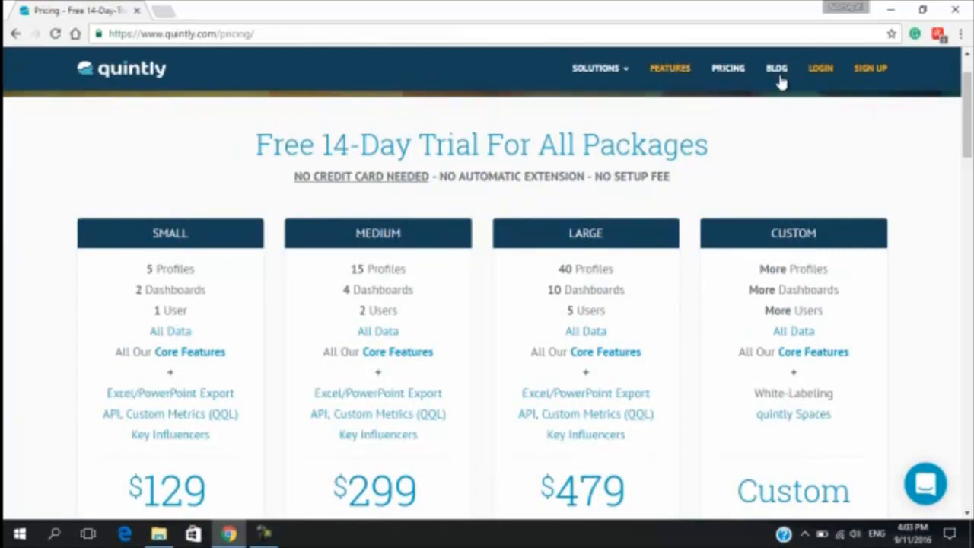
left_click(820, 68)
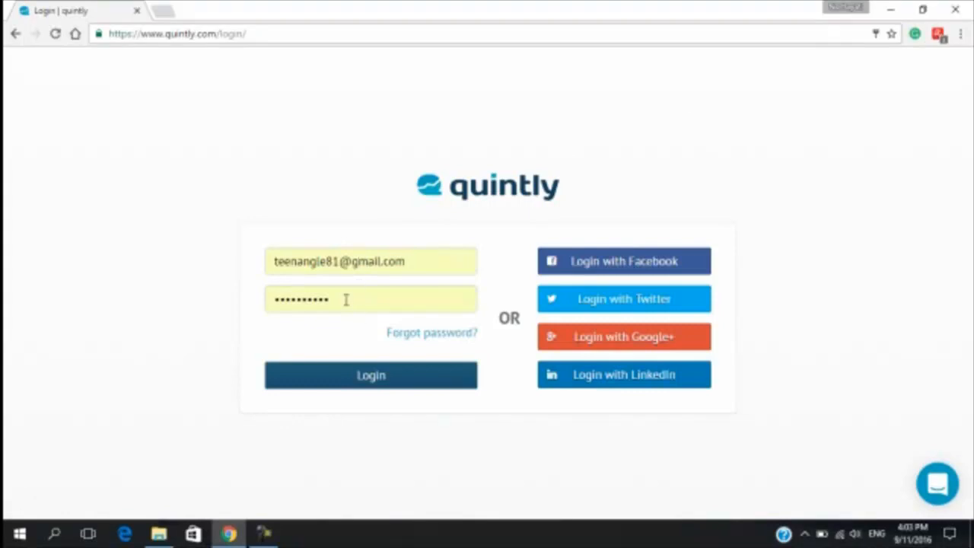
- Finish the password entry and submit the login form
left_click(370, 375)
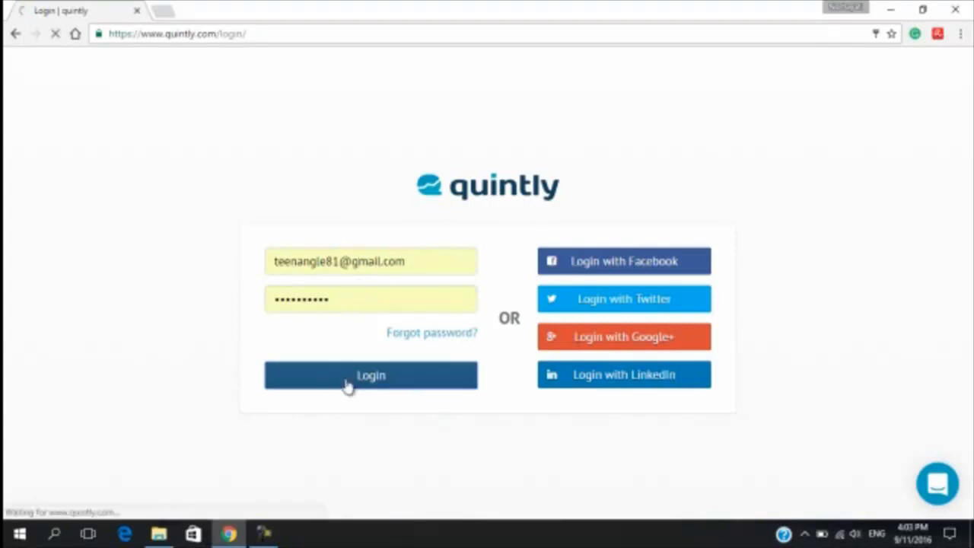
left_click(371, 375)
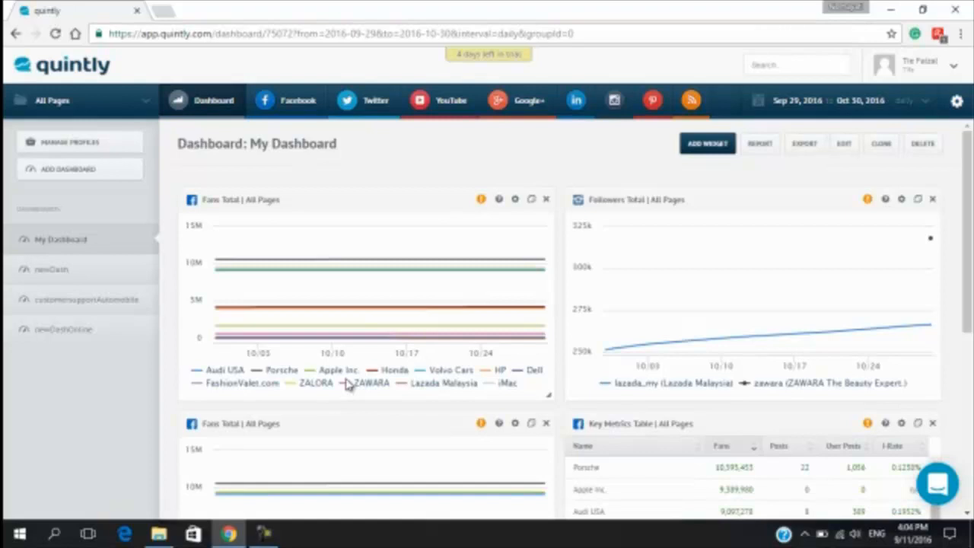
mouse_move(337, 167)
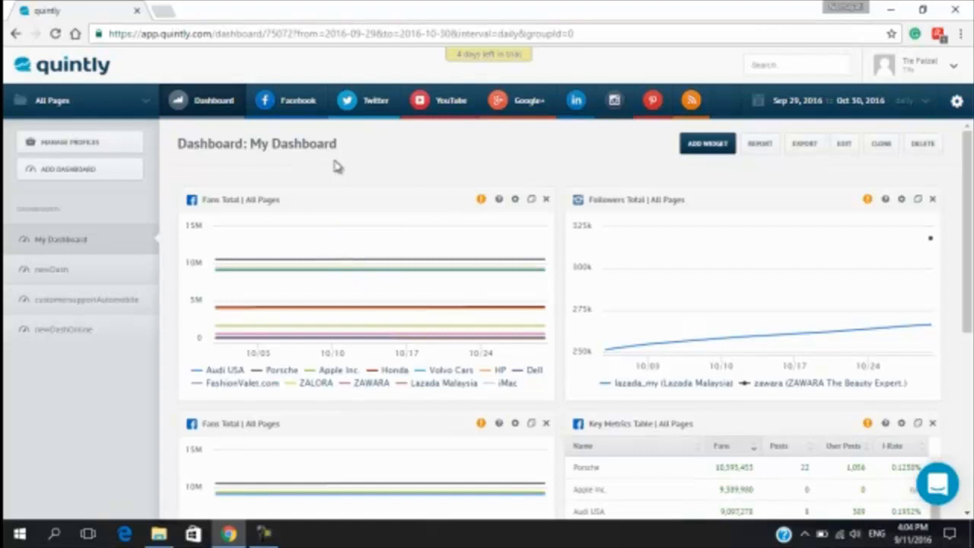
mouse_move(341, 181)
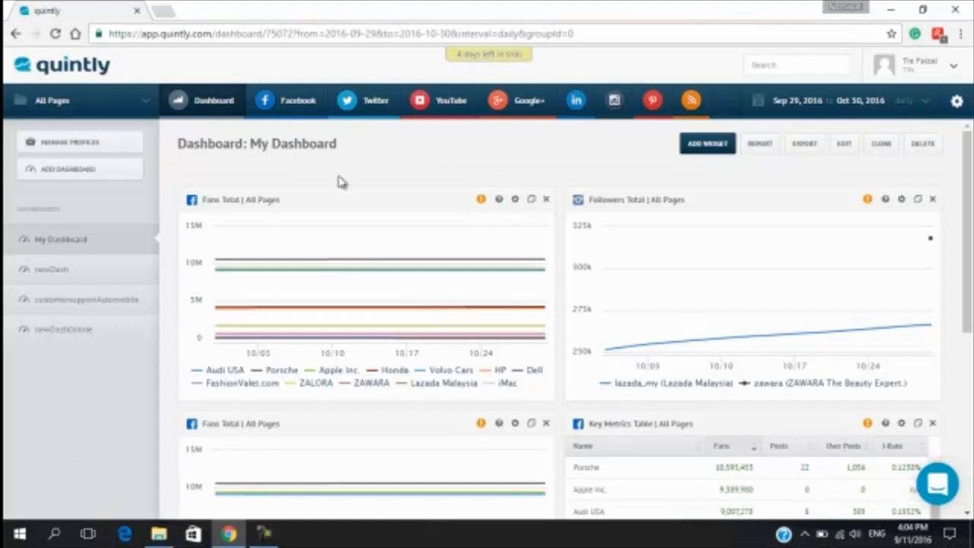
mouse_move(328, 325)
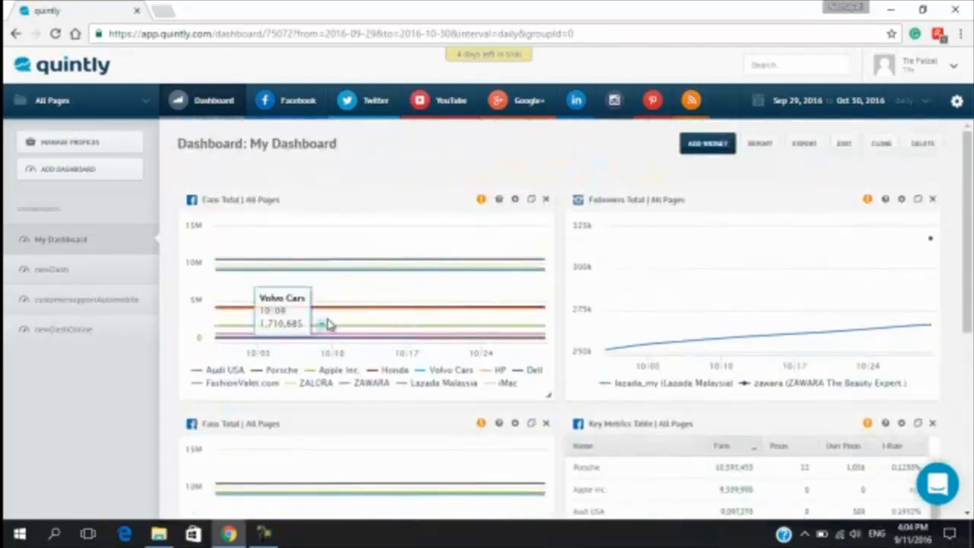
mouse_move(482, 245)
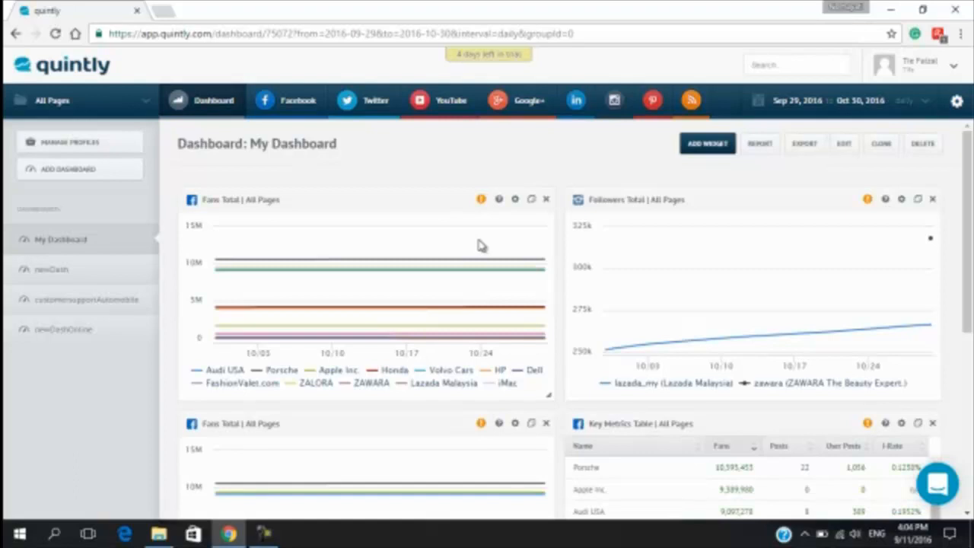
mouse_move(299, 253)
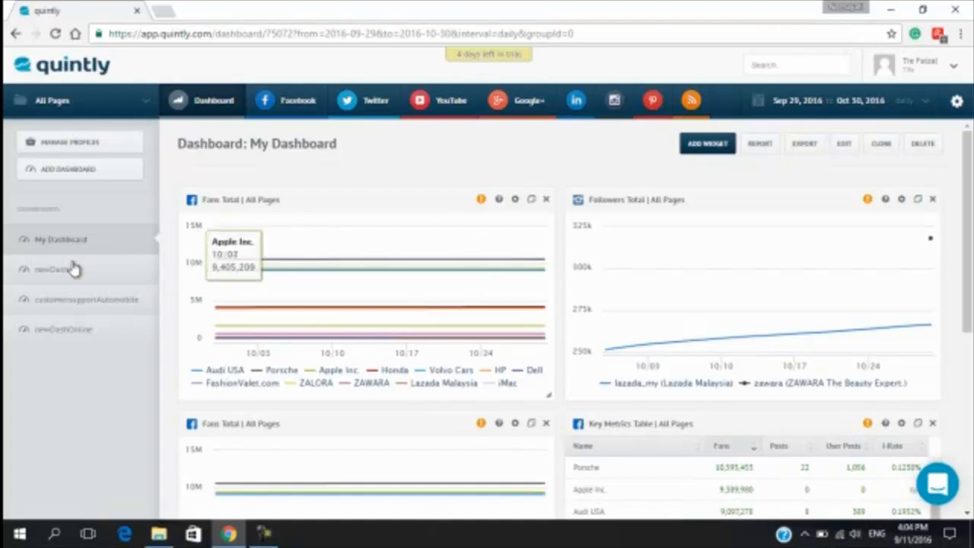
- Go to the Manage Profiles page listing tracked brands like Apple, Audi USA and Dell
left_click(69, 142)
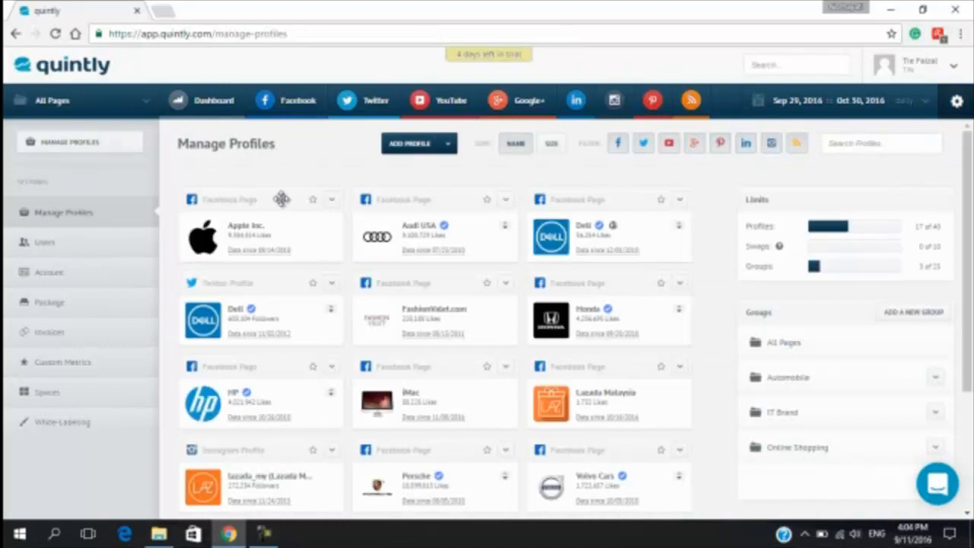
mouse_move(508, 223)
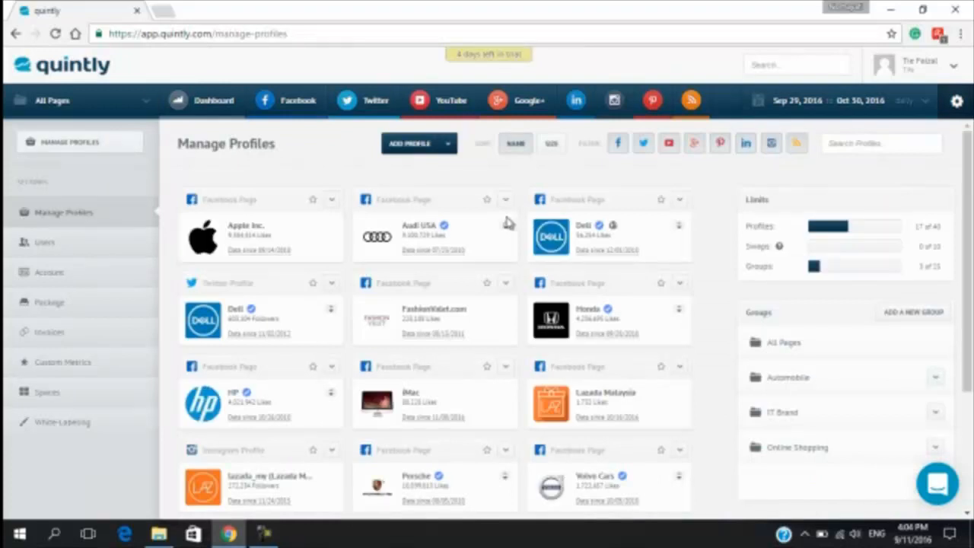
scroll("down", 3)
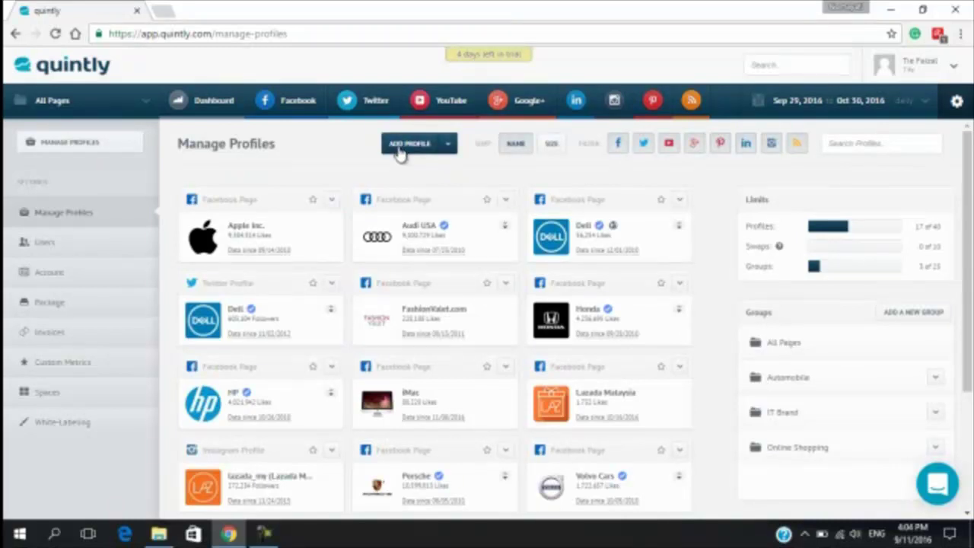
- Add the Malaysia Airlines and AirAsia Facebook pages, reaching 19 of 40 profiles
left_click(411, 143)
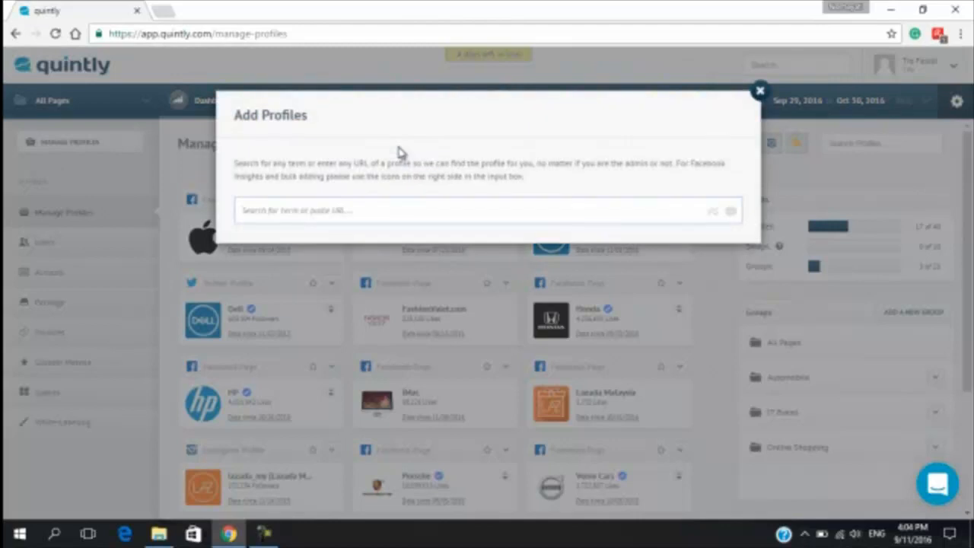
mouse_move(350, 191)
type("Malaysia Airline")
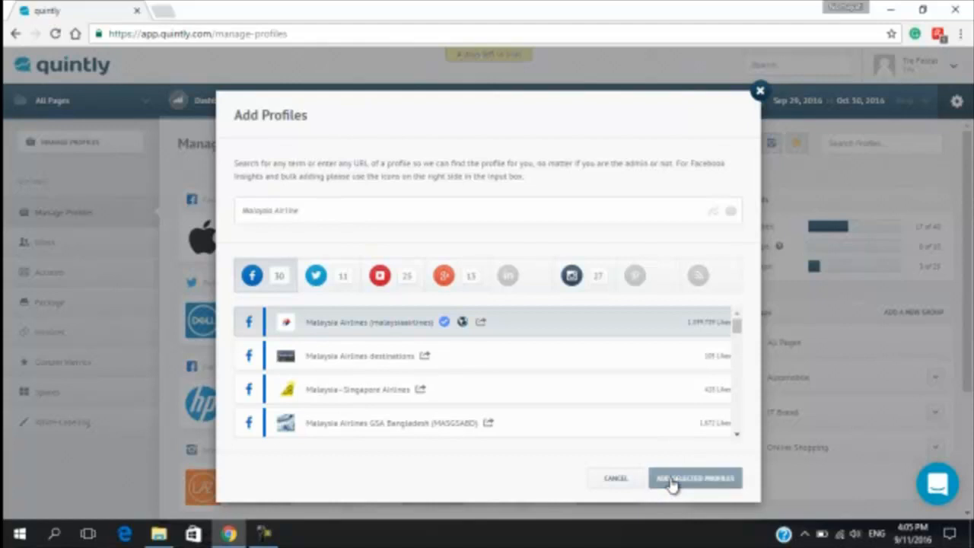
left_click(693, 477)
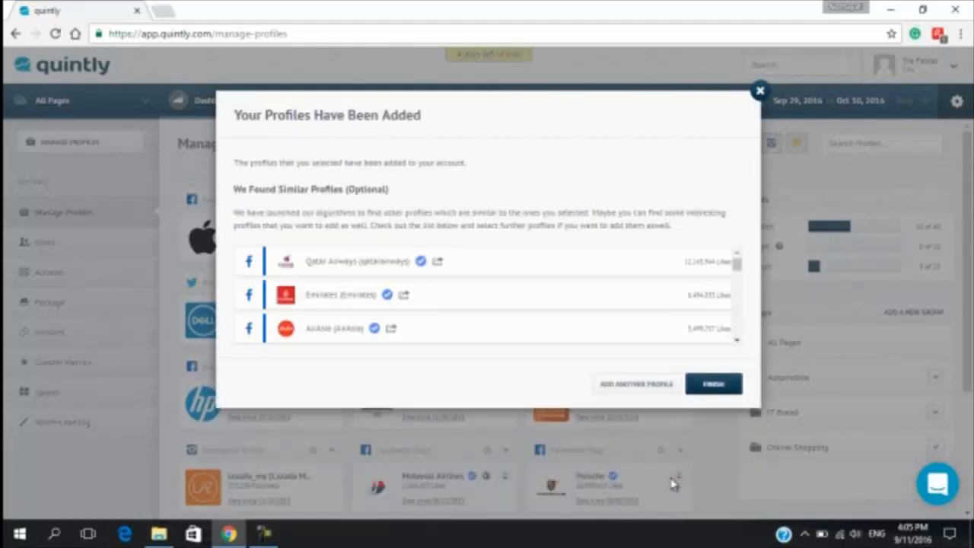
mouse_move(395, 331)
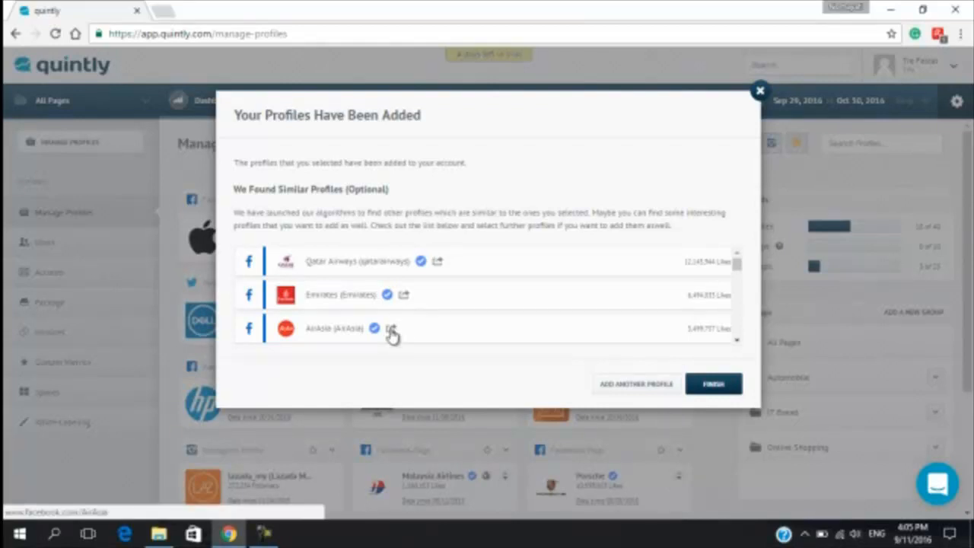
mouse_move(345, 333)
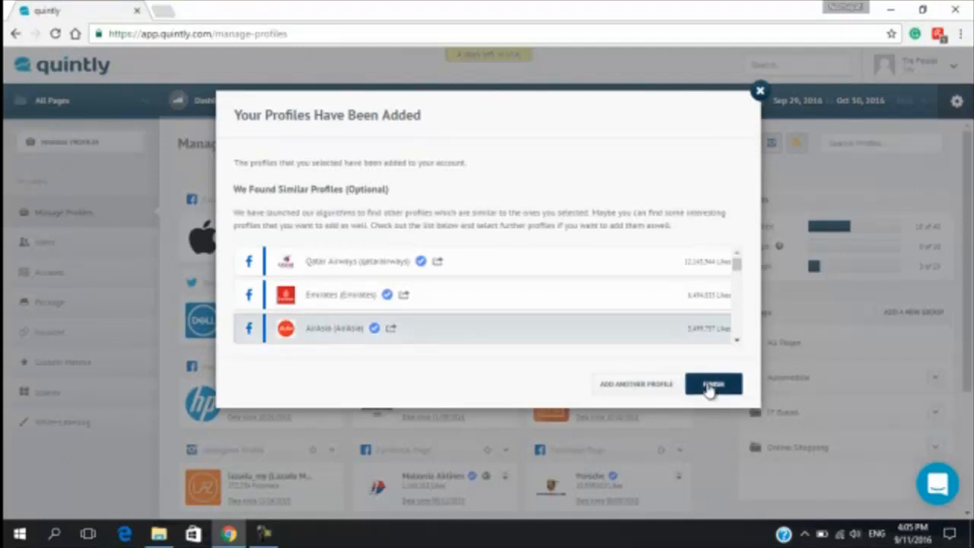
left_click(712, 384)
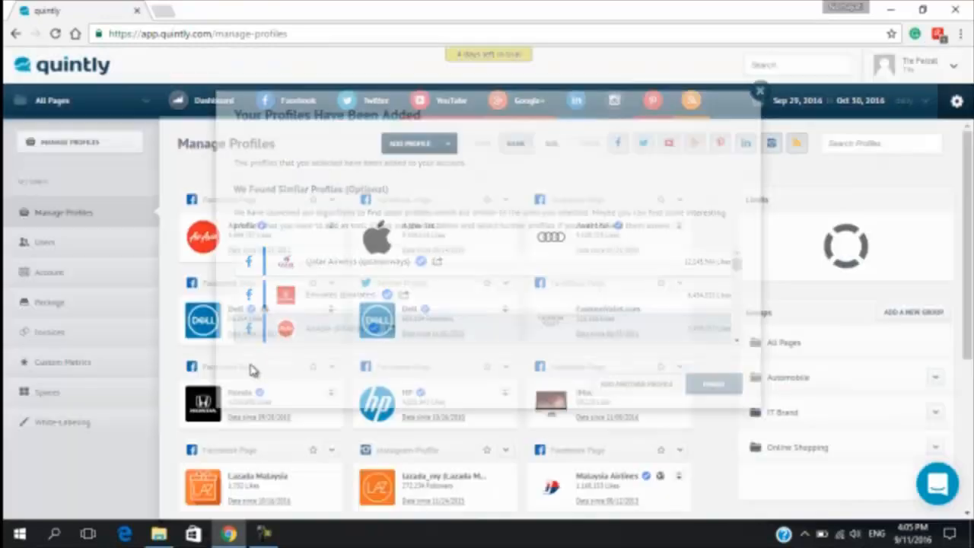
left_click(758, 90)
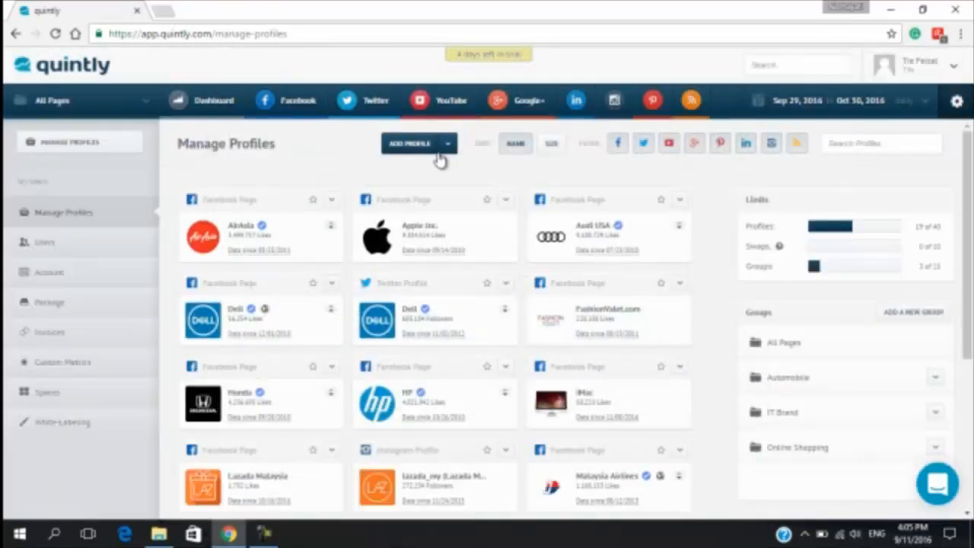
- Search for Firefly and add the Firefly Airlines Facebook page as a profile
left_click(408, 143)
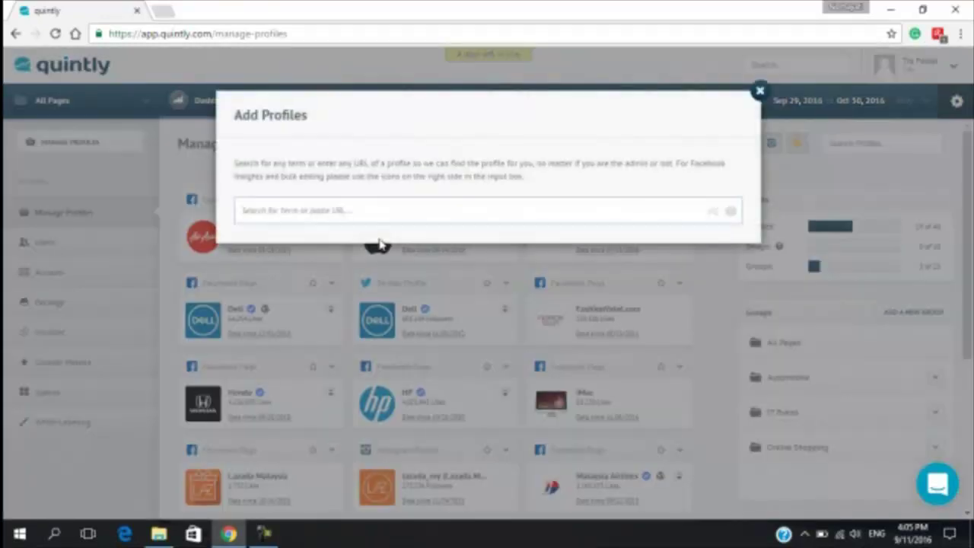
mouse_move(373, 230)
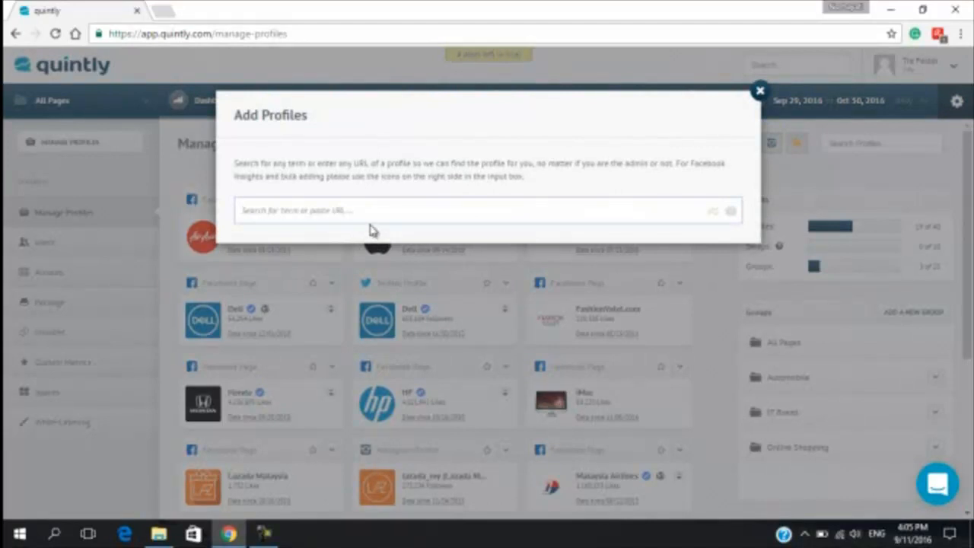
type("fre")
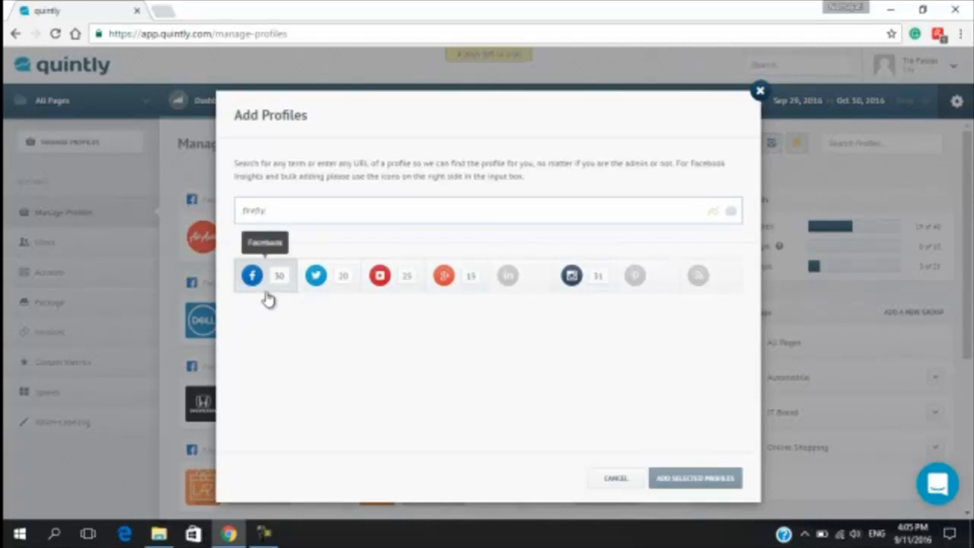
mouse_move(276, 292)
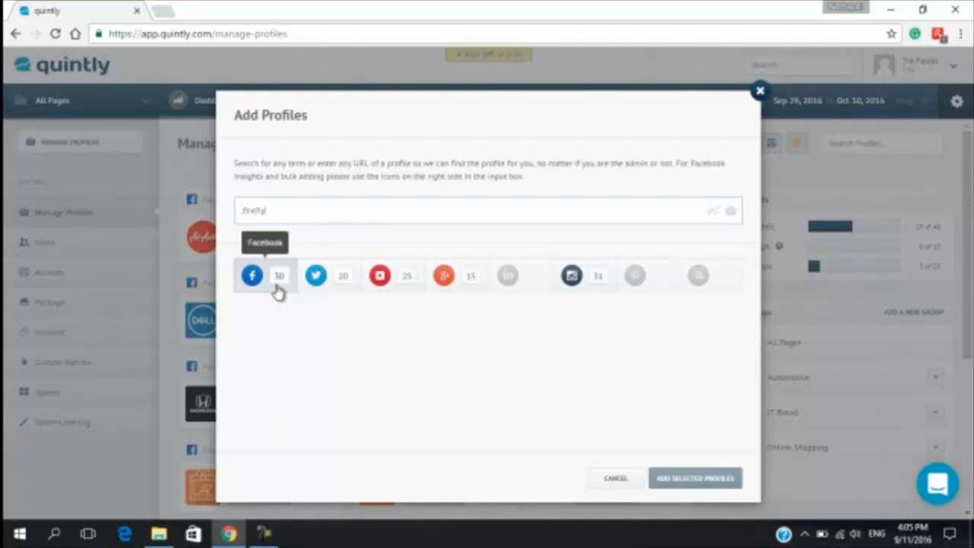
mouse_move(315, 275)
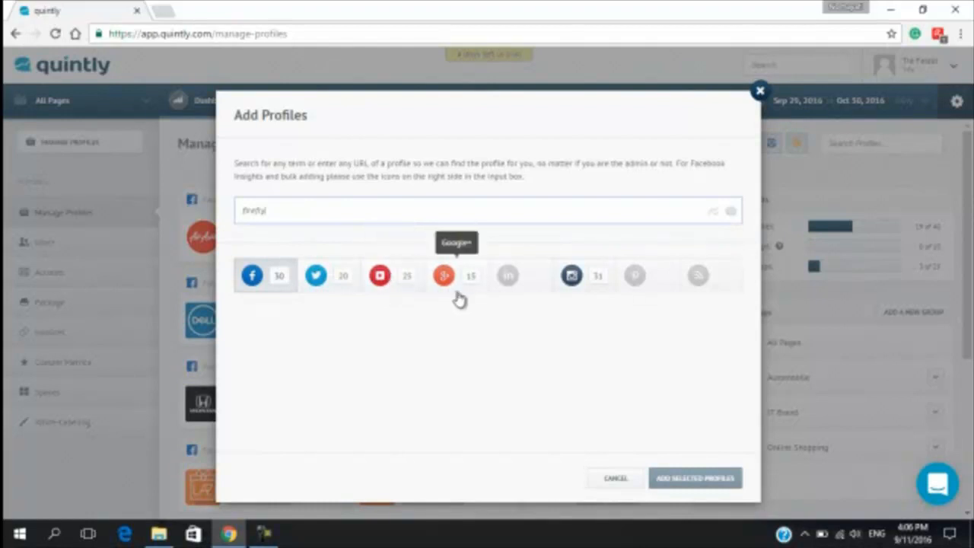
mouse_move(584, 300)
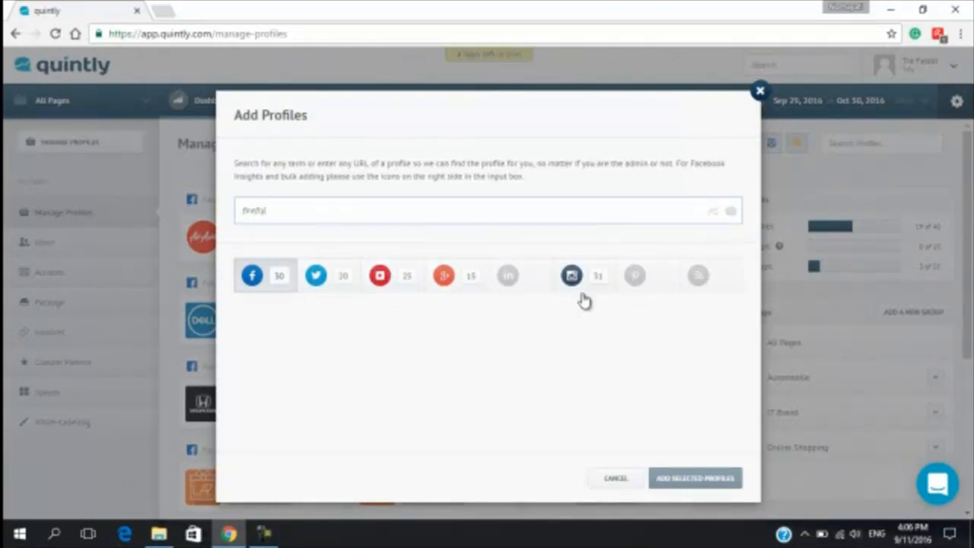
mouse_move(571, 275)
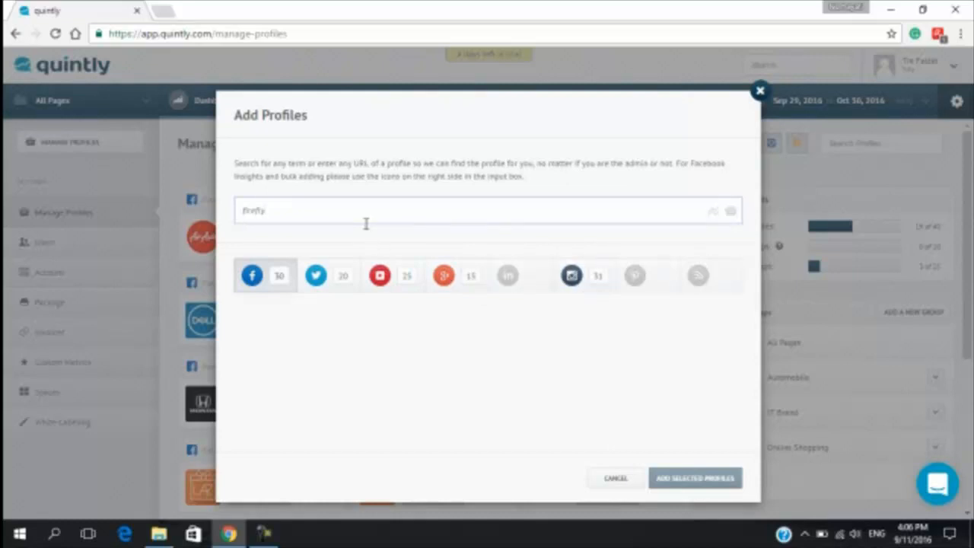
mouse_move(344, 216)
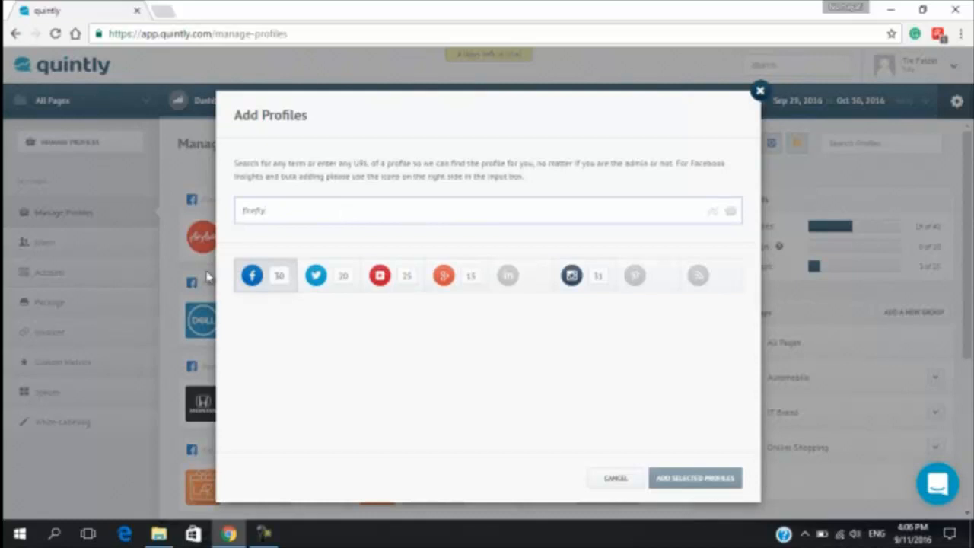
left_click(251, 275)
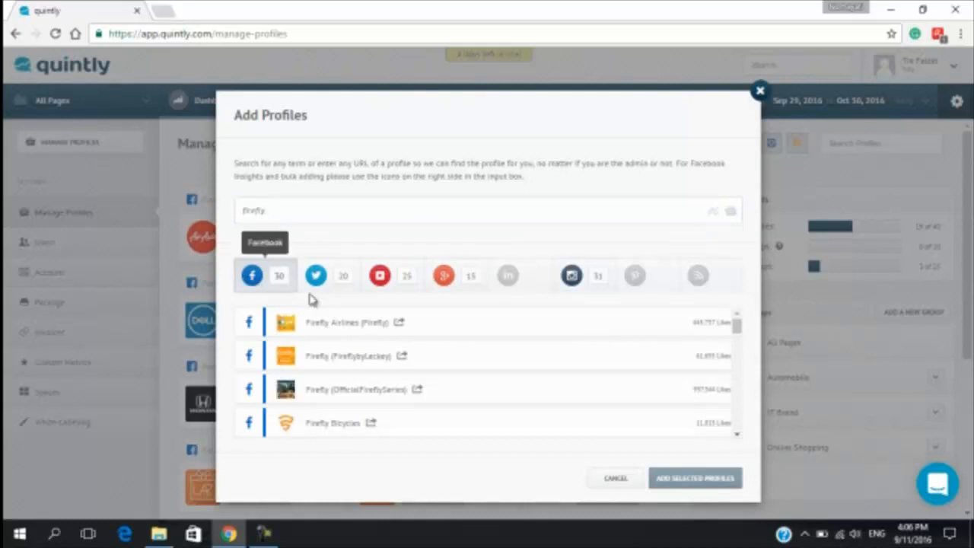
mouse_move(593, 335)
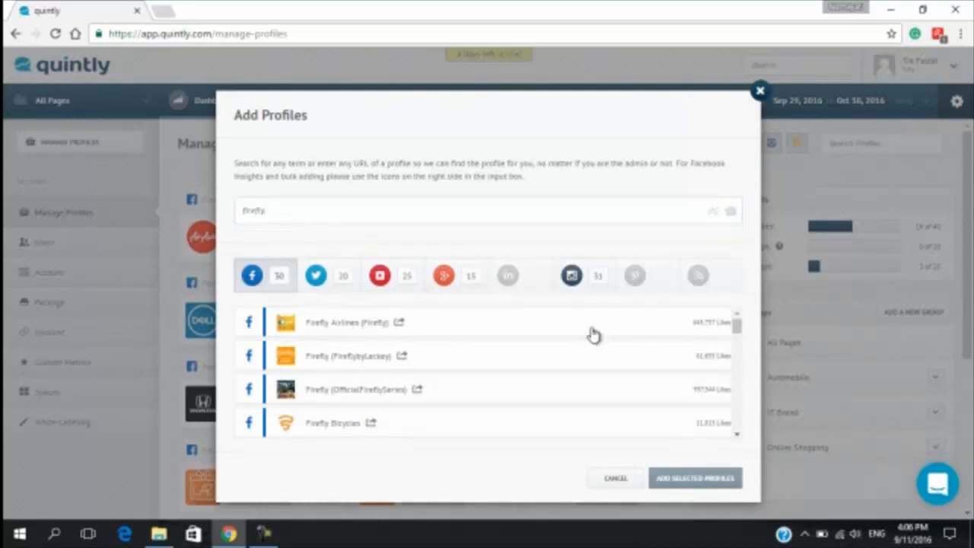
mouse_move(314, 335)
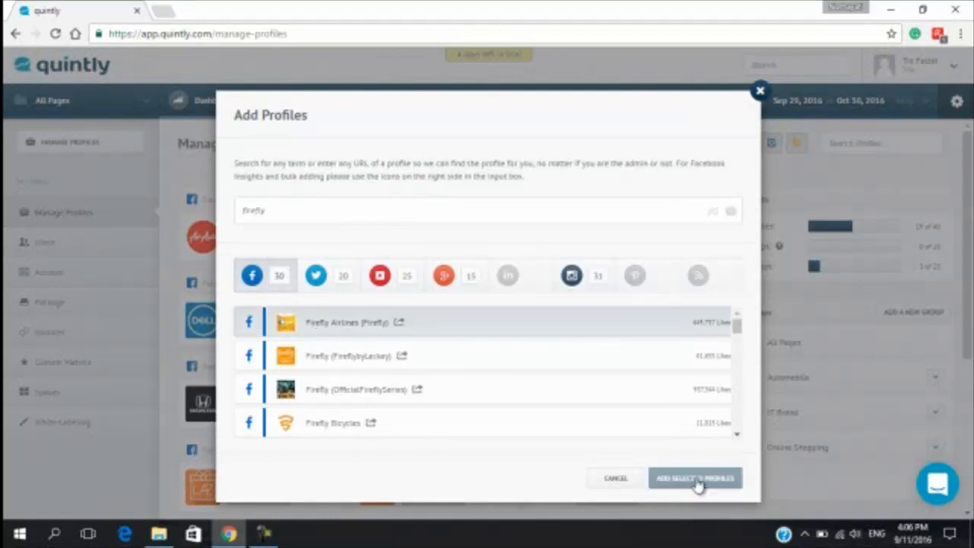
left_click(693, 477)
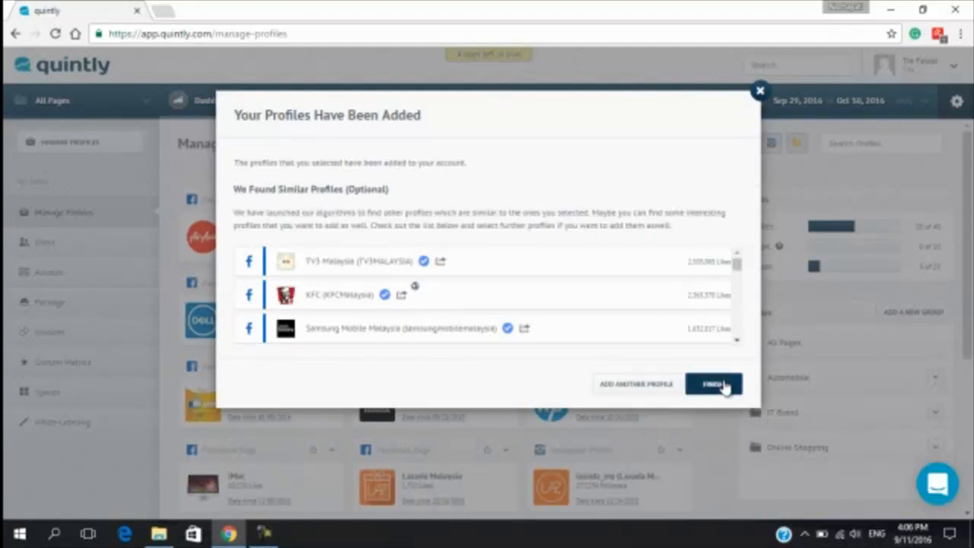
left_click(713, 383)
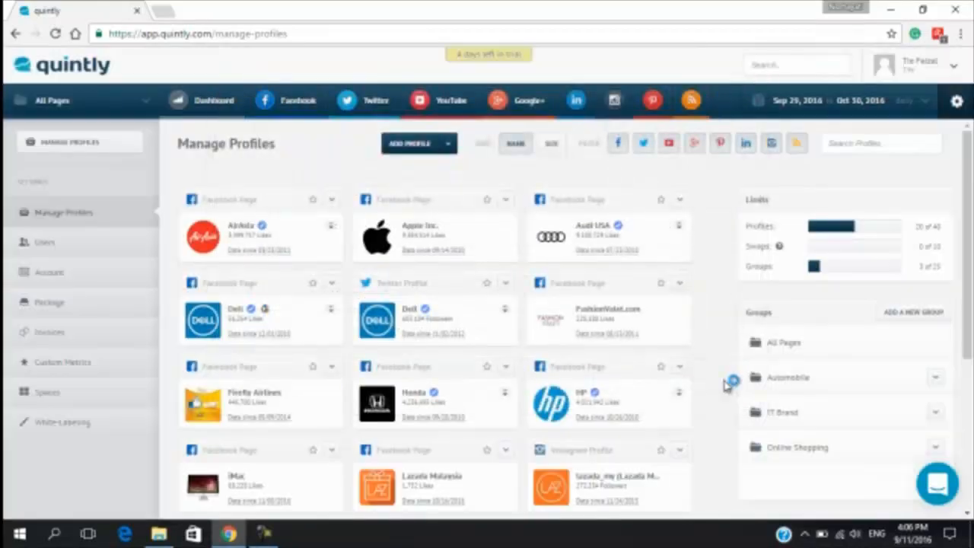
mouse_move(422, 175)
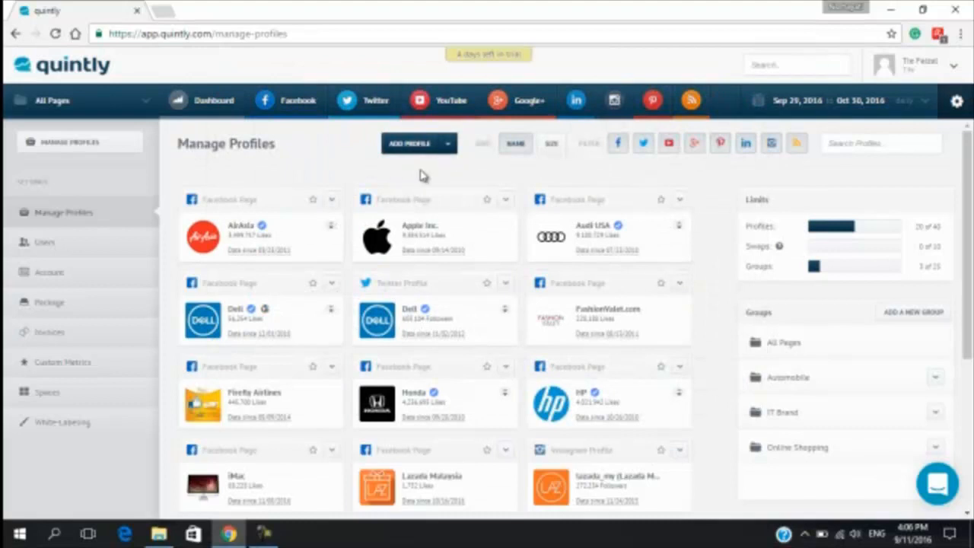
mouse_move(435, 177)
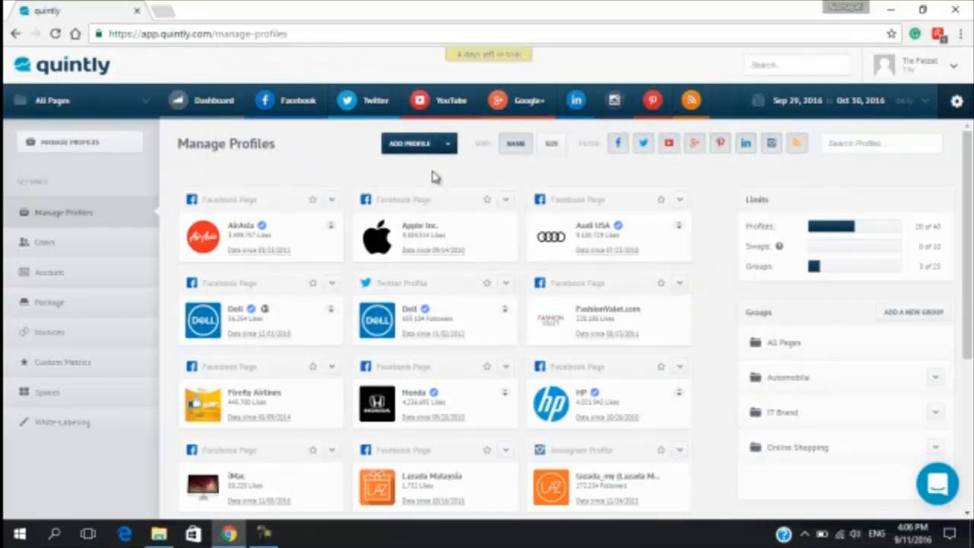
mouse_move(265, 262)
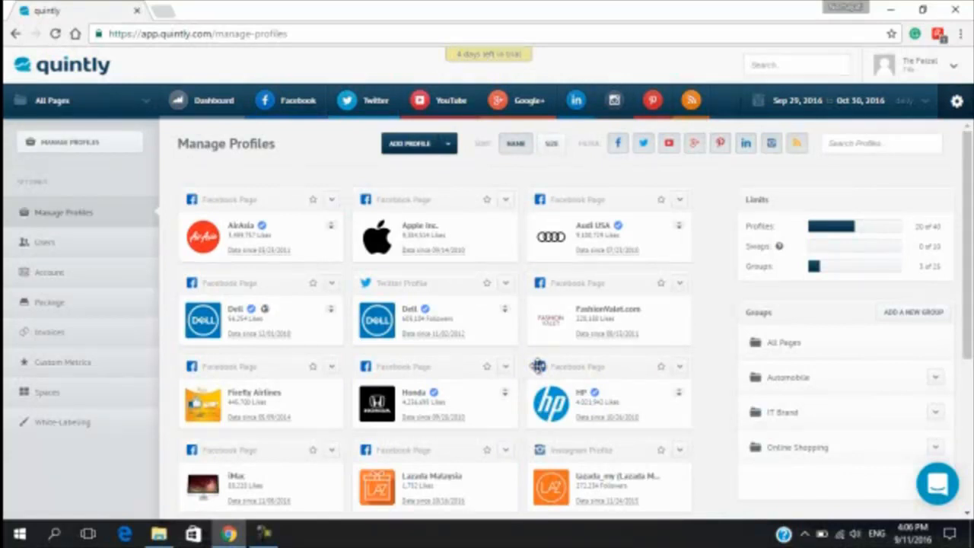
mouse_move(736, 327)
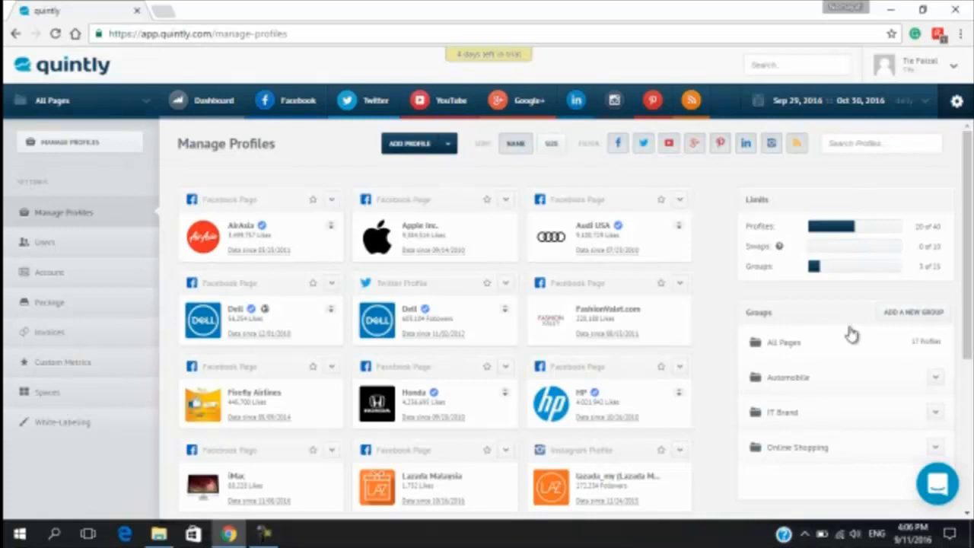
mouse_move(925, 321)
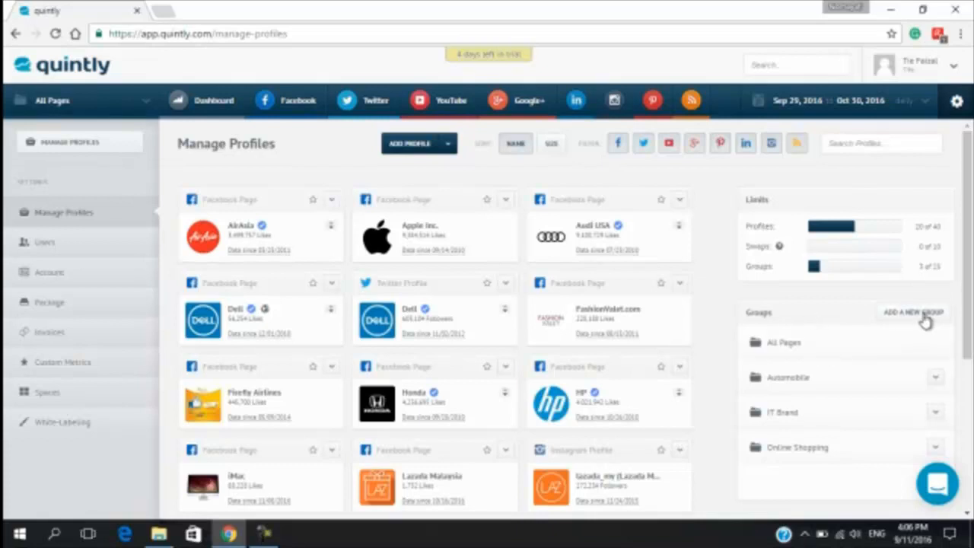
left_click(912, 312)
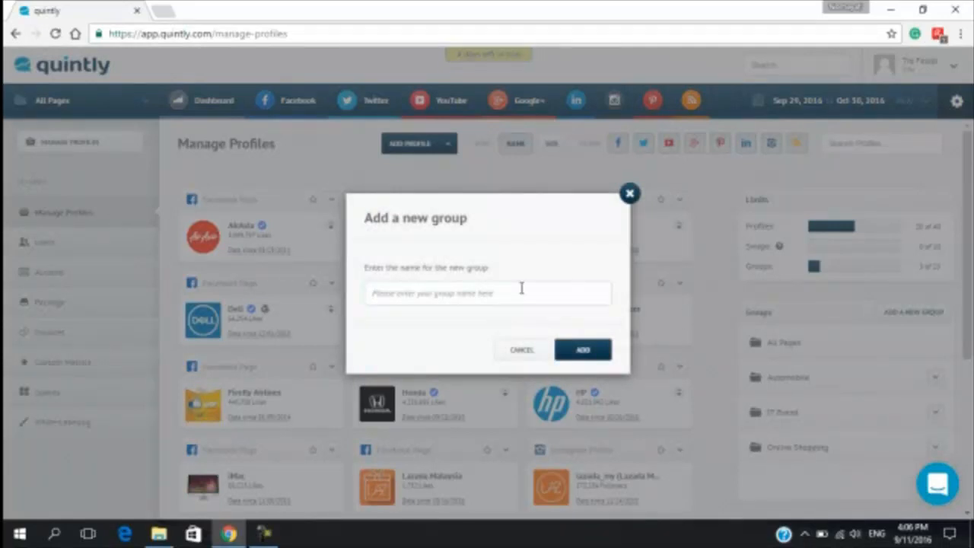
- Create a profile group named 'Airline', making 4 groups
type("a")
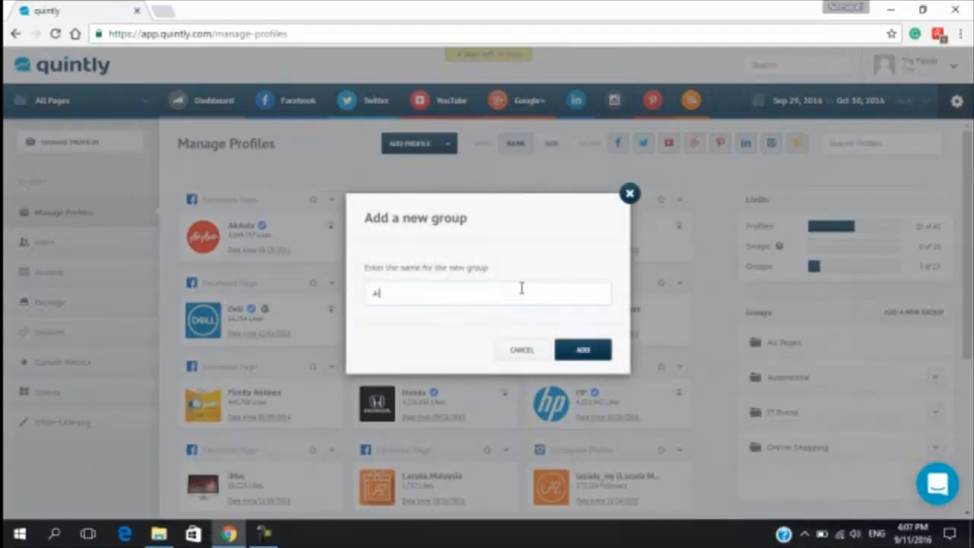
type("Airline")
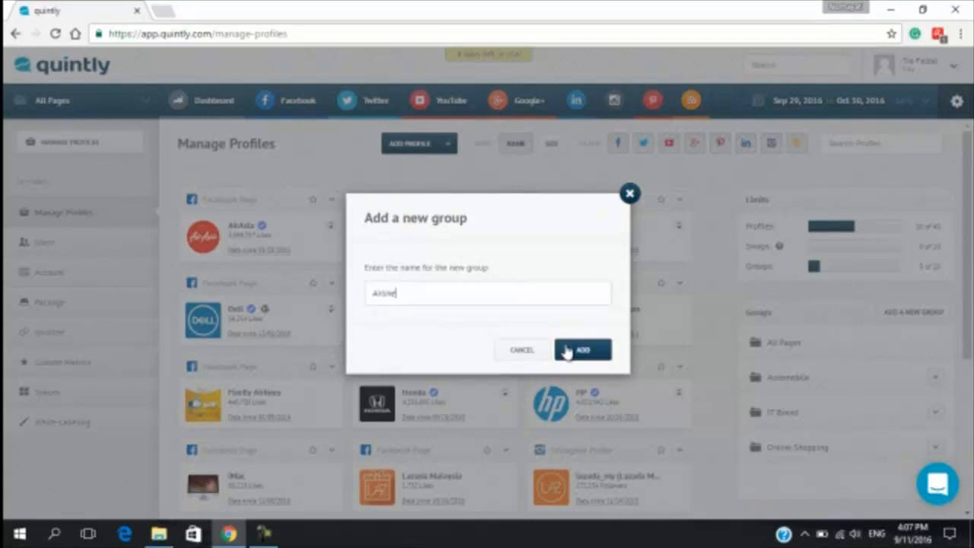
left_click(582, 350)
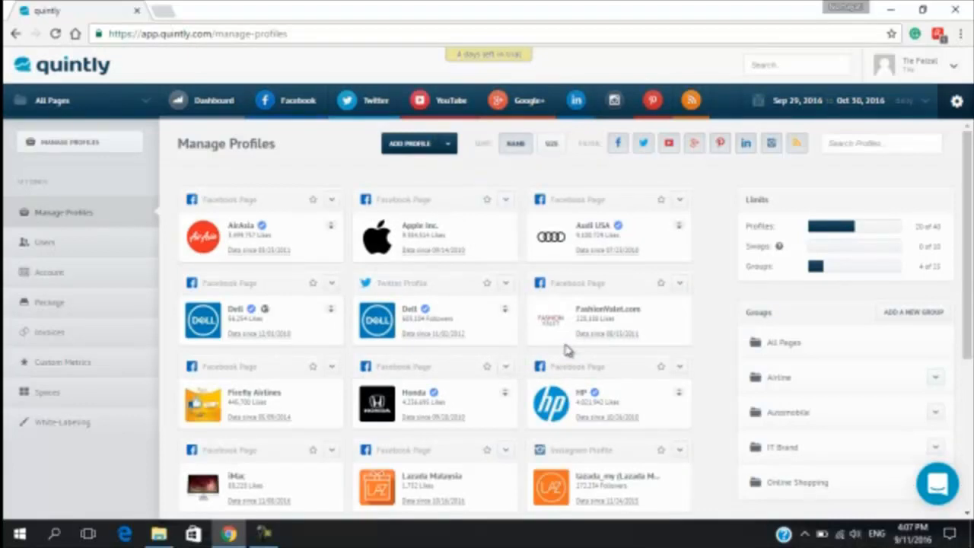
mouse_move(650, 350)
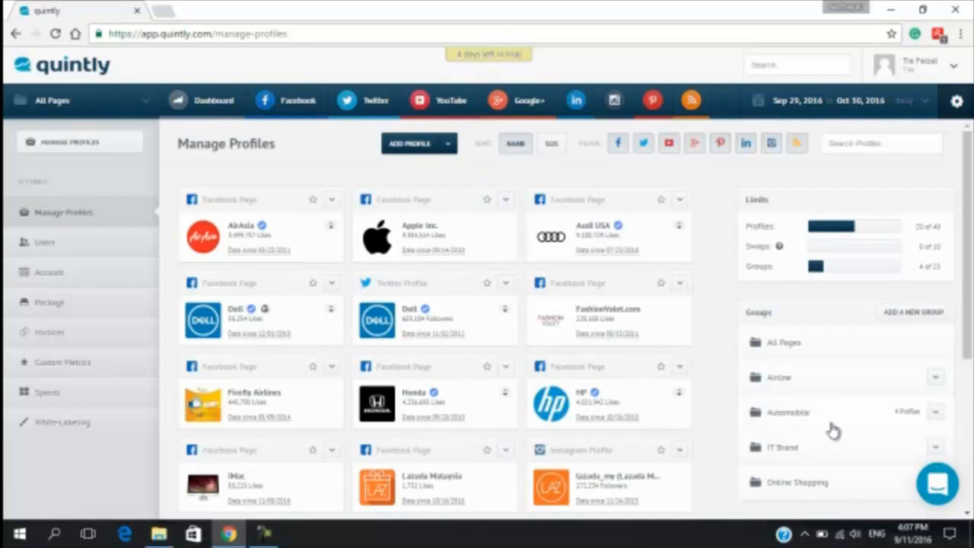
mouse_move(820, 374)
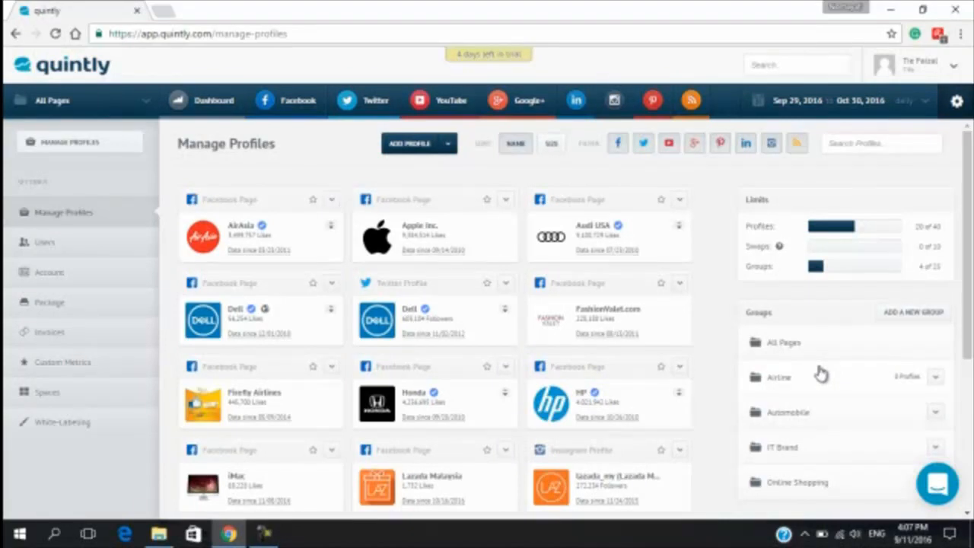
mouse_move(342, 205)
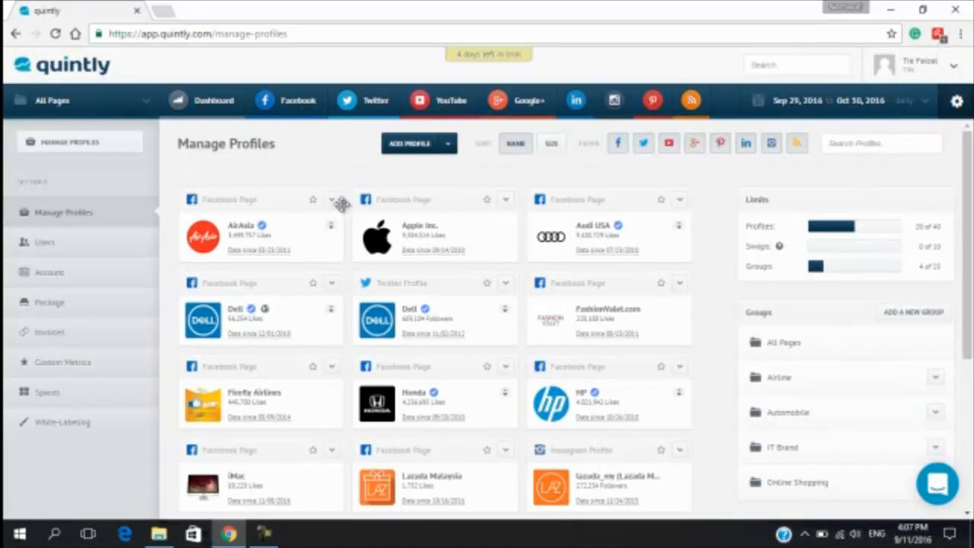
- Add the AirAsia profile to the Airline group
left_click(331, 200)
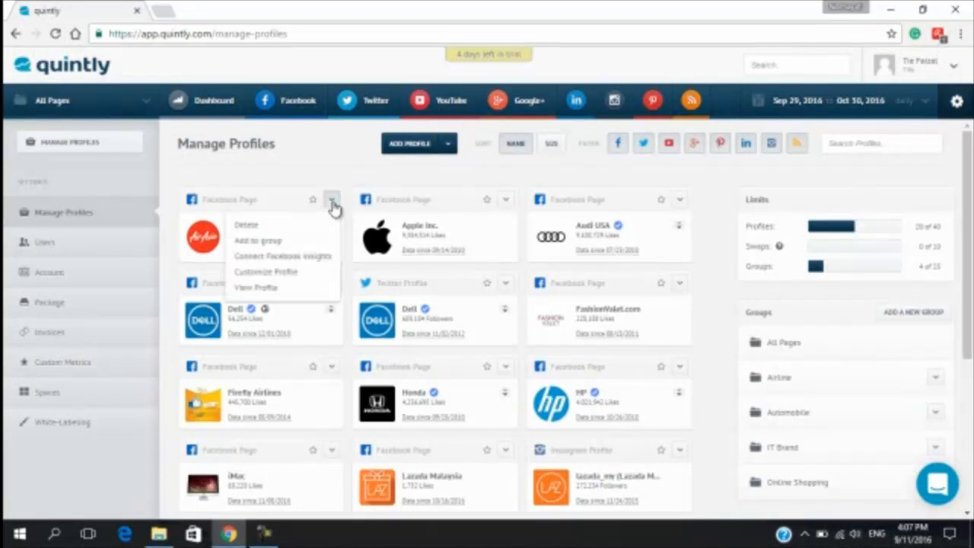
mouse_move(293, 245)
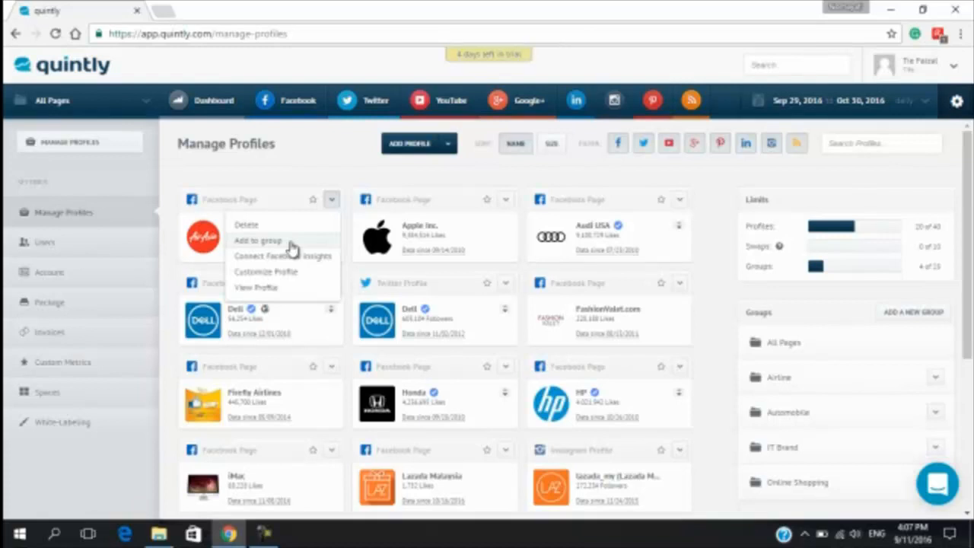
left_click(257, 241)
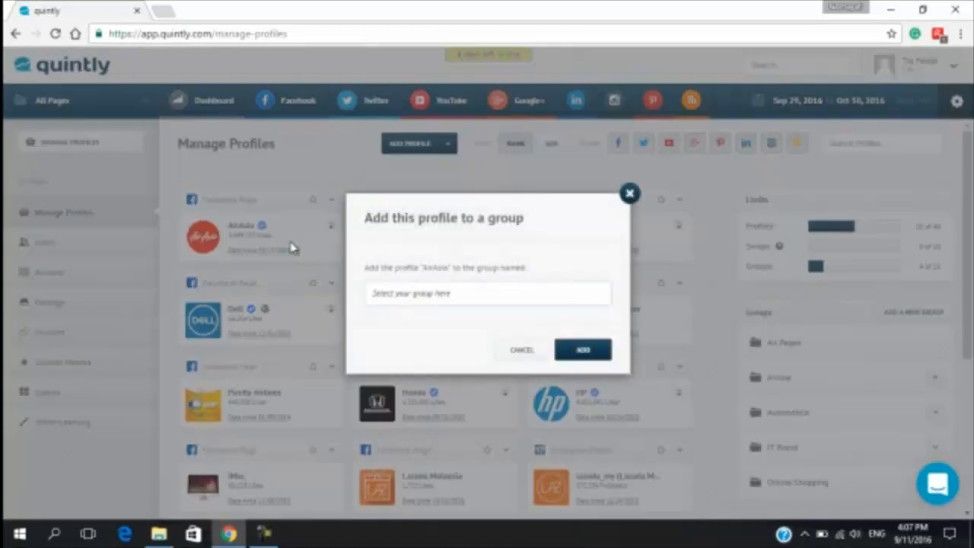
left_click(487, 293)
type("Airline")
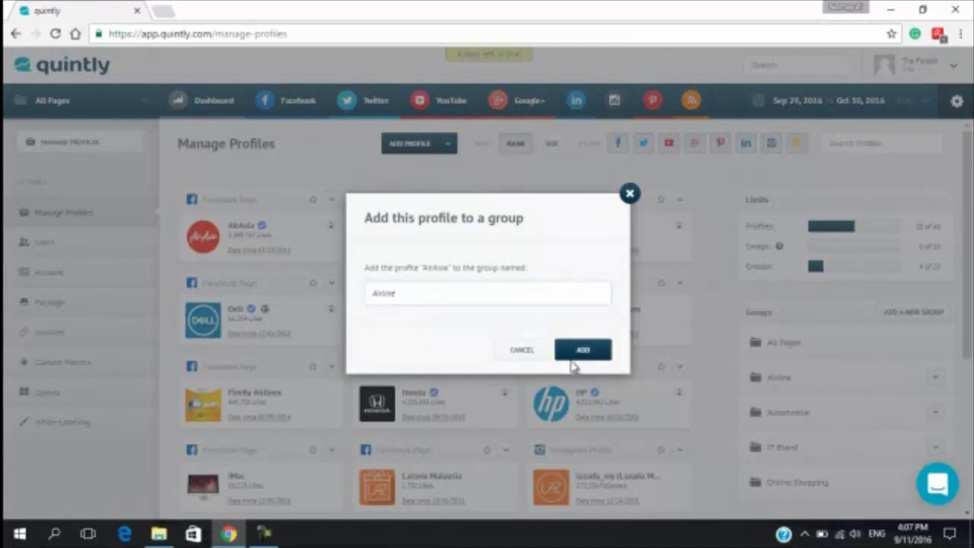
left_click(583, 349)
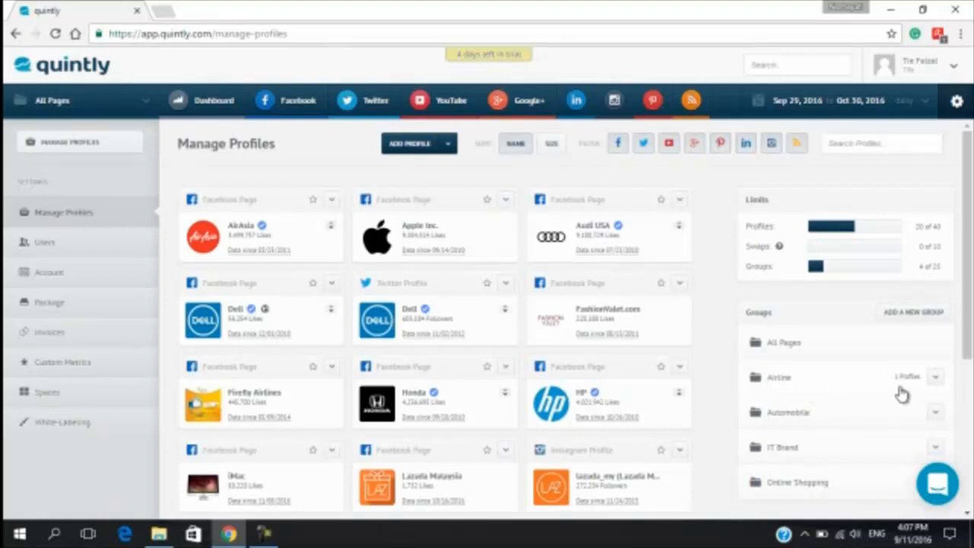
mouse_move(905, 390)
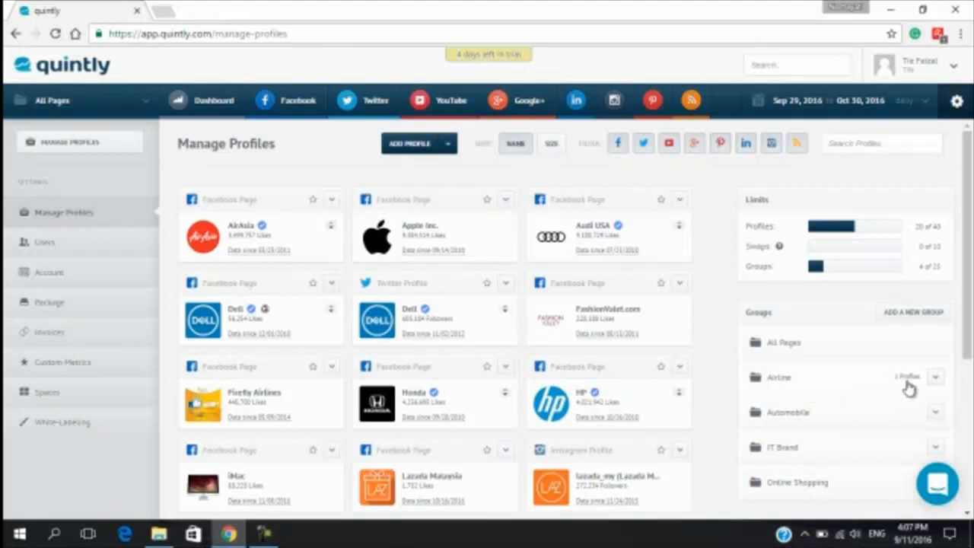
mouse_move(771, 386)
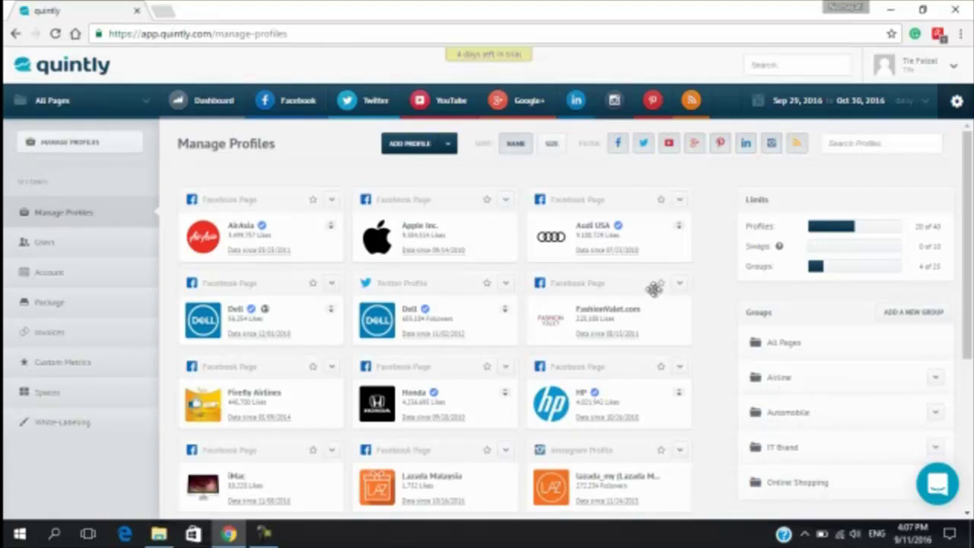
- Put the Firefly Airlines profile into the Airline group
scroll("down", 3)
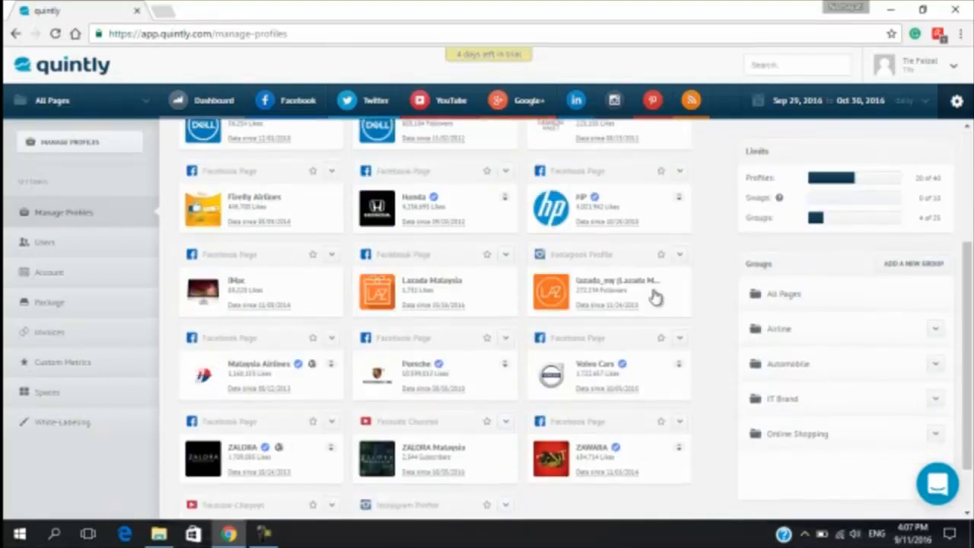
scroll("down", 3)
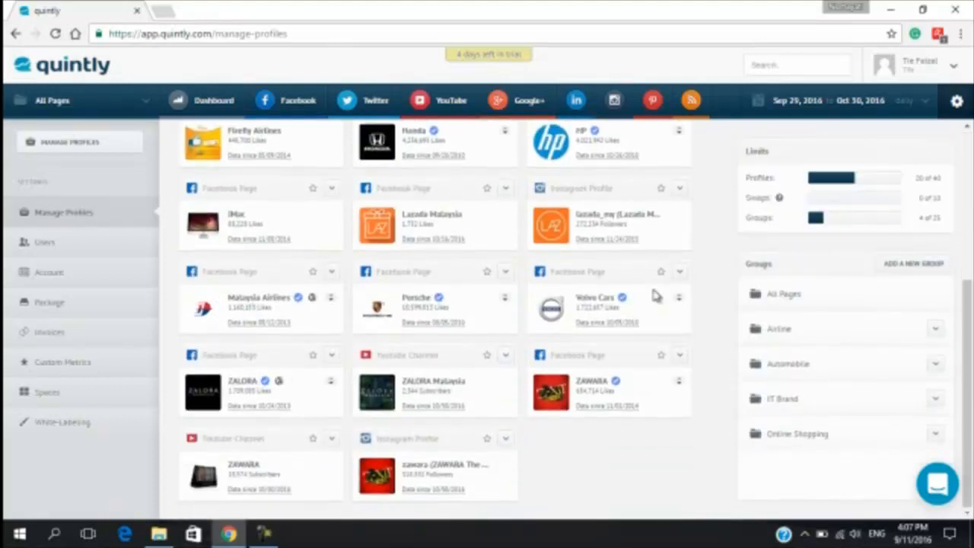
scroll("up", 3)
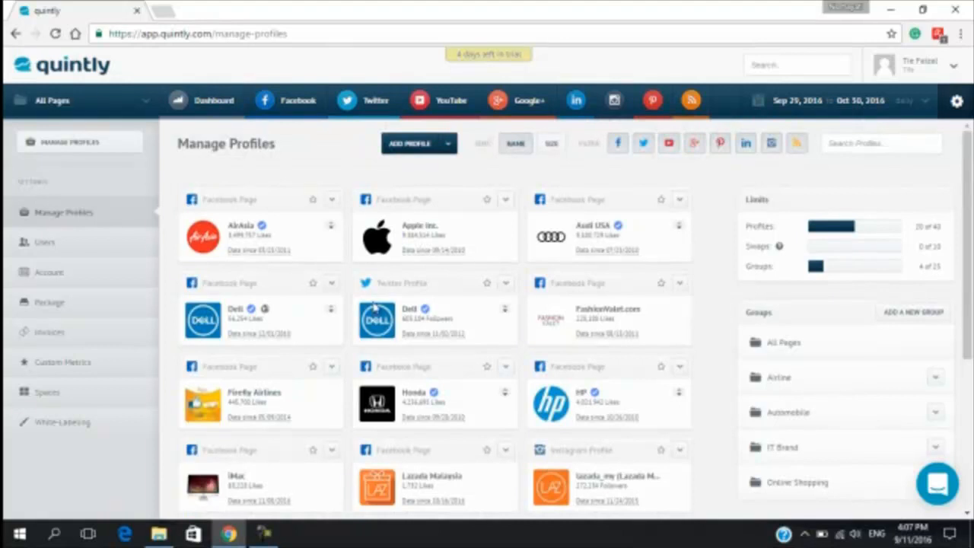
mouse_move(333, 367)
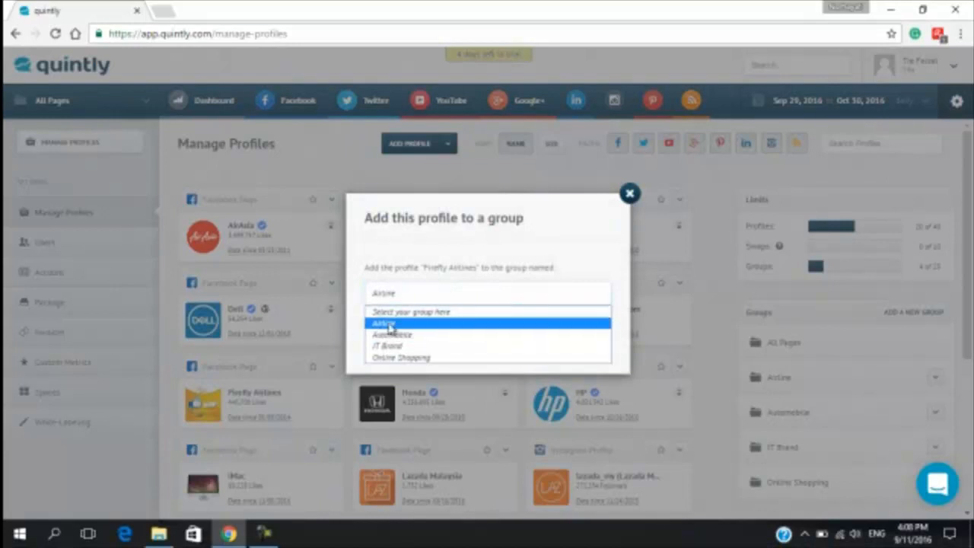
left_click(630, 194)
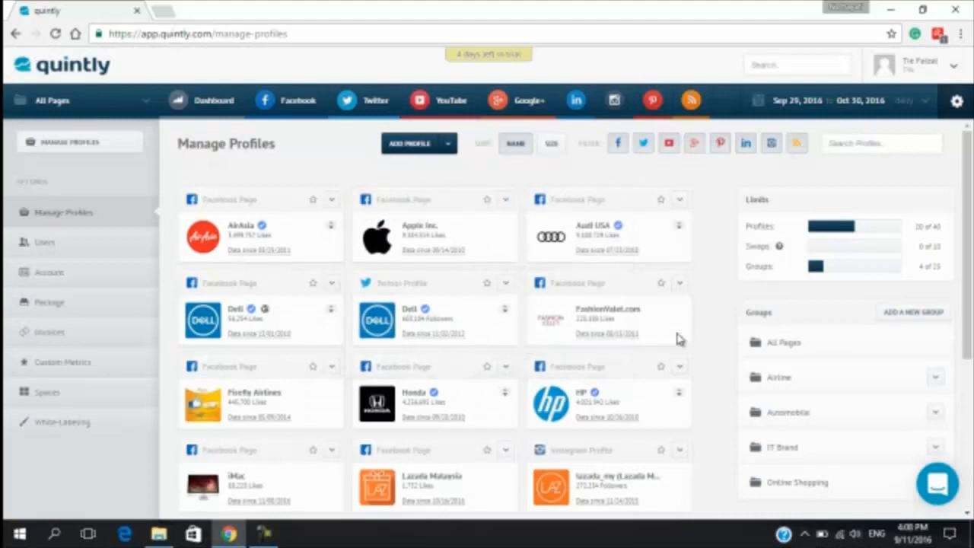
scroll("down", 3)
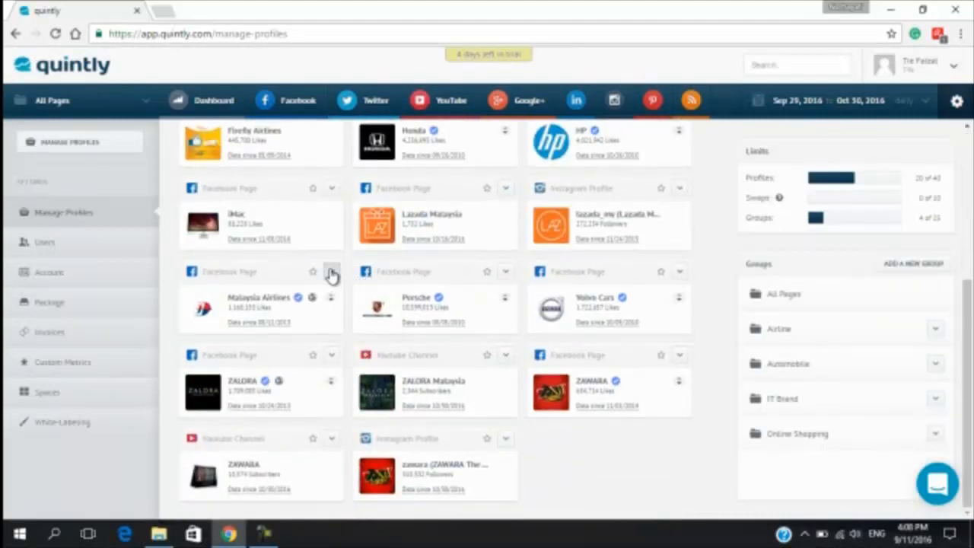
- Add Malaysia Airlines to the Airline group, bringing it to 3 profiles
left_click(331, 271)
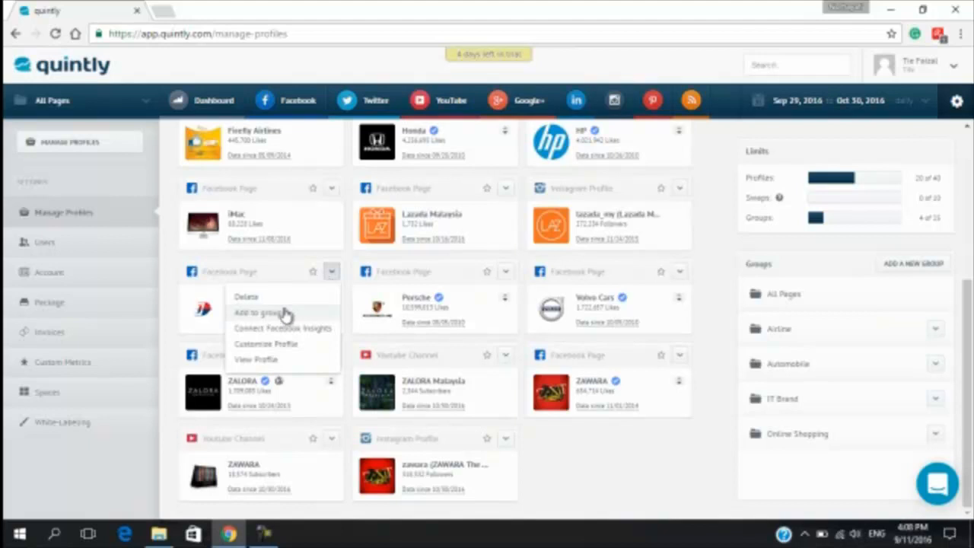
left_click(263, 311)
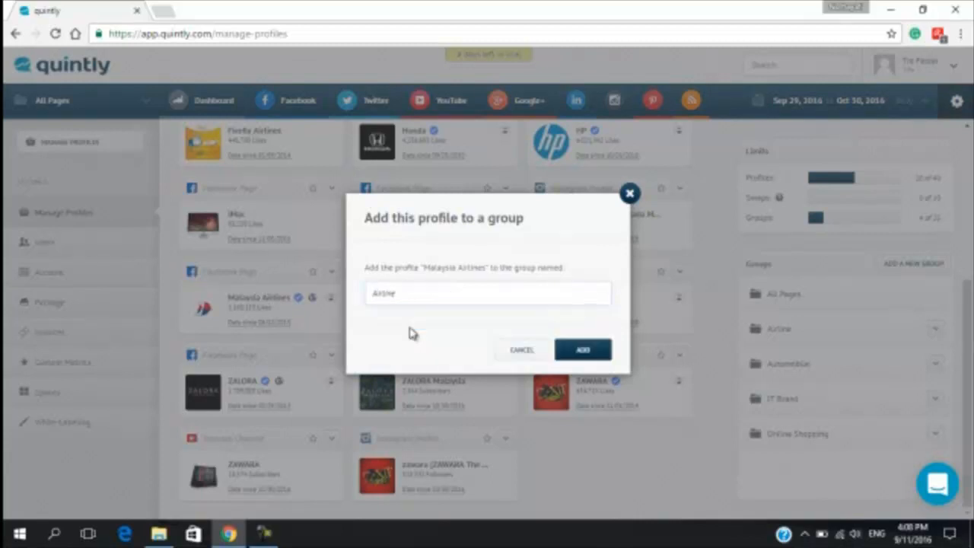
left_click(581, 349)
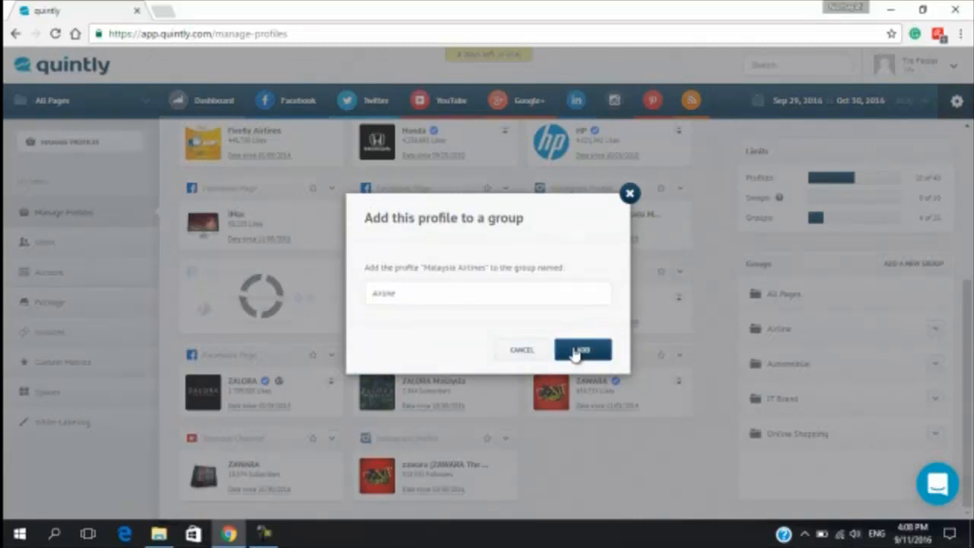
left_click(582, 349)
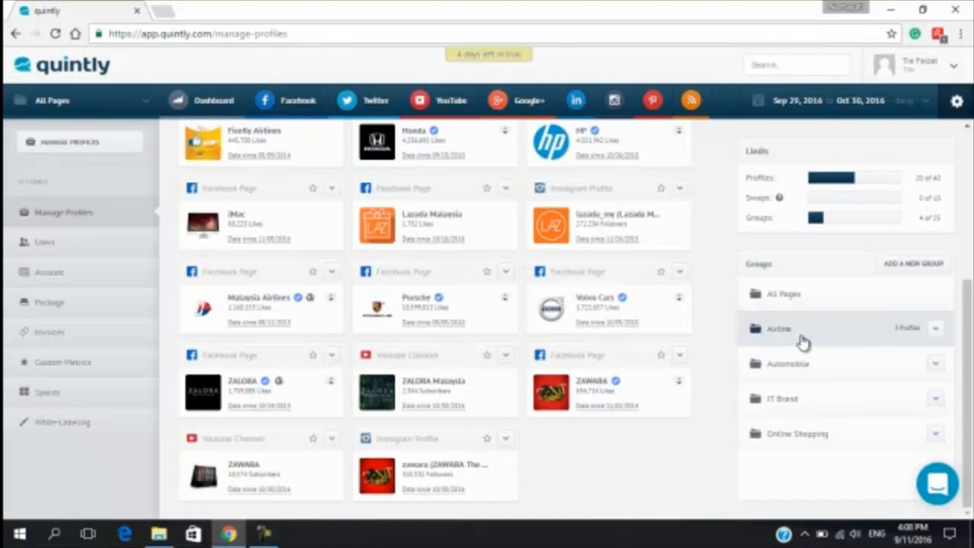
- Filter the profile list to the Airline group and select Airline in the All Pages dropdown
left_click(779, 328)
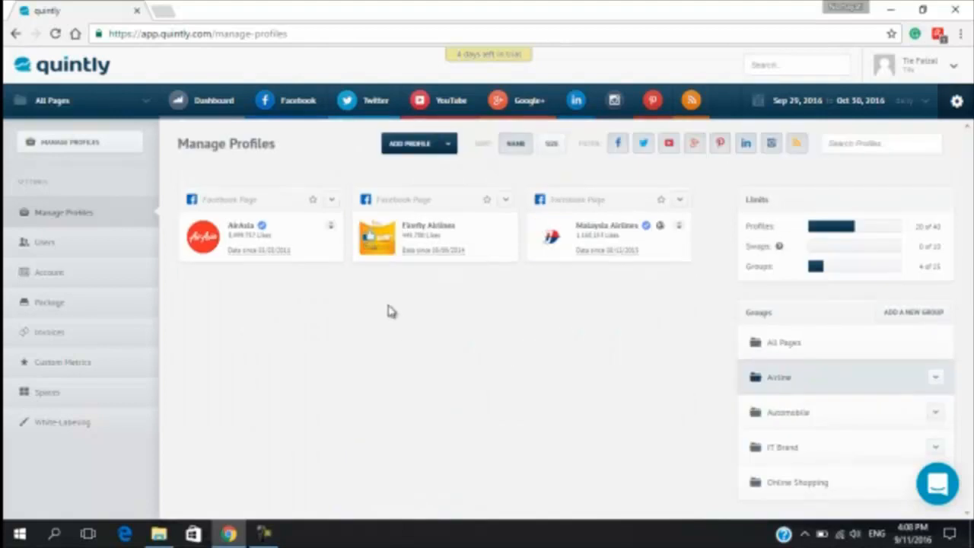
mouse_move(544, 267)
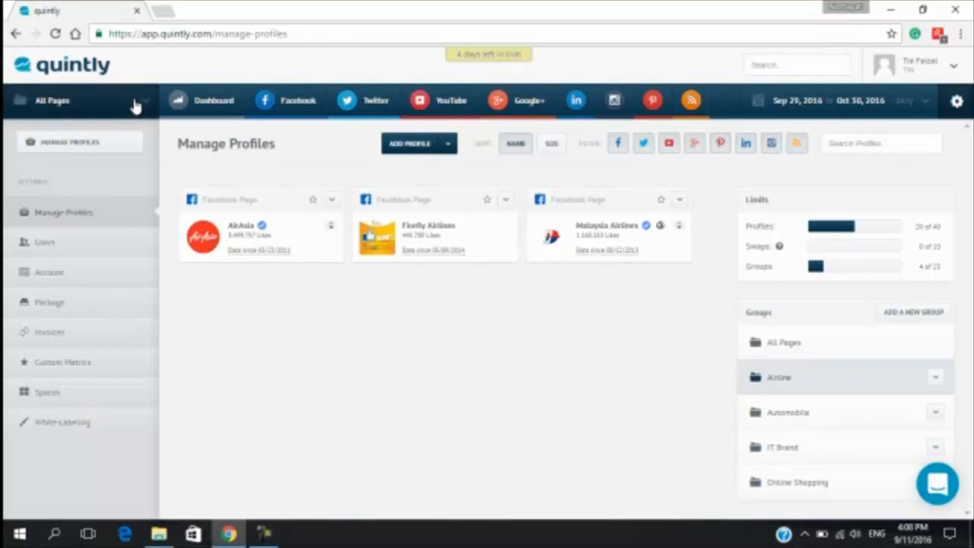
left_click(76, 100)
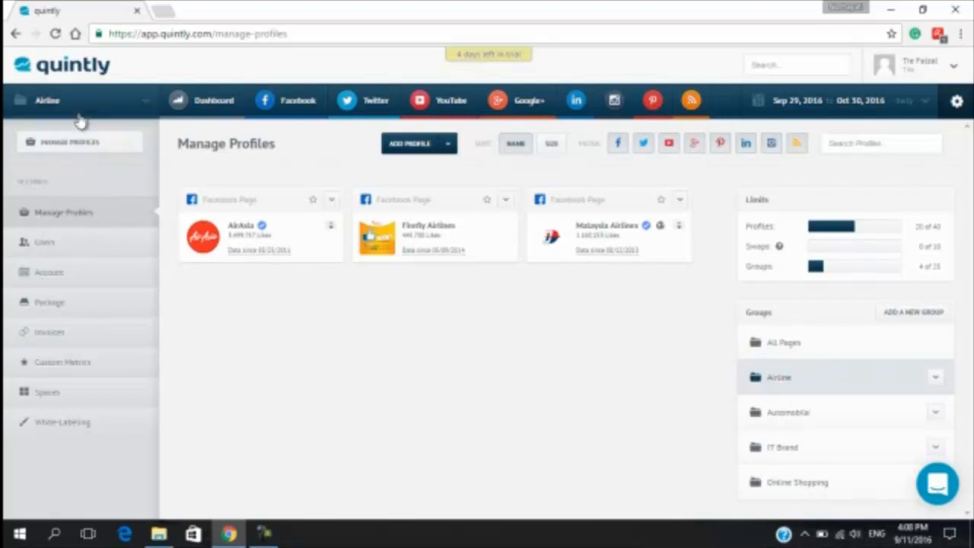
left_click(80, 99)
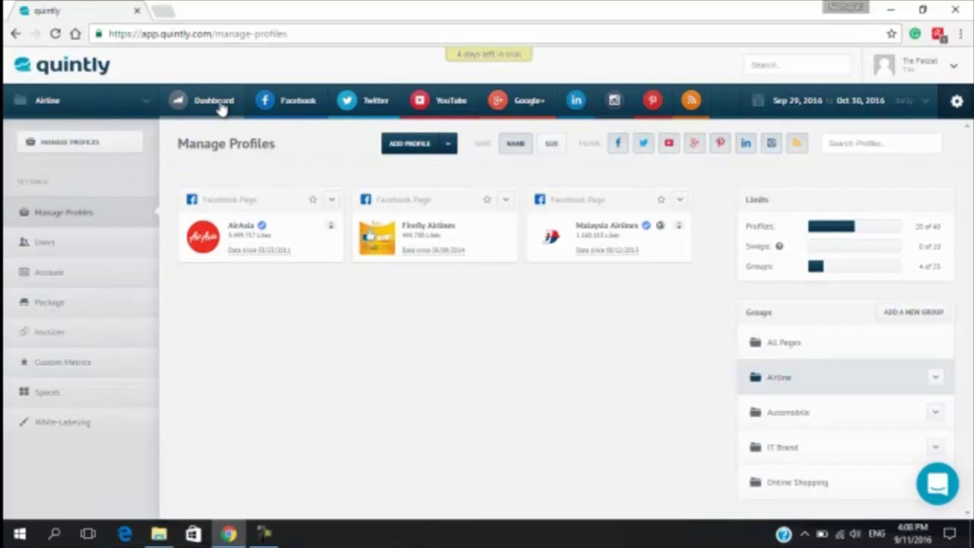
- Open the Airline group's My Dashboard showing fans for AirAsia, Malaysia Airlines and Firefly
left_click(214, 100)
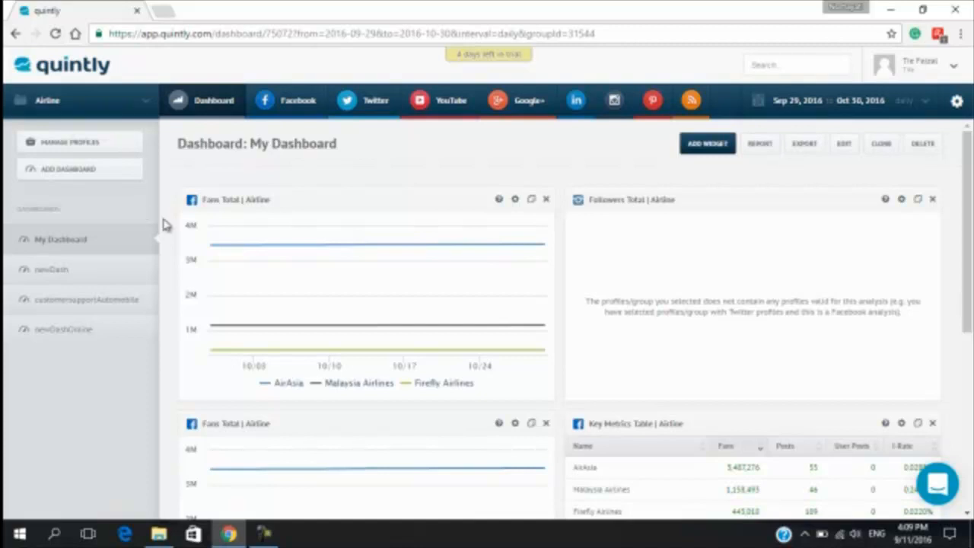
mouse_move(327, 199)
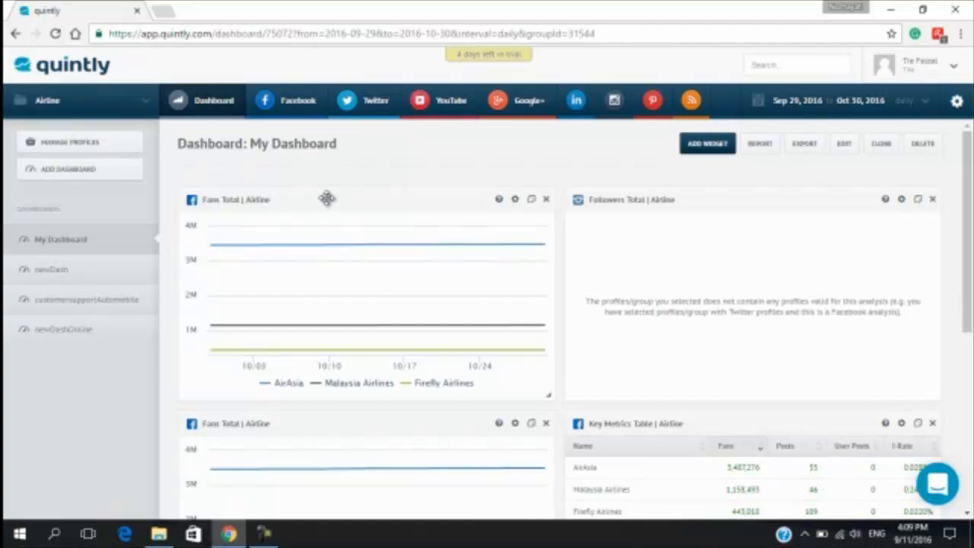
mouse_move(244, 244)
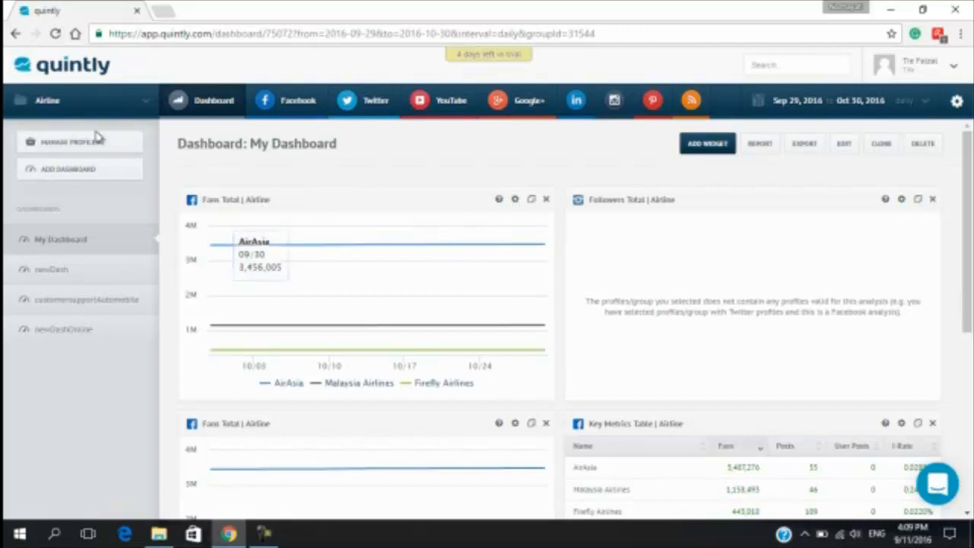
mouse_move(266, 176)
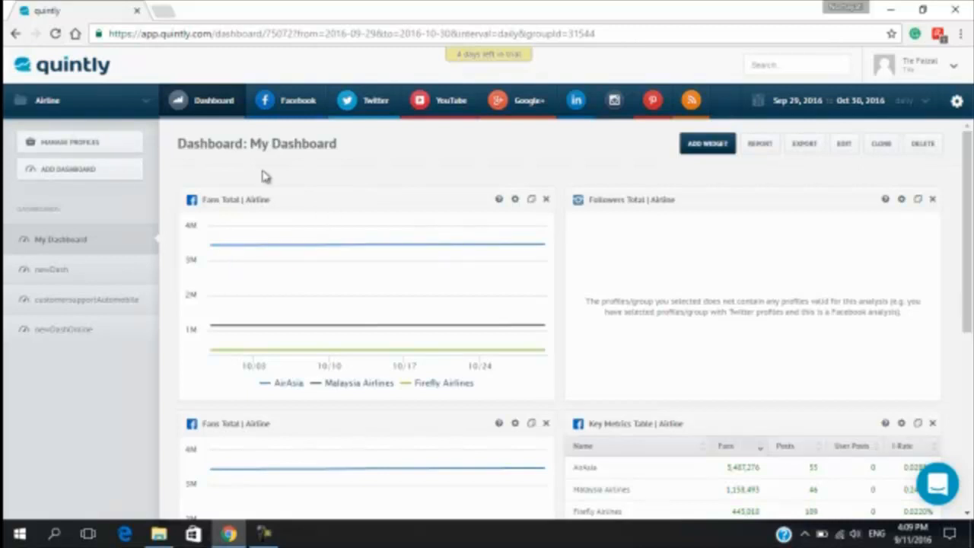
mouse_move(287, 99)
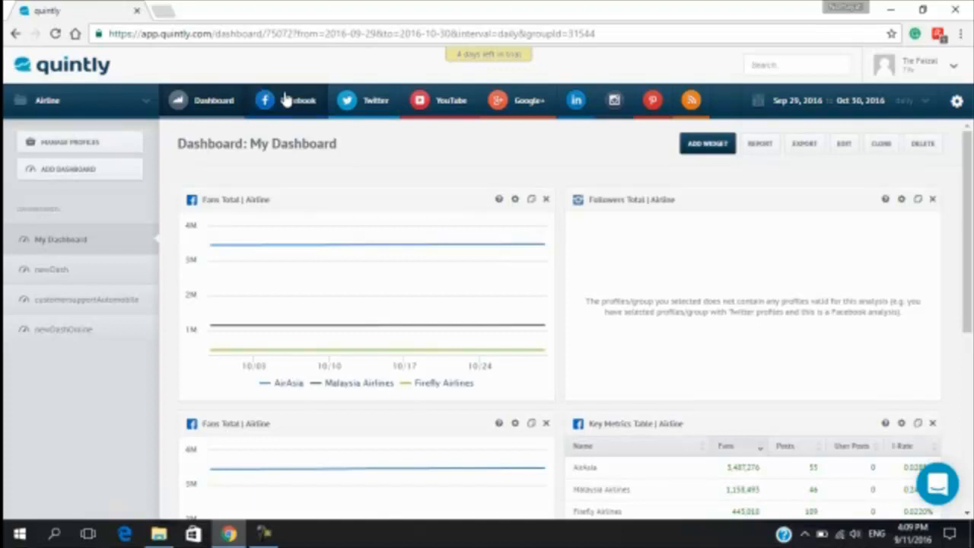
- Switch to the Facebook Overview for the Airline group, with Fans Total and Key Metrics
left_click(287, 99)
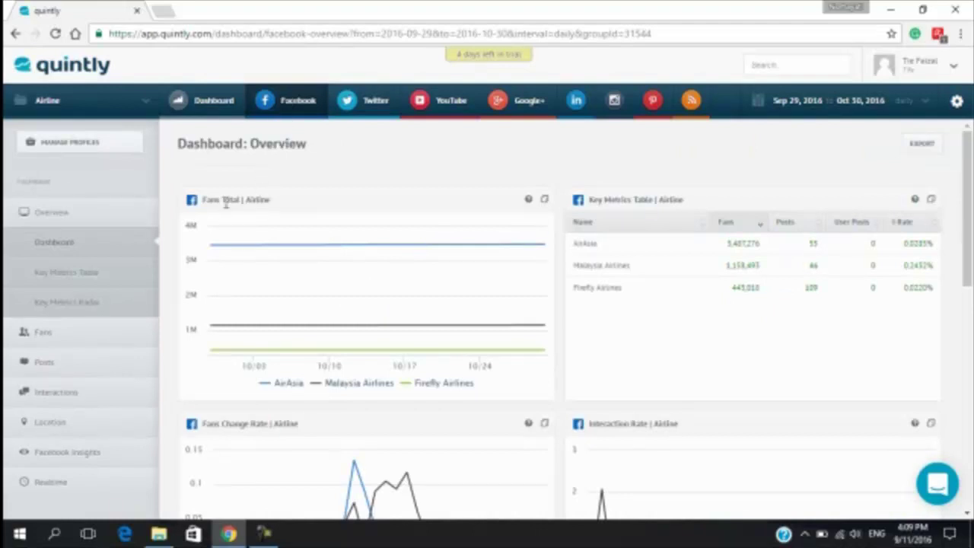
mouse_move(612, 201)
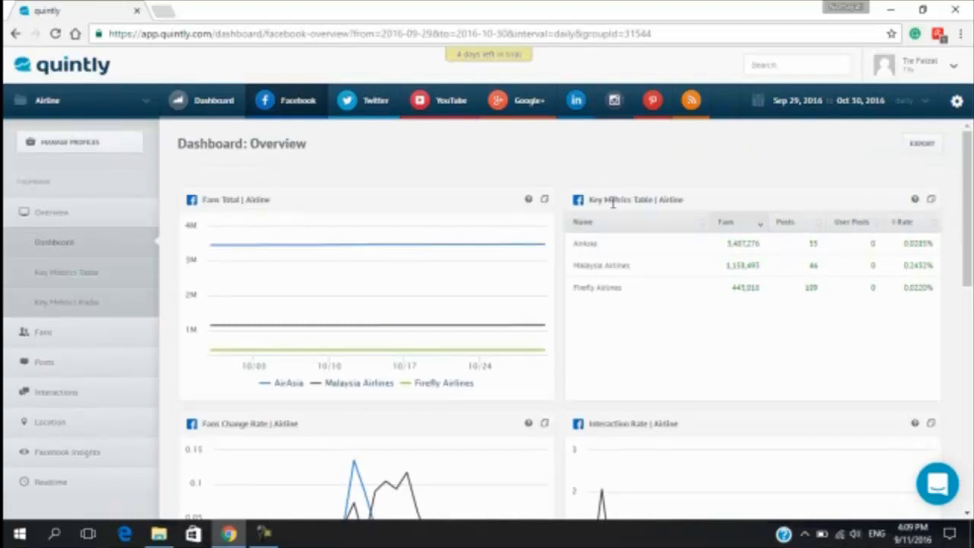
mouse_move(282, 419)
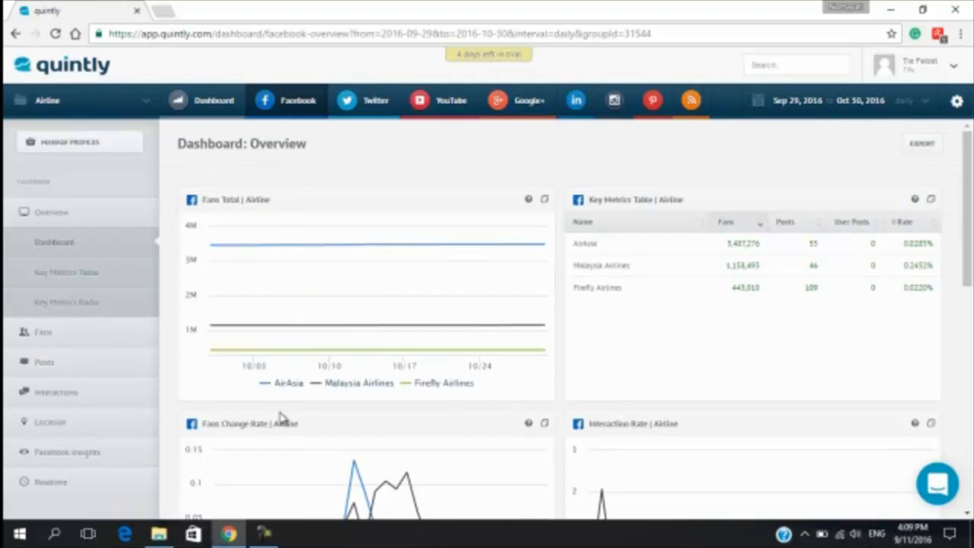
mouse_move(356, 391)
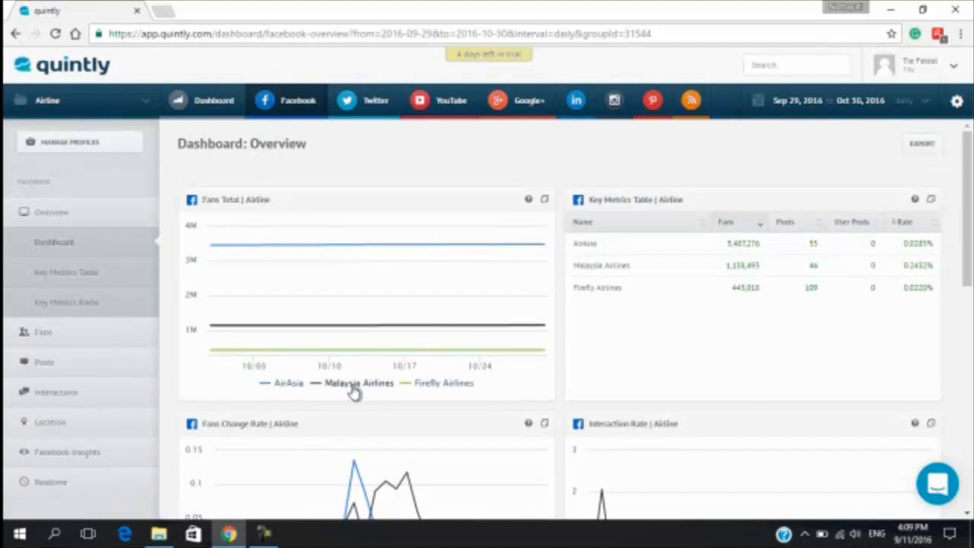
- View the Fans Total metric explanation and its QQL query, then dismiss it
left_click(544, 198)
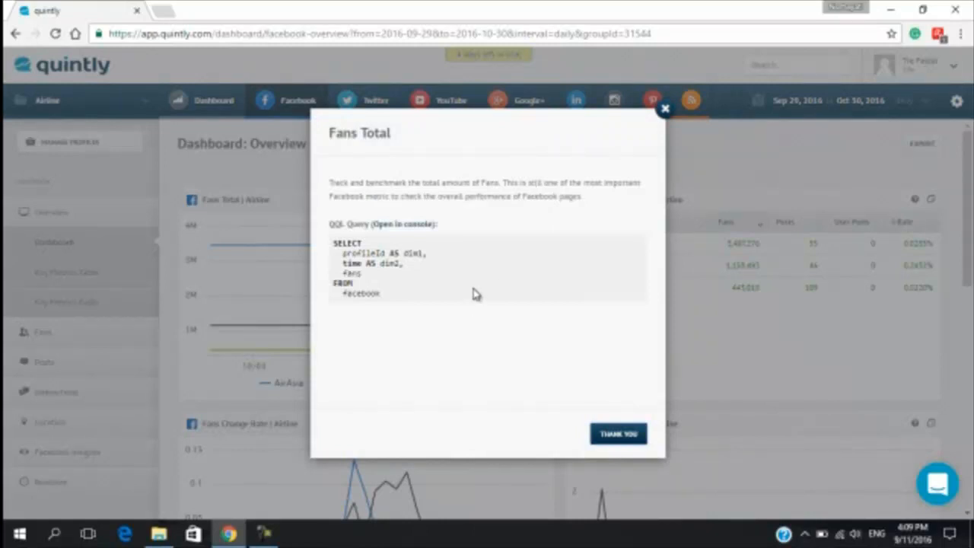
mouse_move(417, 141)
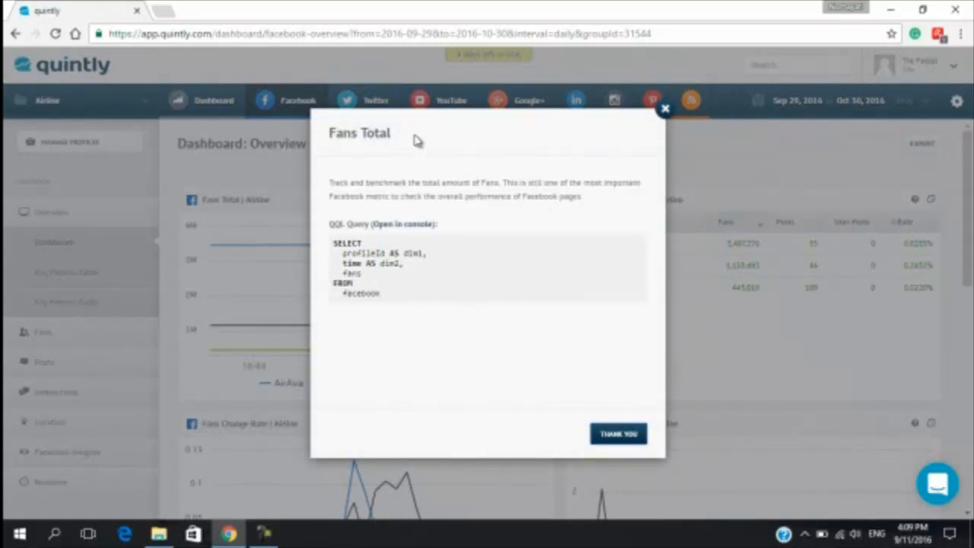
mouse_move(564, 324)
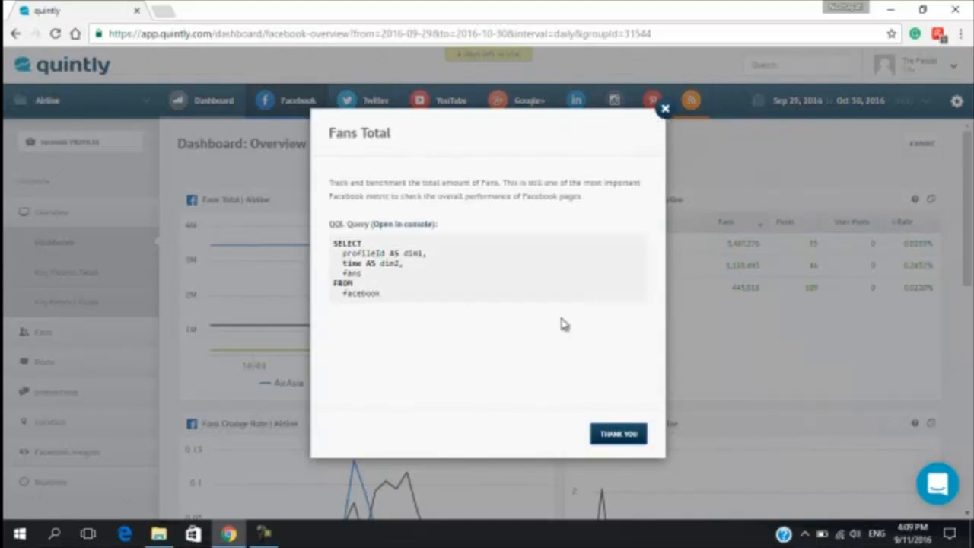
mouse_move(572, 439)
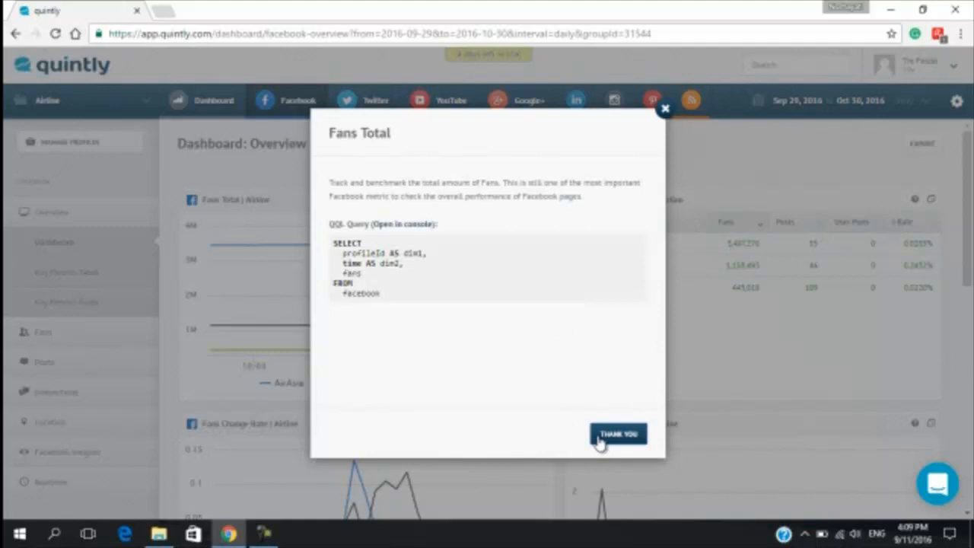
left_click(617, 434)
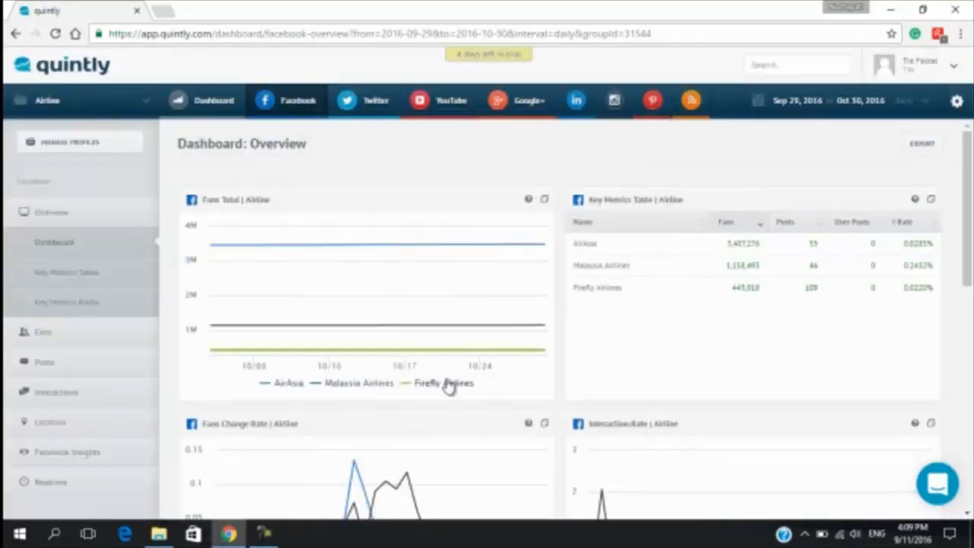
mouse_move(361, 369)
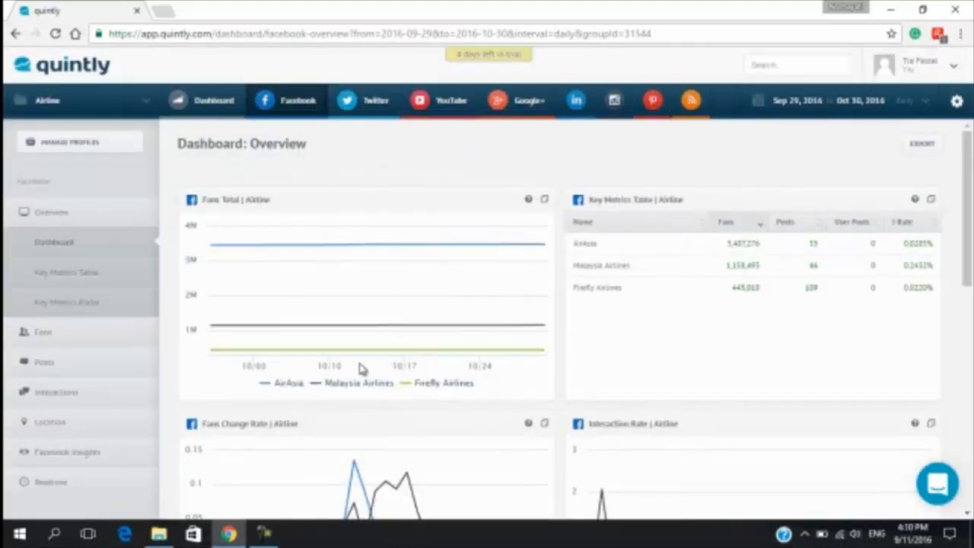
mouse_move(320, 299)
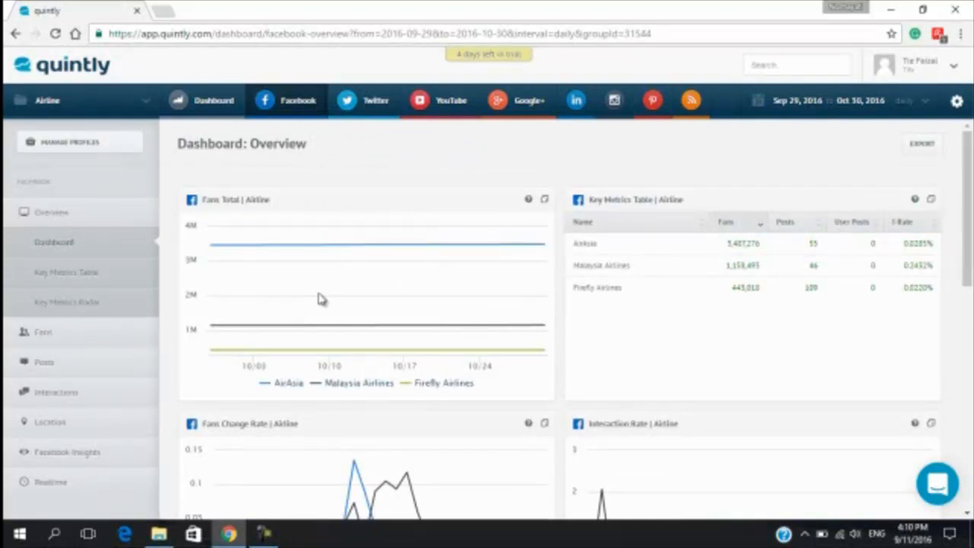
mouse_move(485, 327)
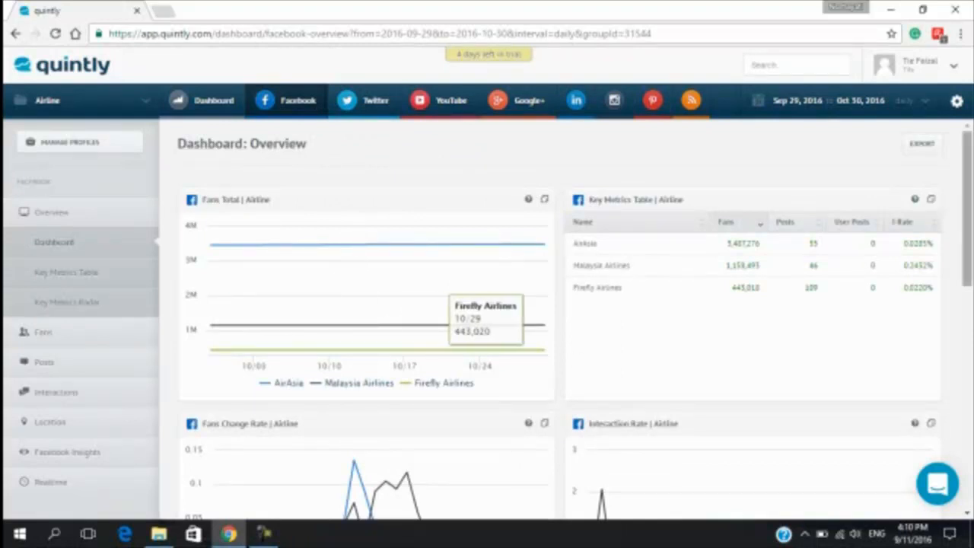
mouse_move(512, 244)
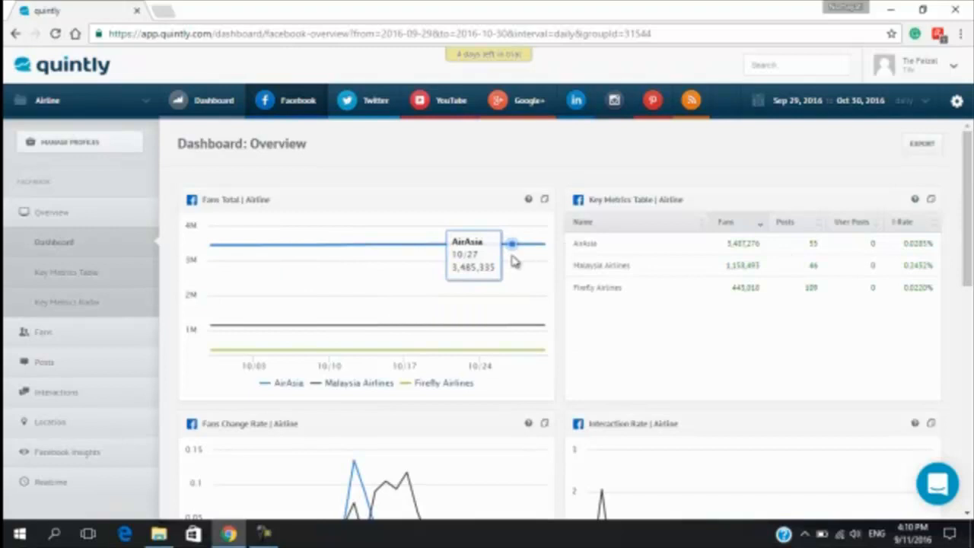
mouse_move(144, 293)
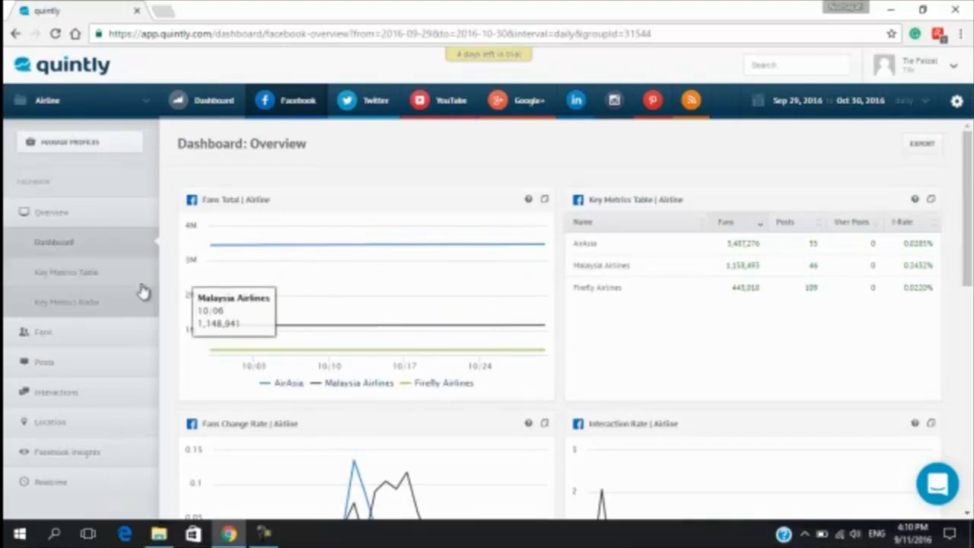
mouse_move(31, 346)
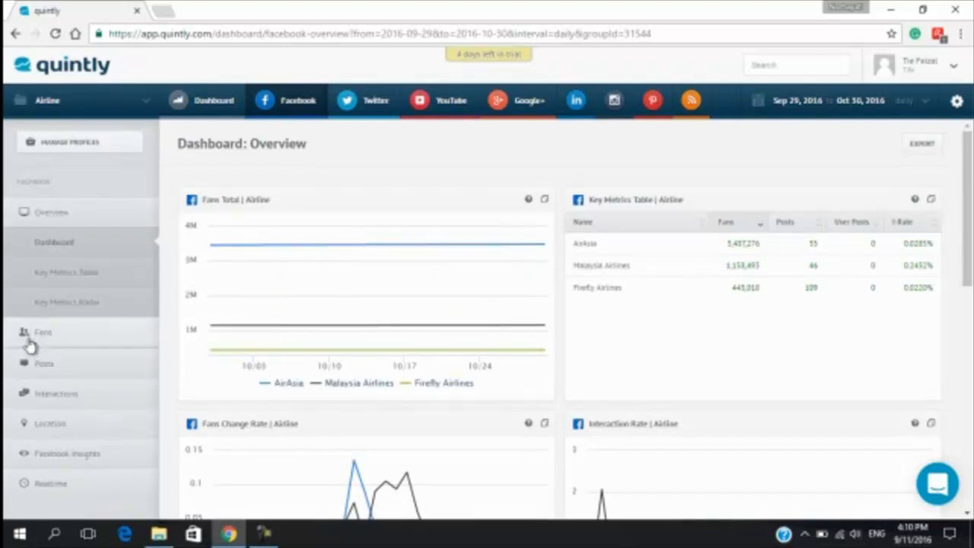
left_click(54, 242)
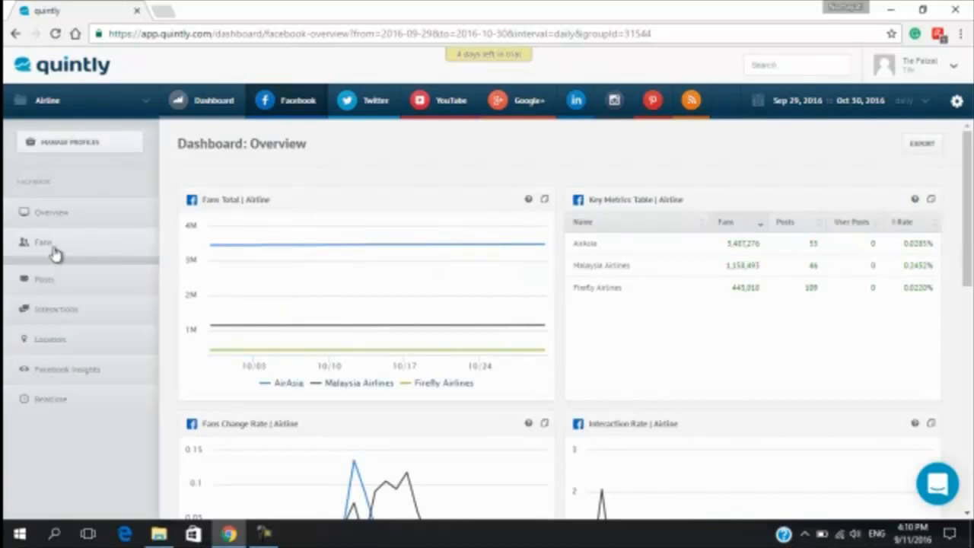
left_click(44, 272)
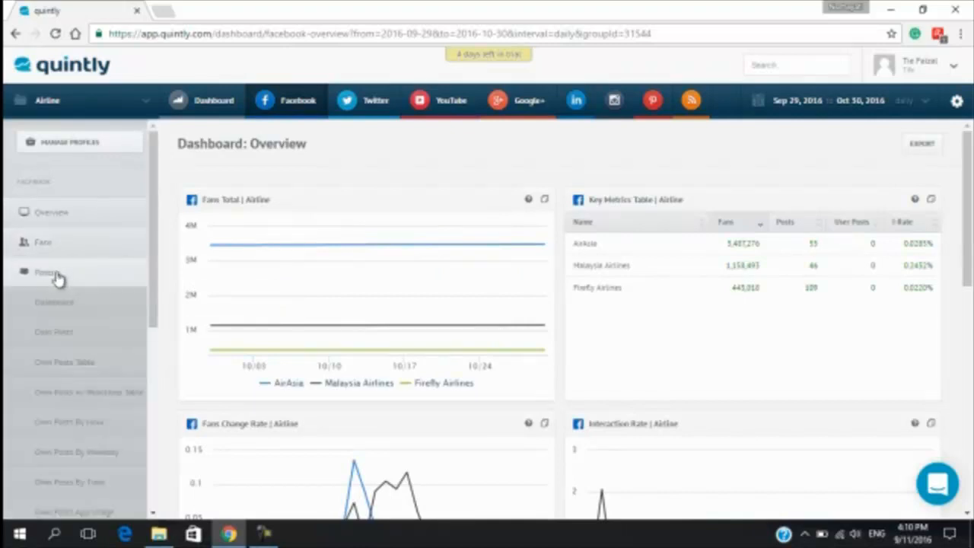
left_click(44, 272)
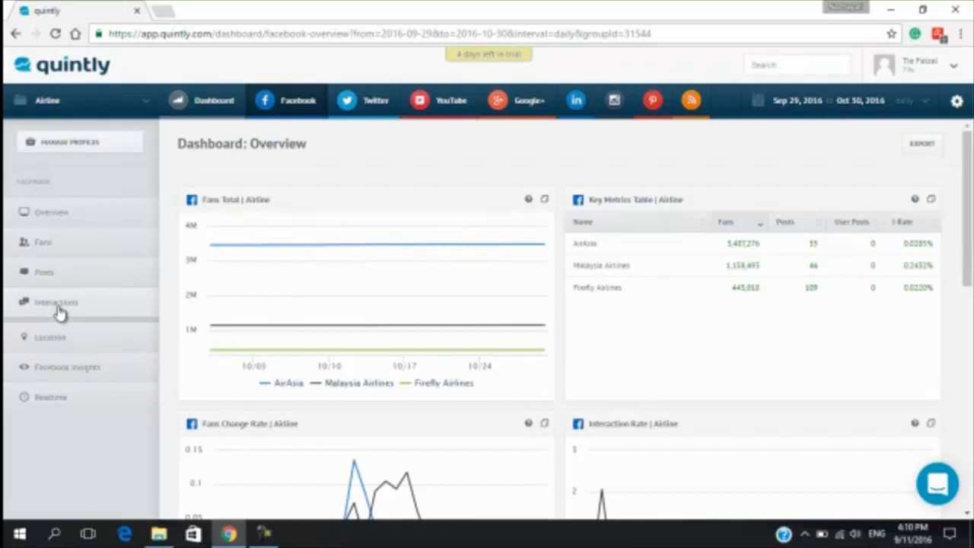
mouse_move(62, 335)
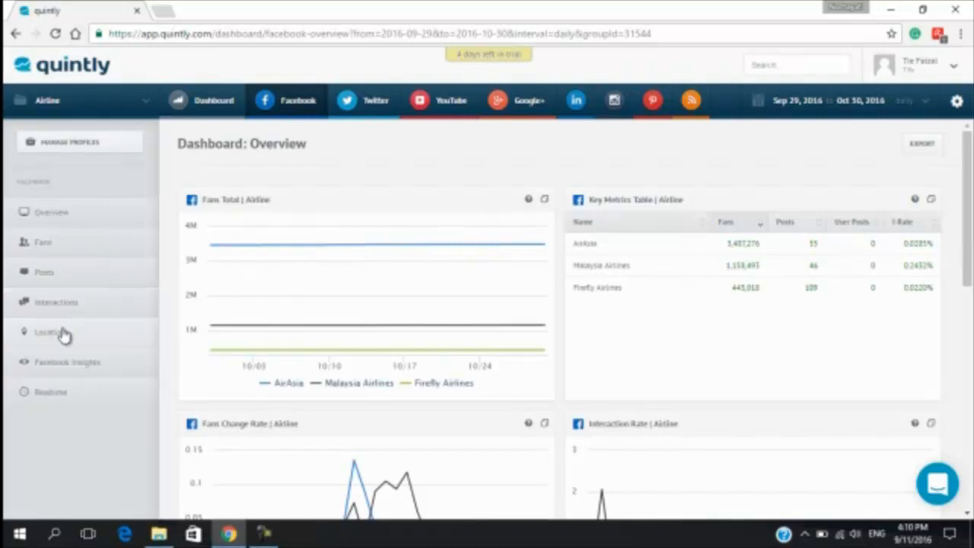
left_click(50, 332)
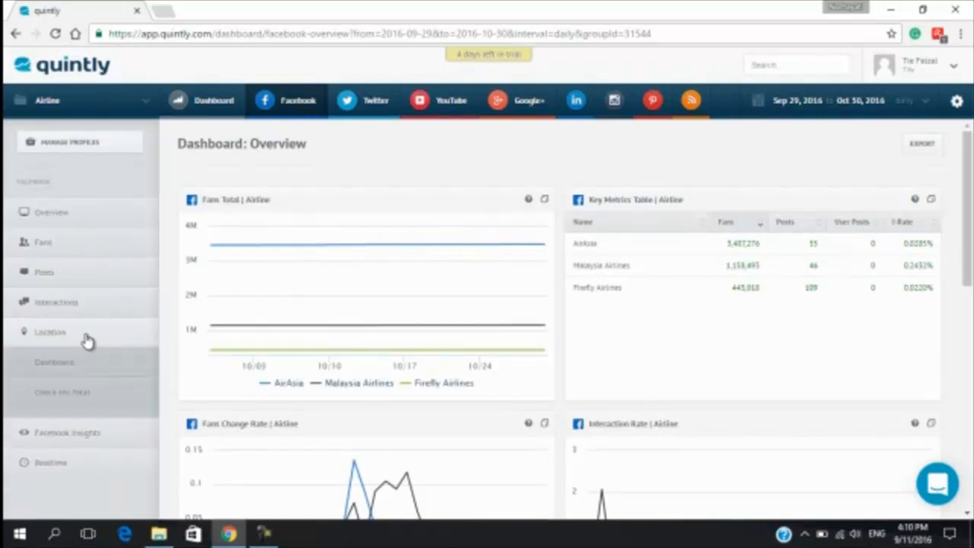
left_click(67, 361)
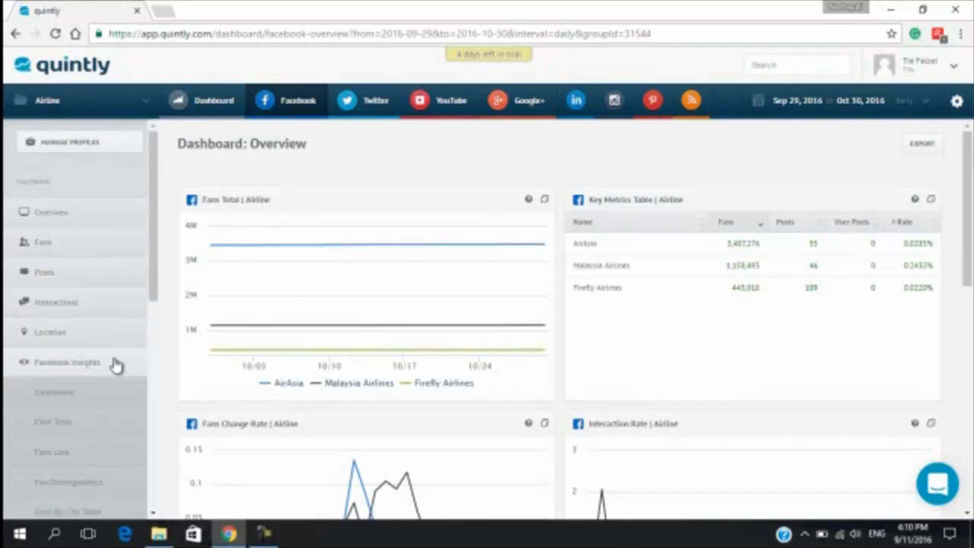
left_click(51, 392)
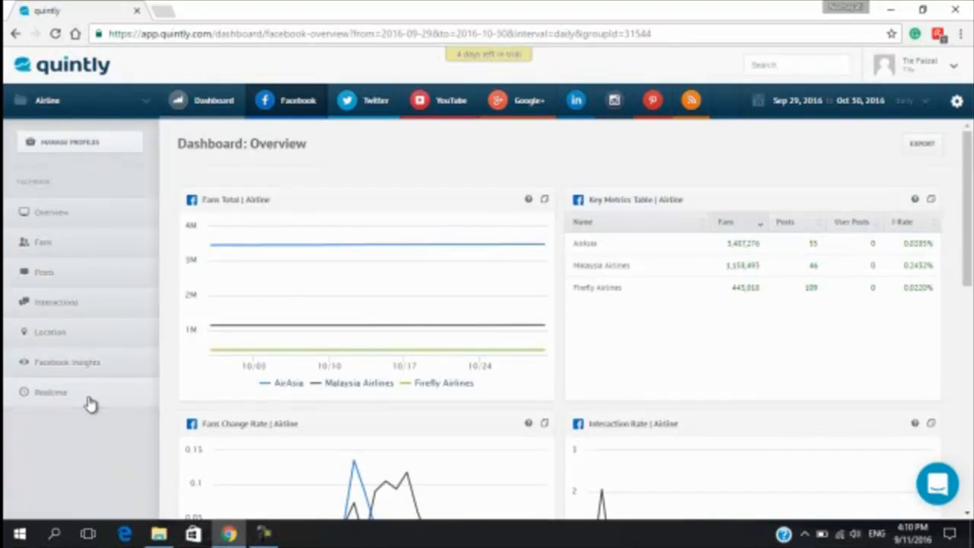
mouse_move(900, 194)
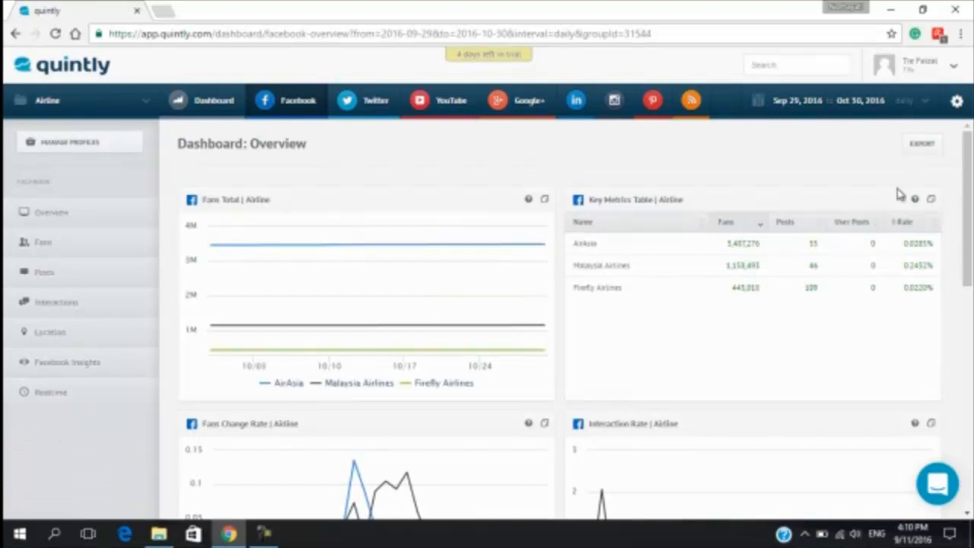
mouse_move(960, 189)
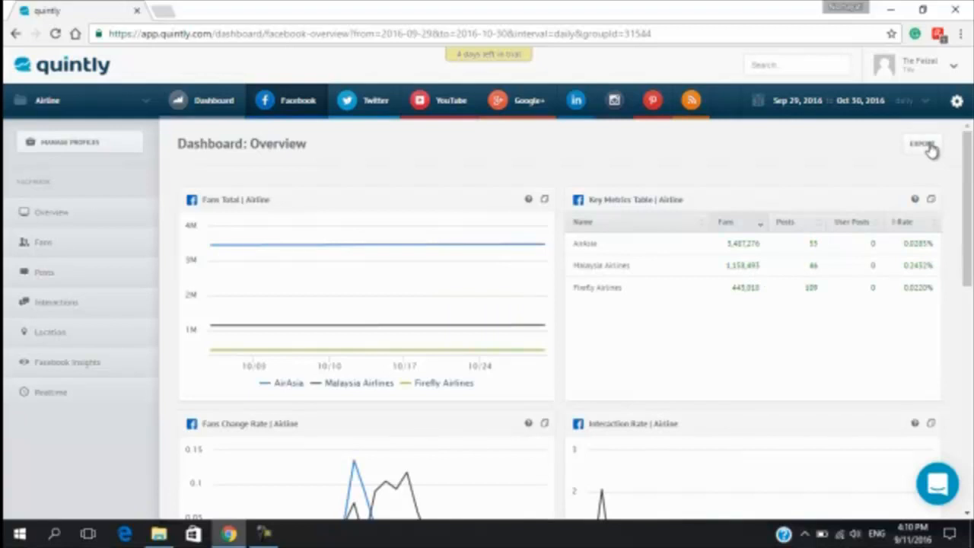
- Show the Overview export formats: JPG, PNG, PDF, XLSX, PPTX and CSV
left_click(921, 144)
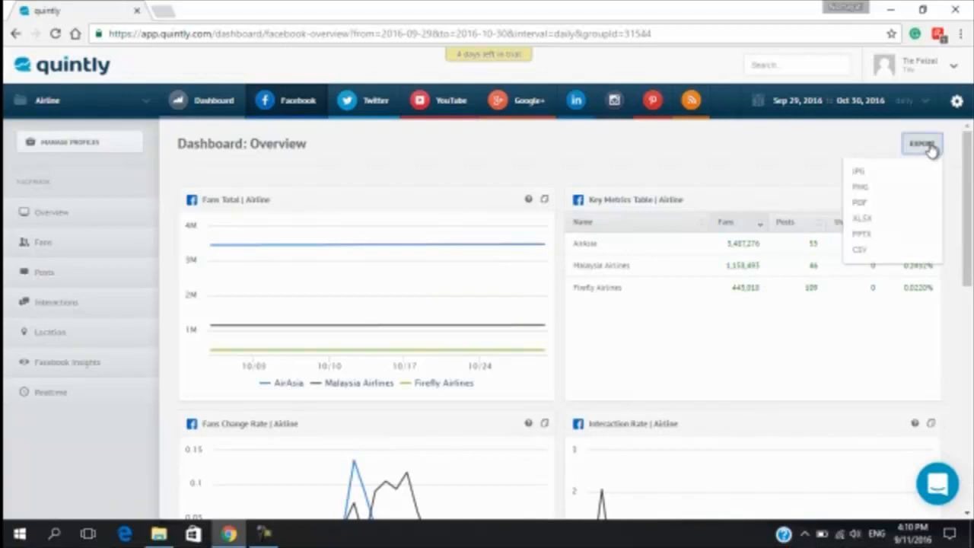
mouse_move(890, 174)
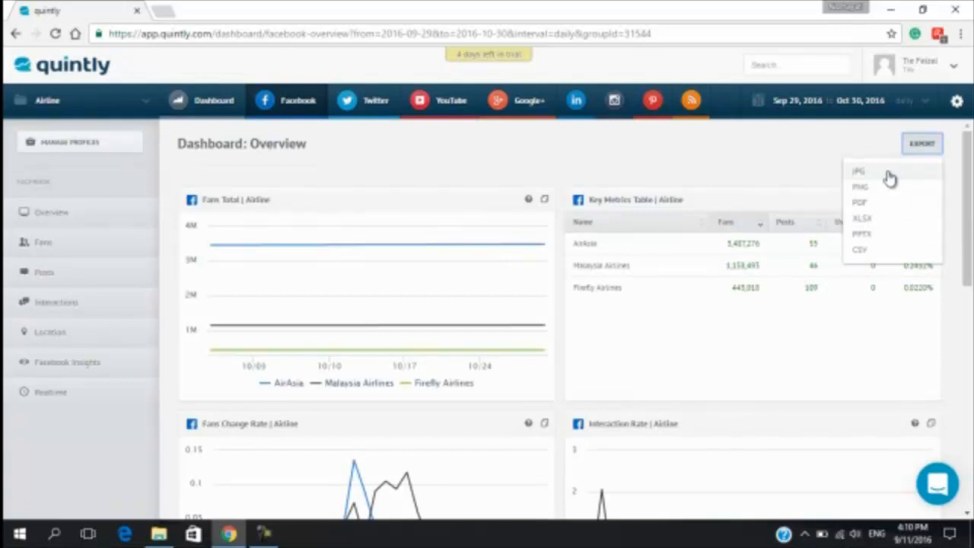
mouse_move(890, 221)
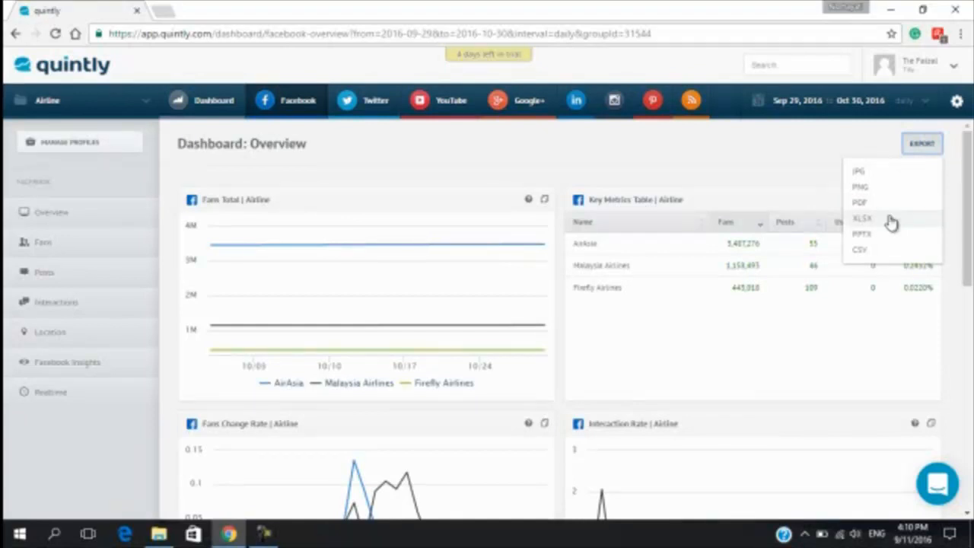
mouse_move(875, 251)
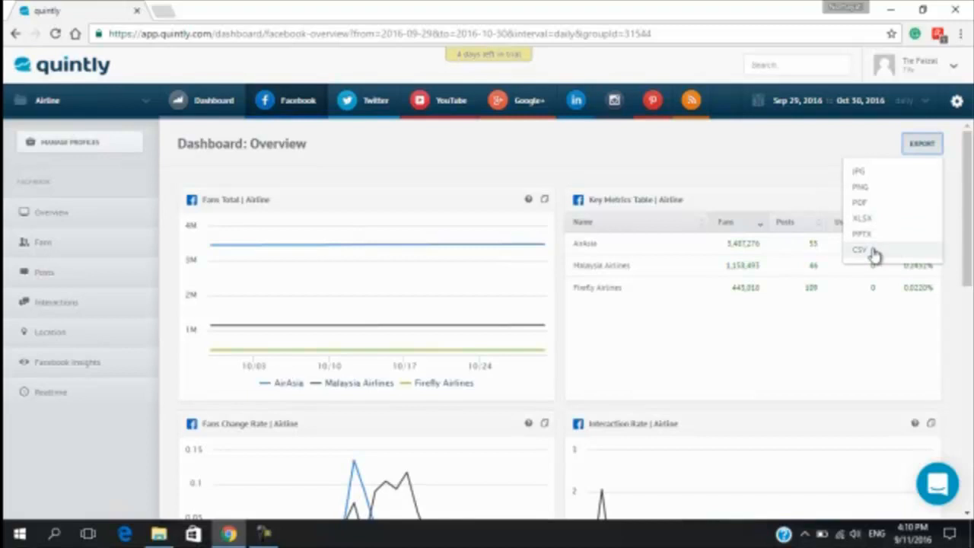
mouse_move(53, 148)
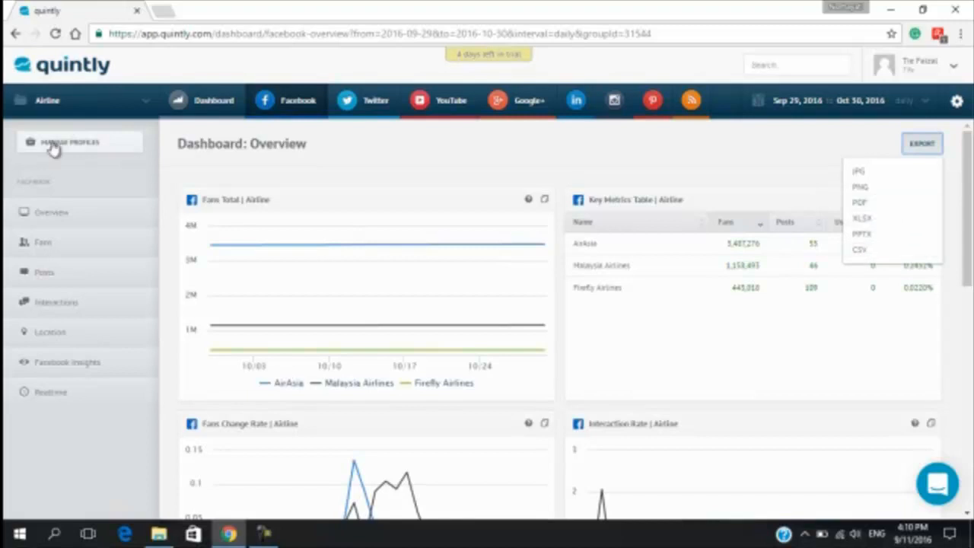
mouse_move(149, 102)
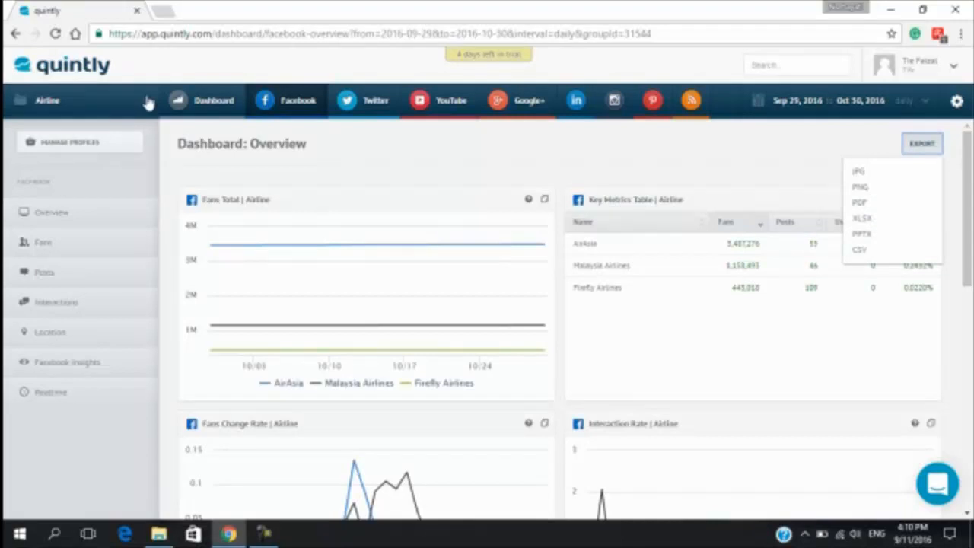
mouse_move(200, 106)
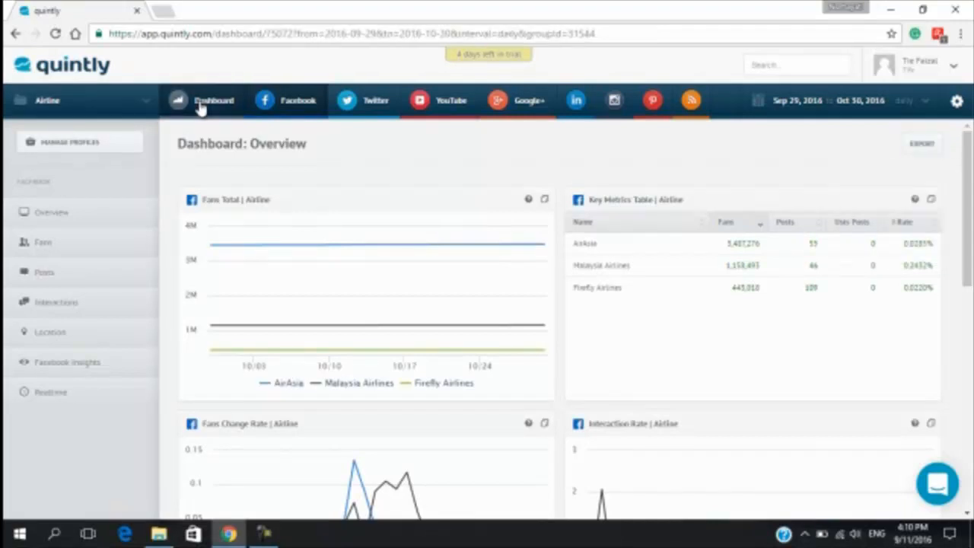
left_click(213, 100)
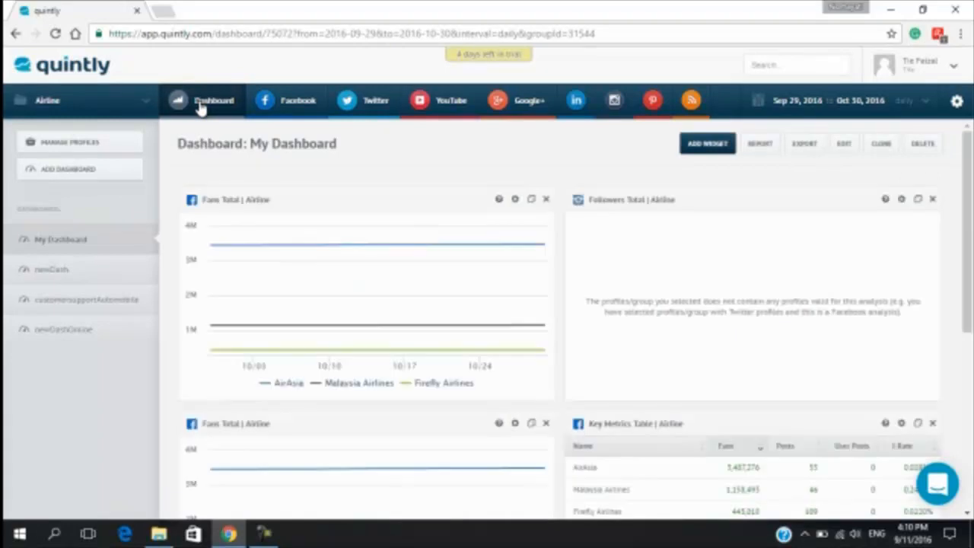
mouse_move(277, 261)
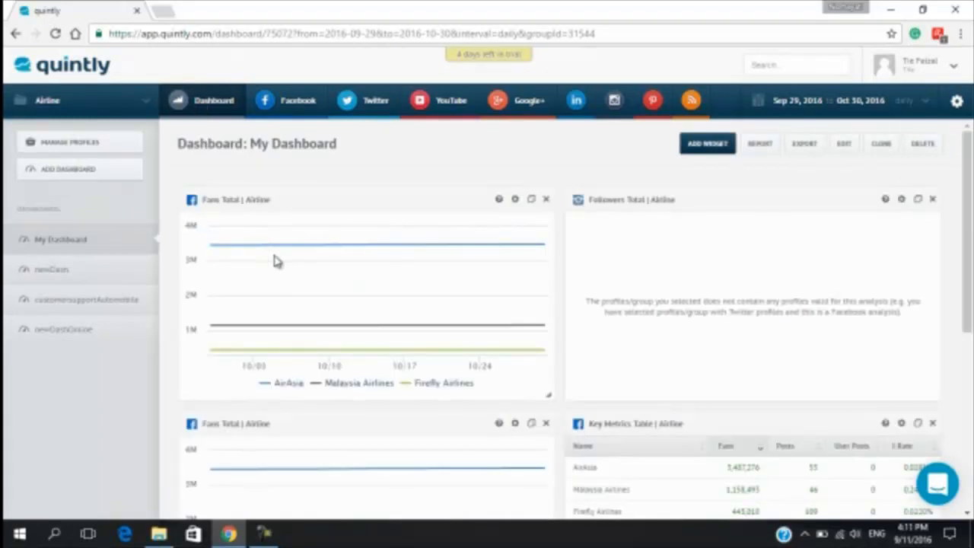
mouse_move(761, 199)
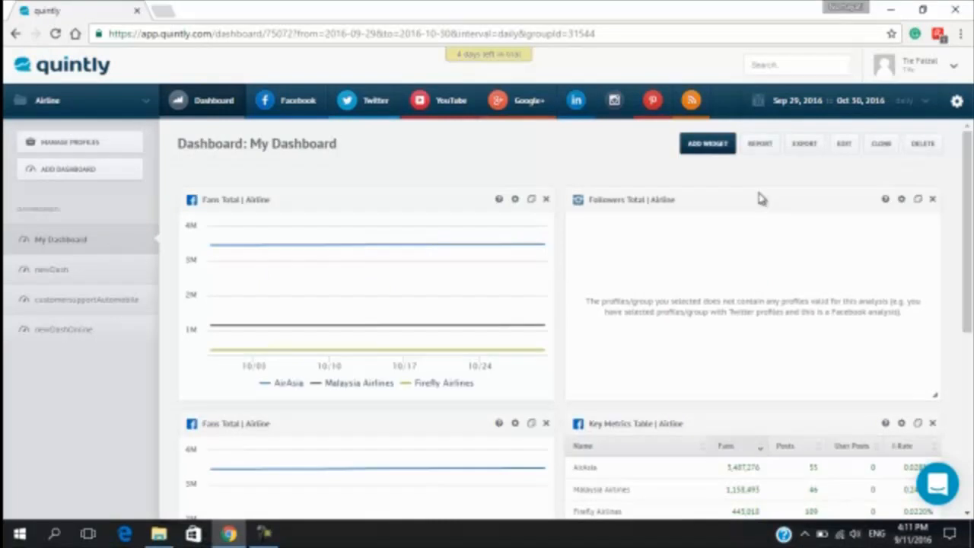
mouse_move(761, 144)
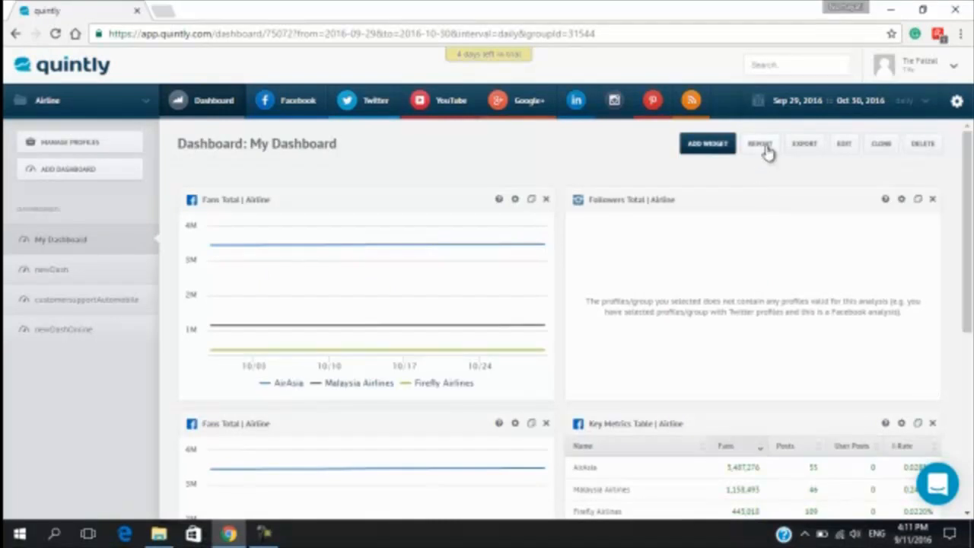
mouse_move(360, 327)
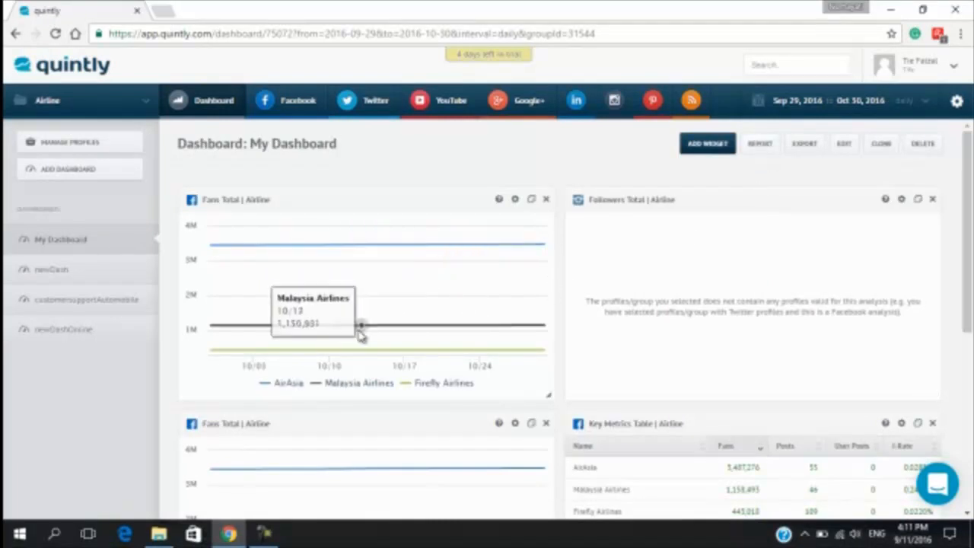
mouse_move(331, 270)
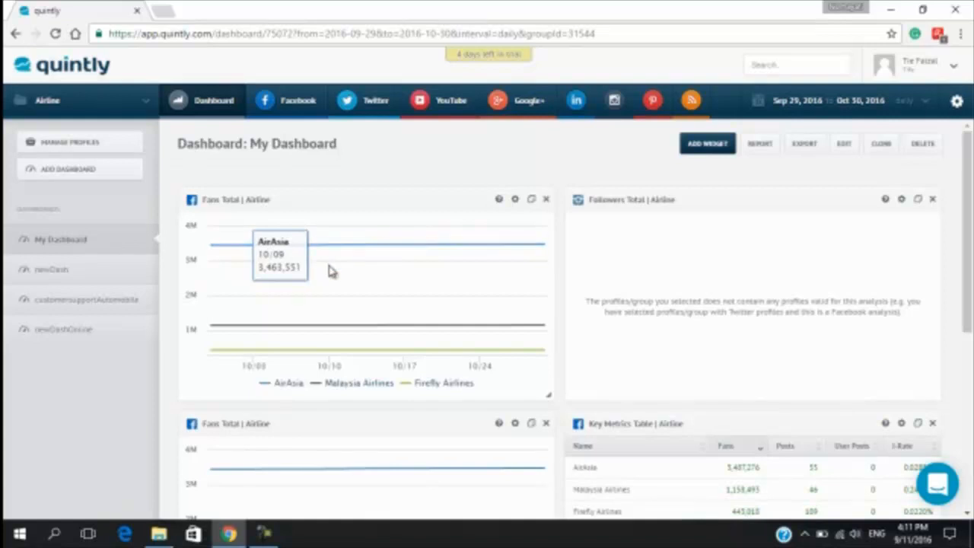
mouse_move(331, 271)
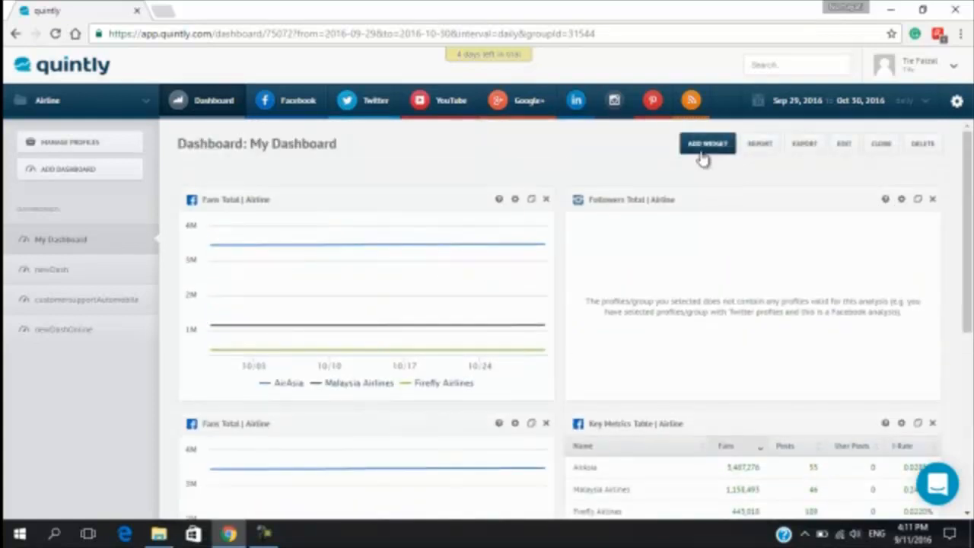
- Add the Facebook Check Ins widget from the Location category and review it
left_click(707, 143)
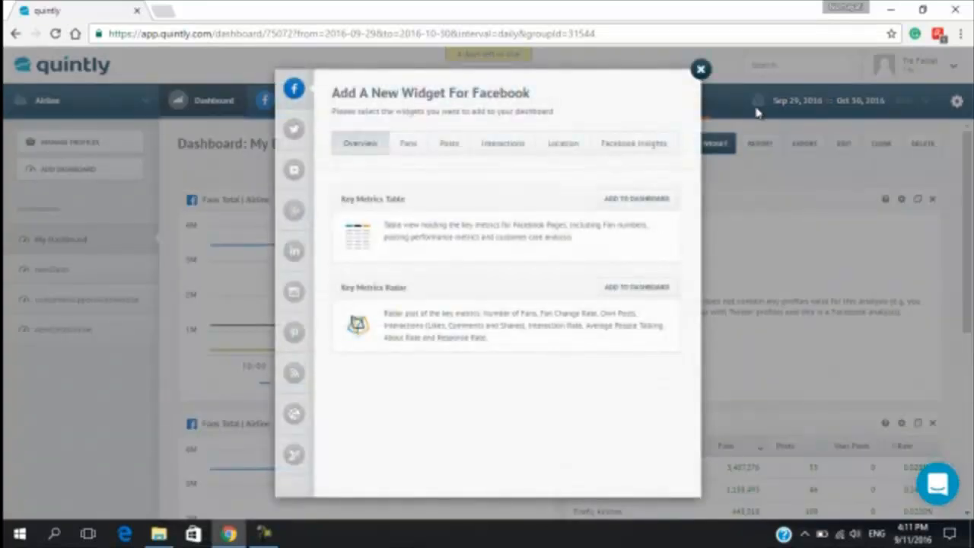
mouse_move(470, 174)
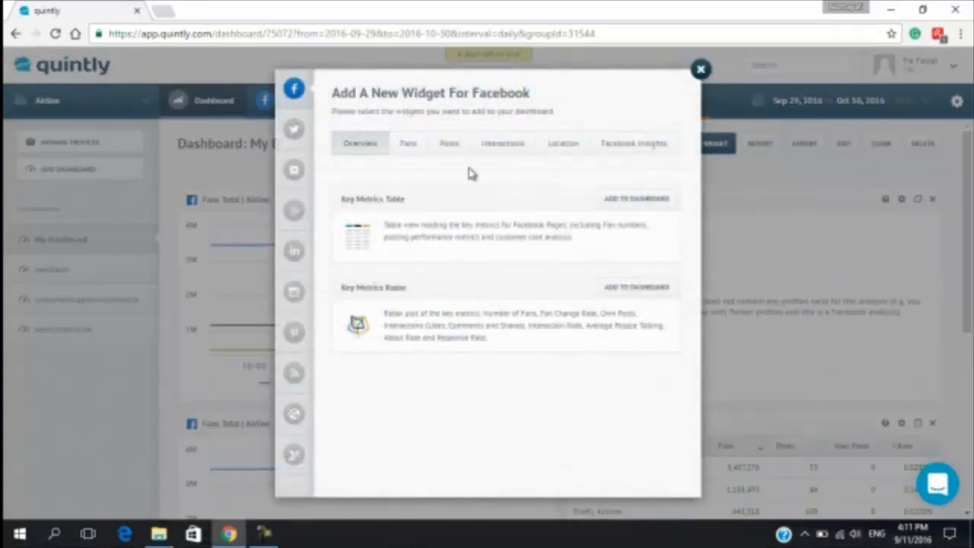
mouse_move(122, 287)
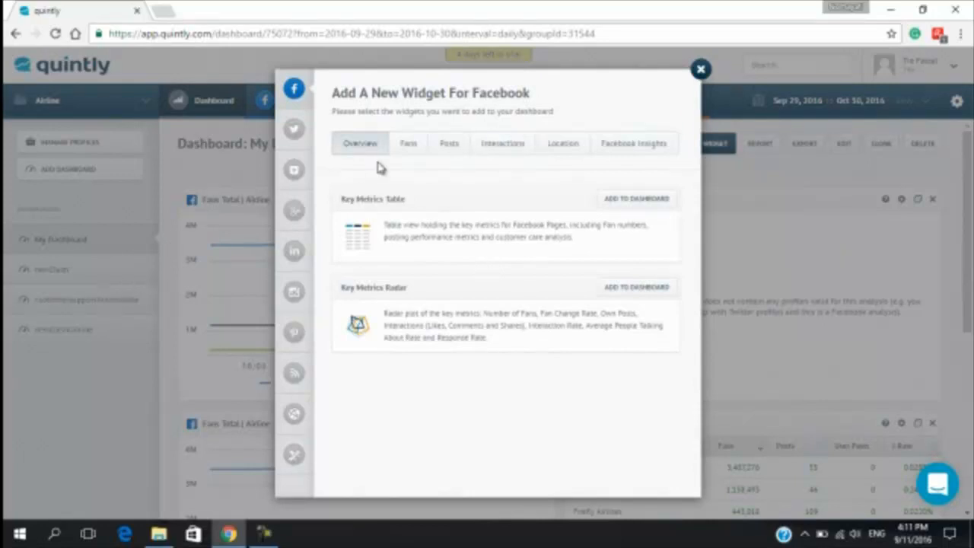
mouse_move(501, 157)
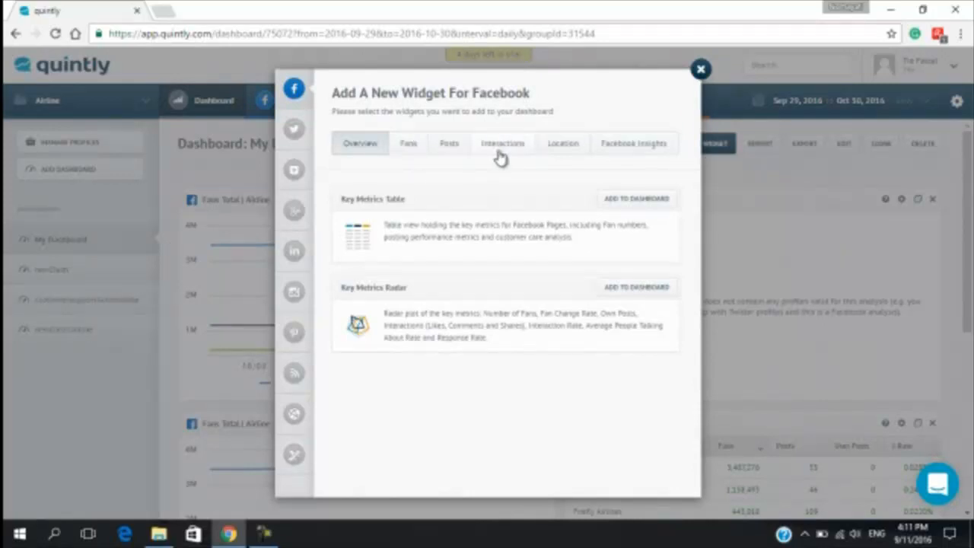
mouse_move(563, 143)
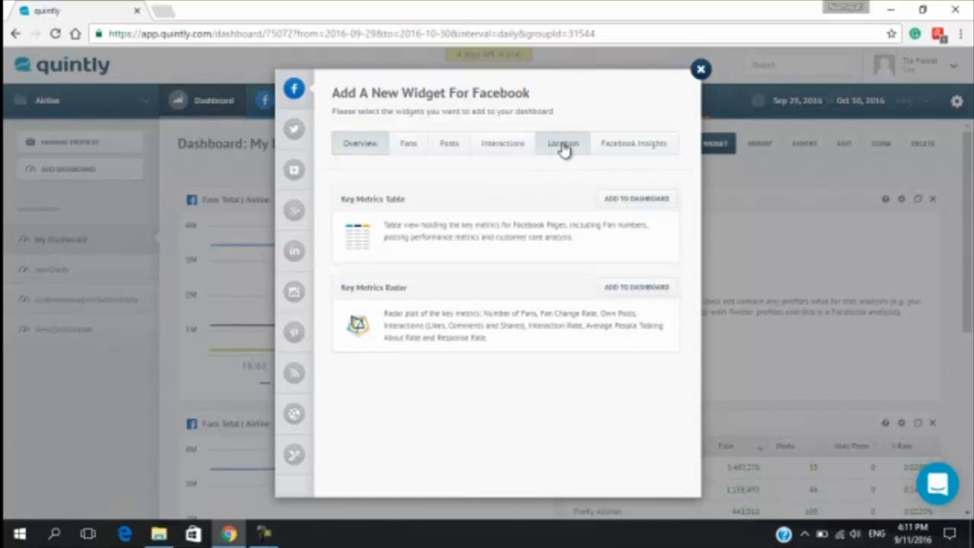
left_click(563, 143)
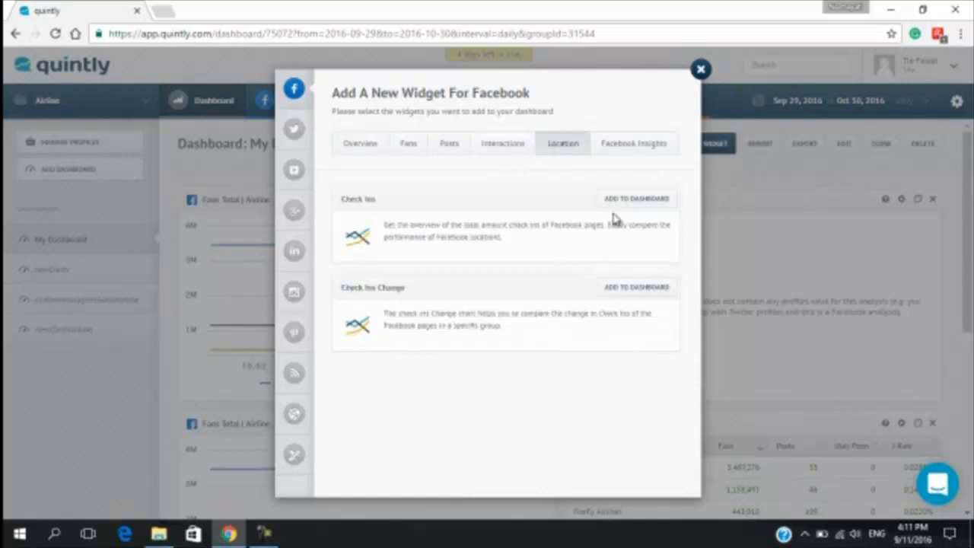
left_click(635, 198)
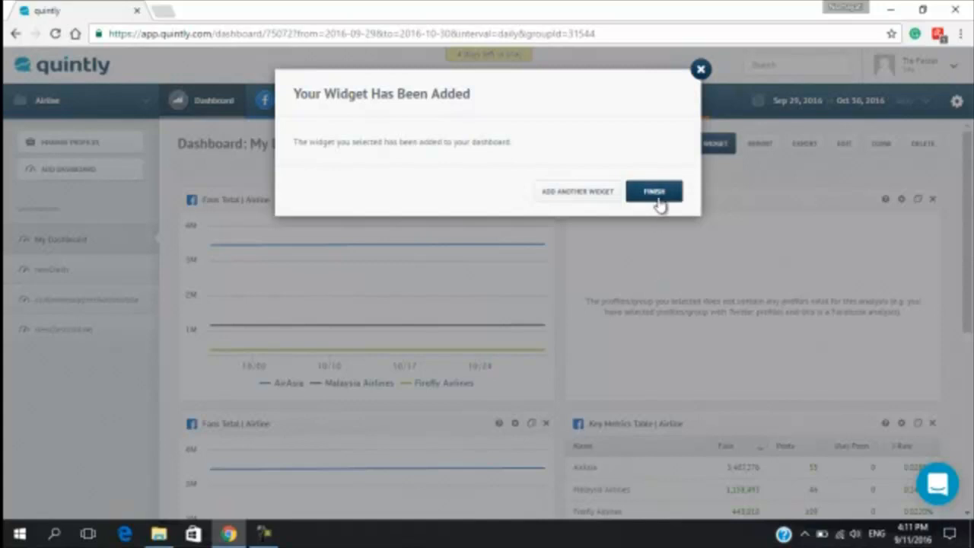
left_click(653, 191)
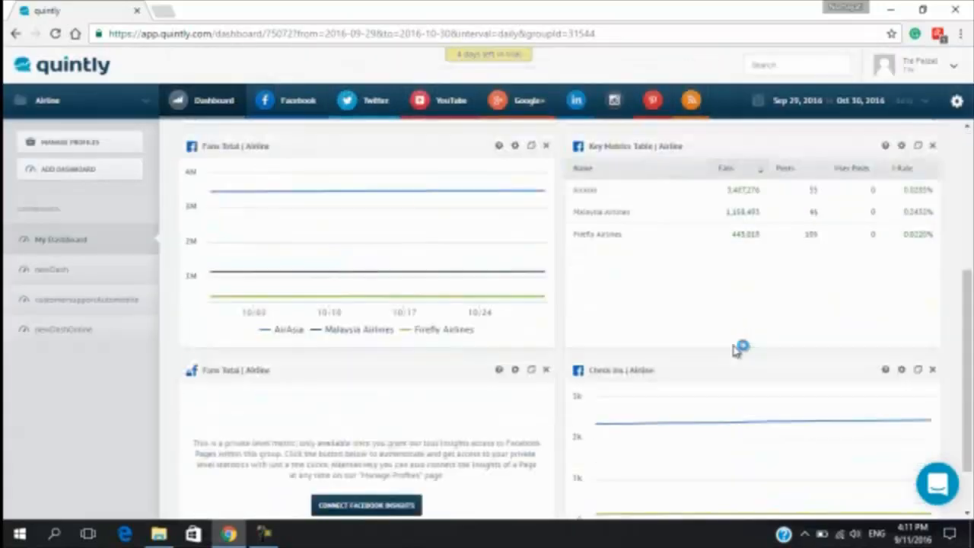
scroll("down", 3)
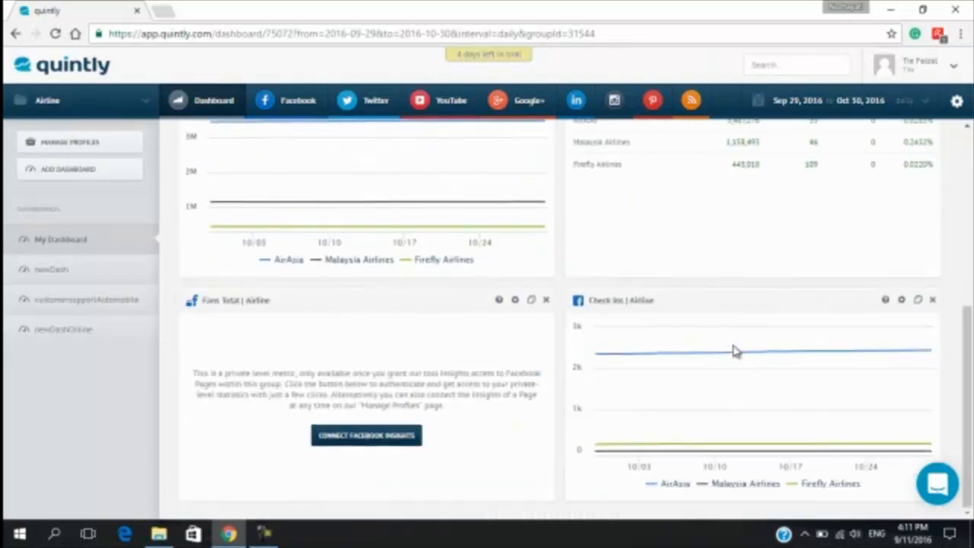
scroll("up", 3)
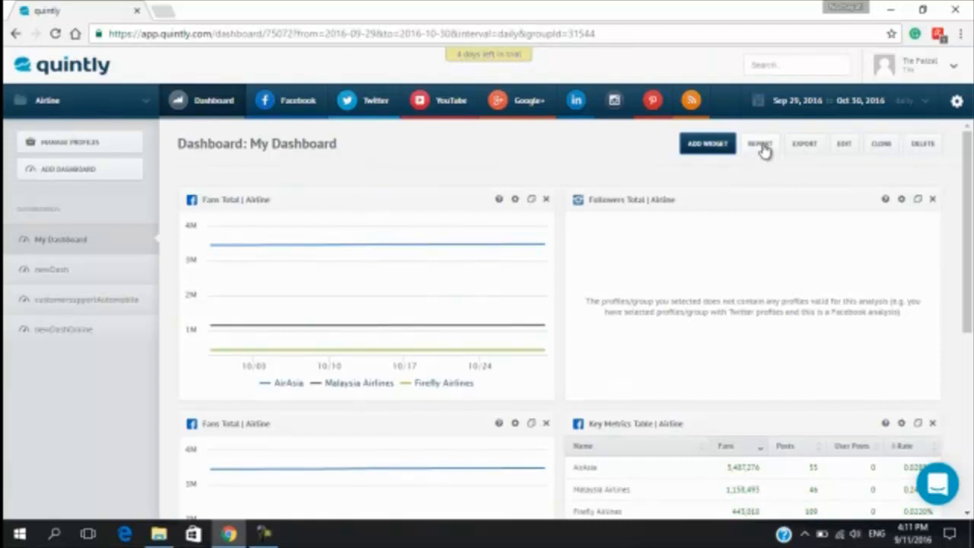
- Enable dashboard reporting with a Weekly frequency, then close the report setup
left_click(760, 143)
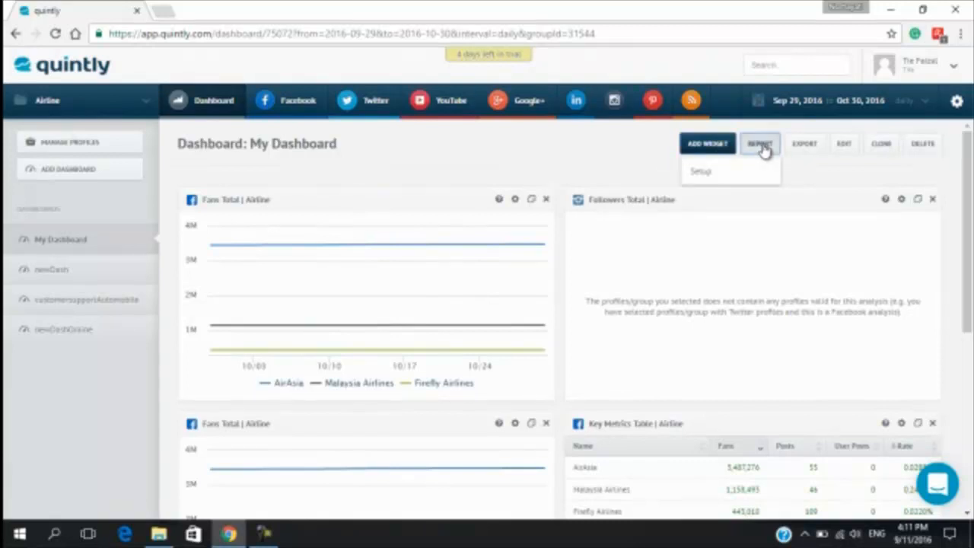
left_click(699, 170)
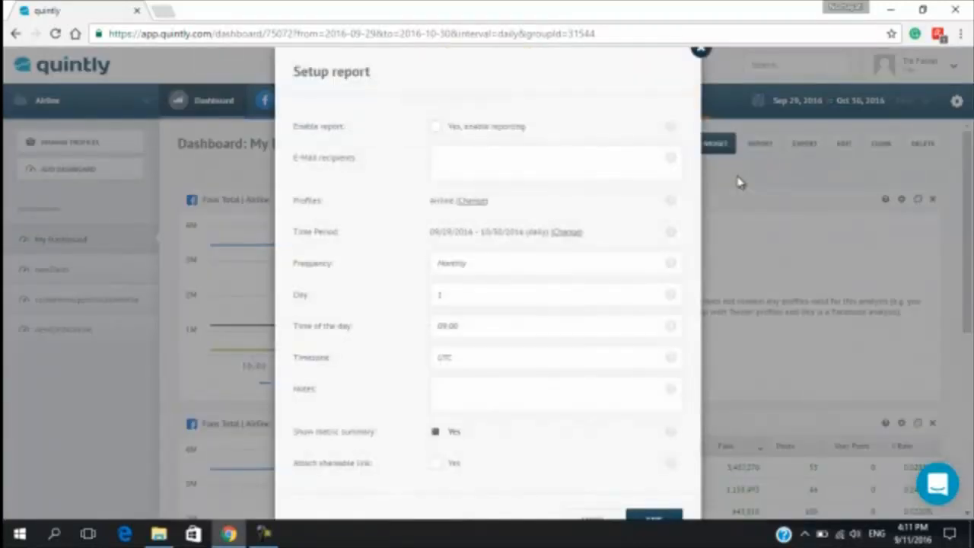
mouse_move(371, 140)
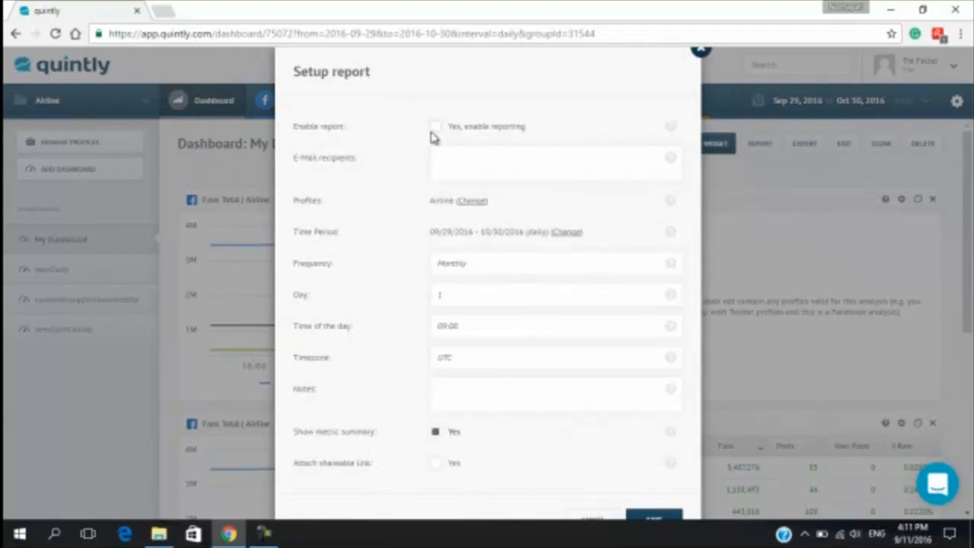
left_click(435, 126)
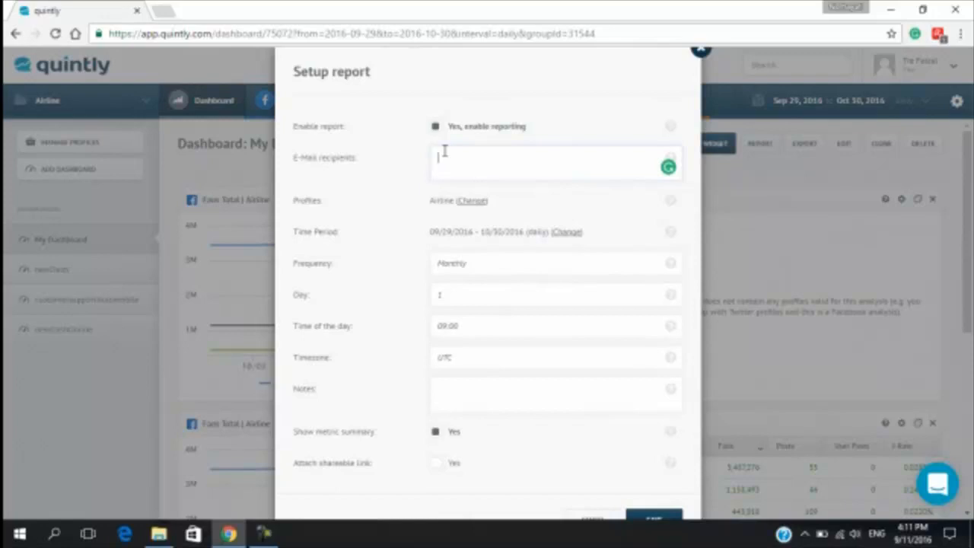
mouse_move(476, 231)
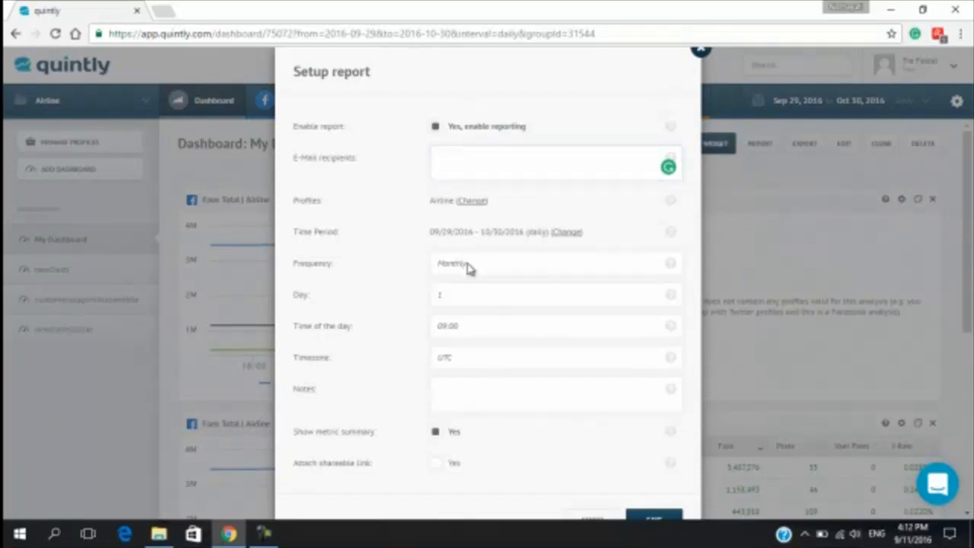
left_click(556, 263)
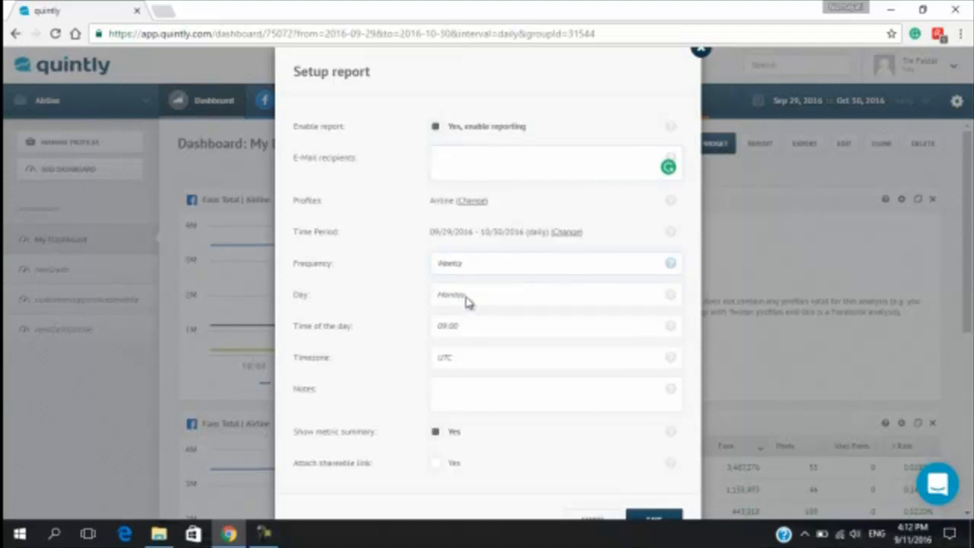
mouse_move(479, 267)
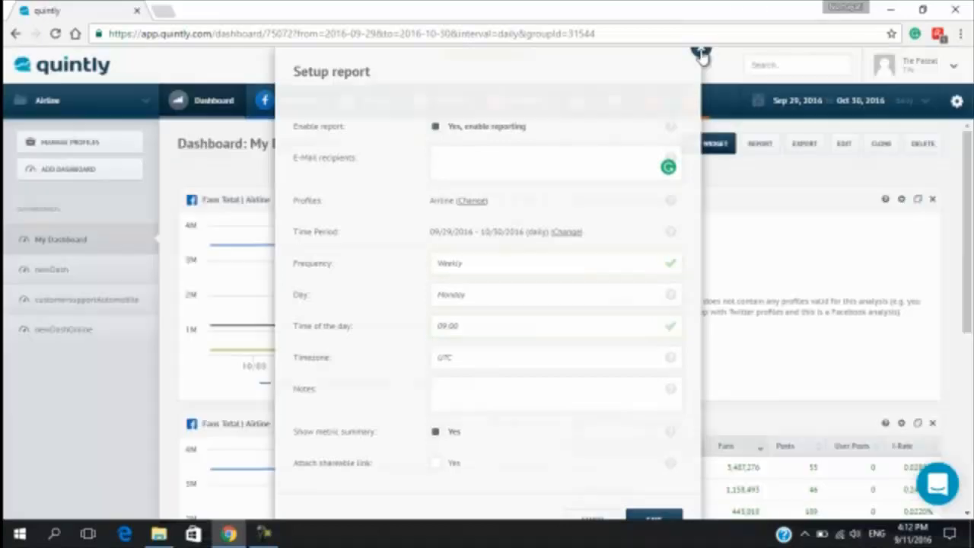
left_click(699, 57)
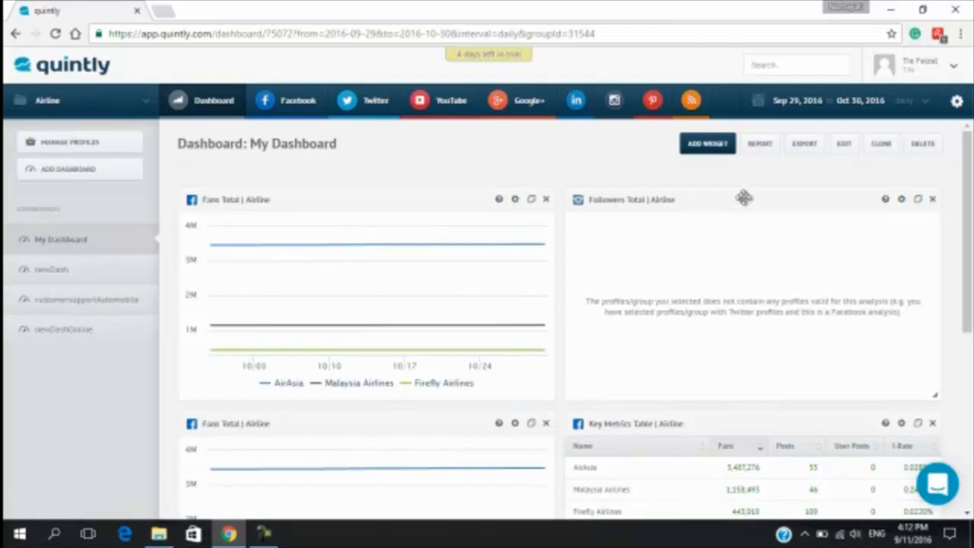
mouse_move(735, 336)
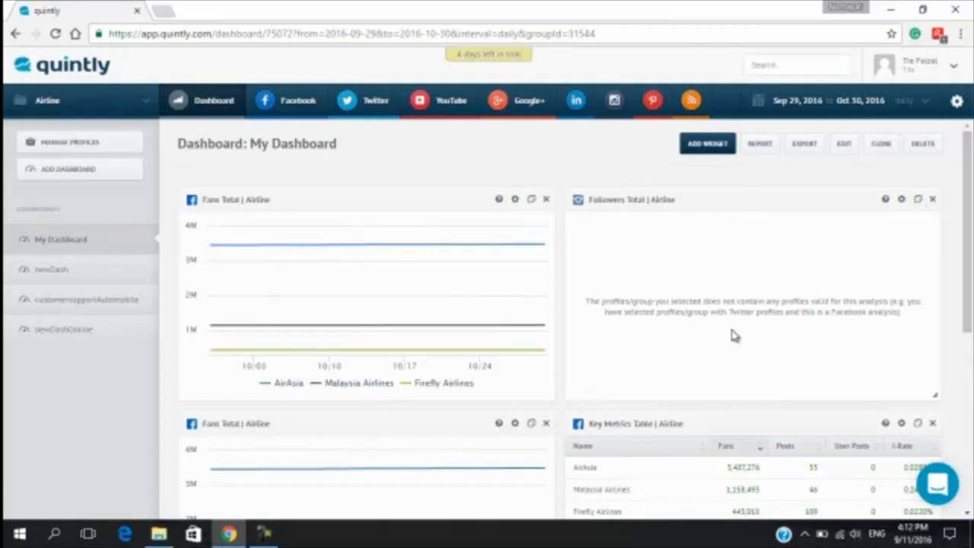